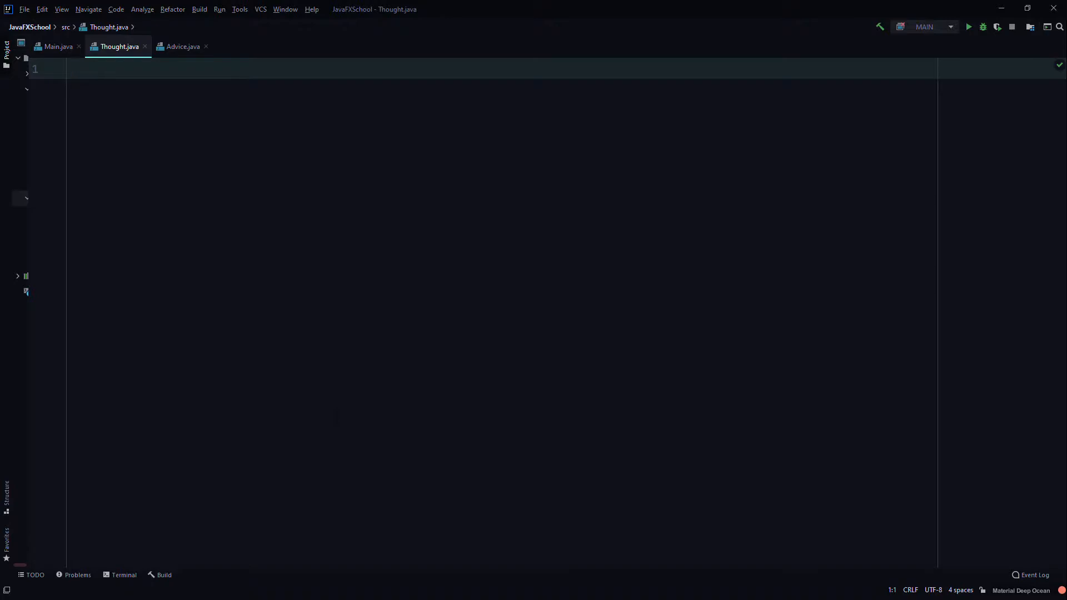
- Declare public class Thought with its braces in Thought.java
text(p)
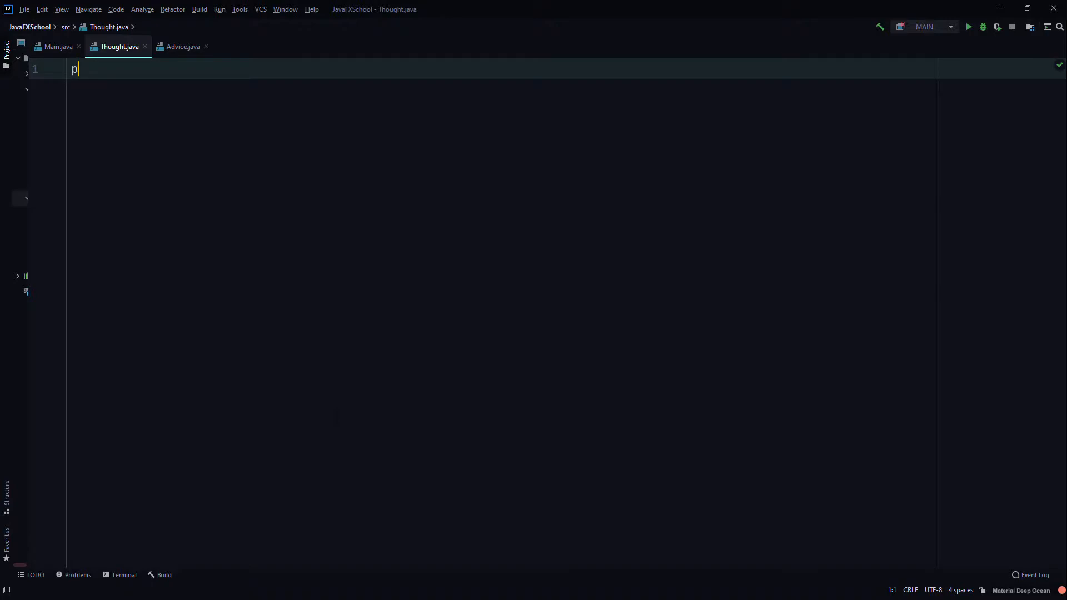
text(ublic)
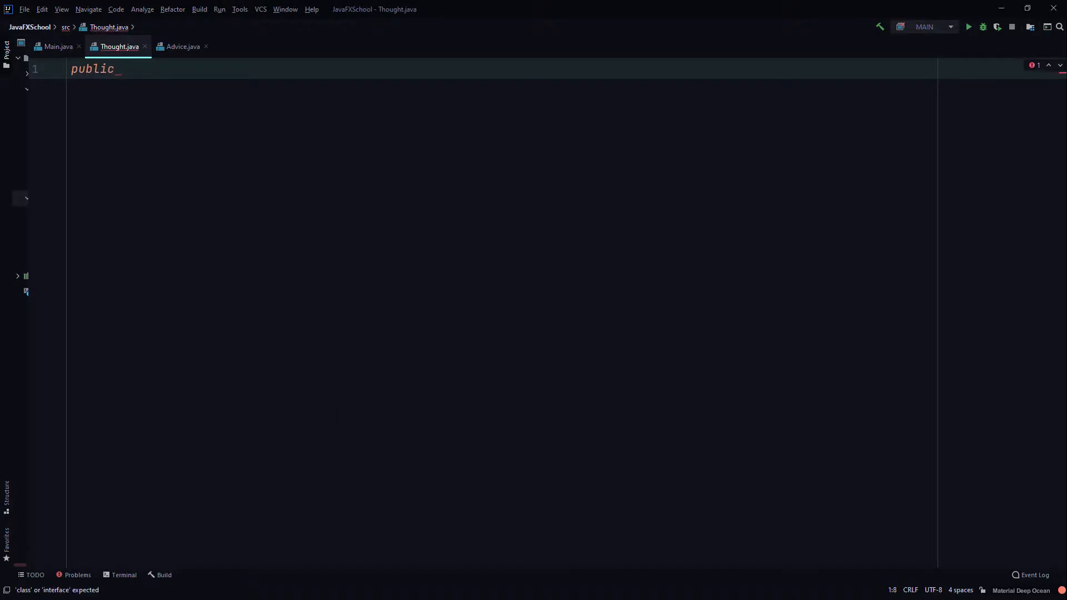
text(class Th)
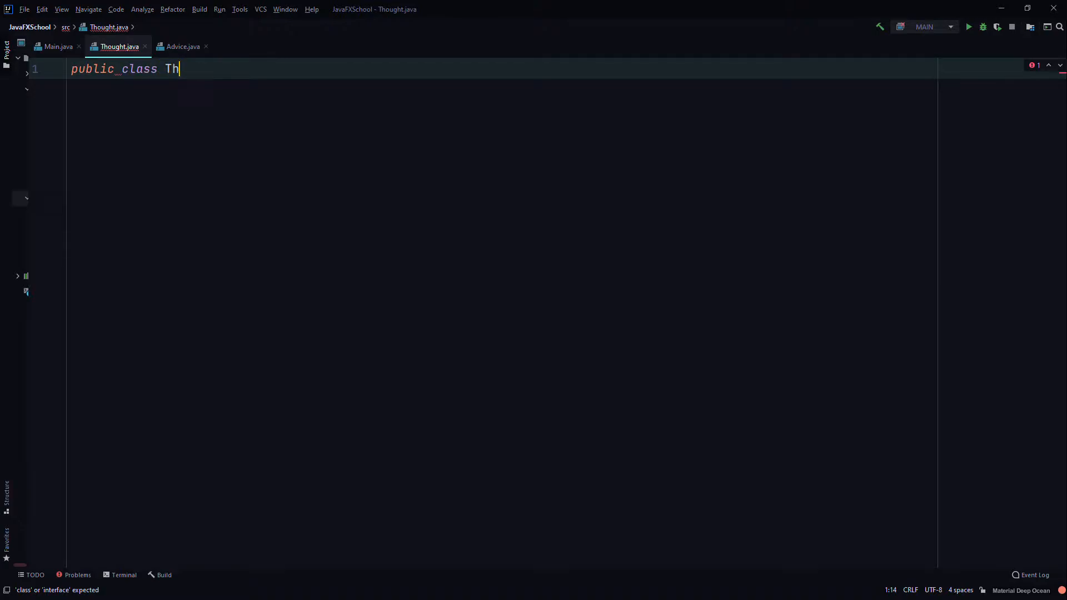
text(ought)
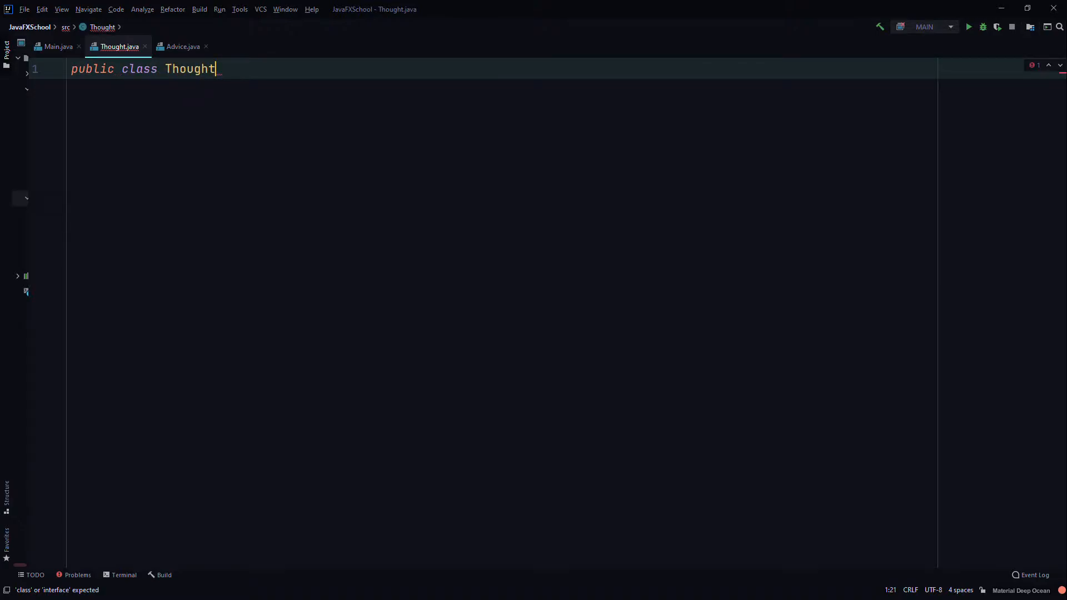
text({)
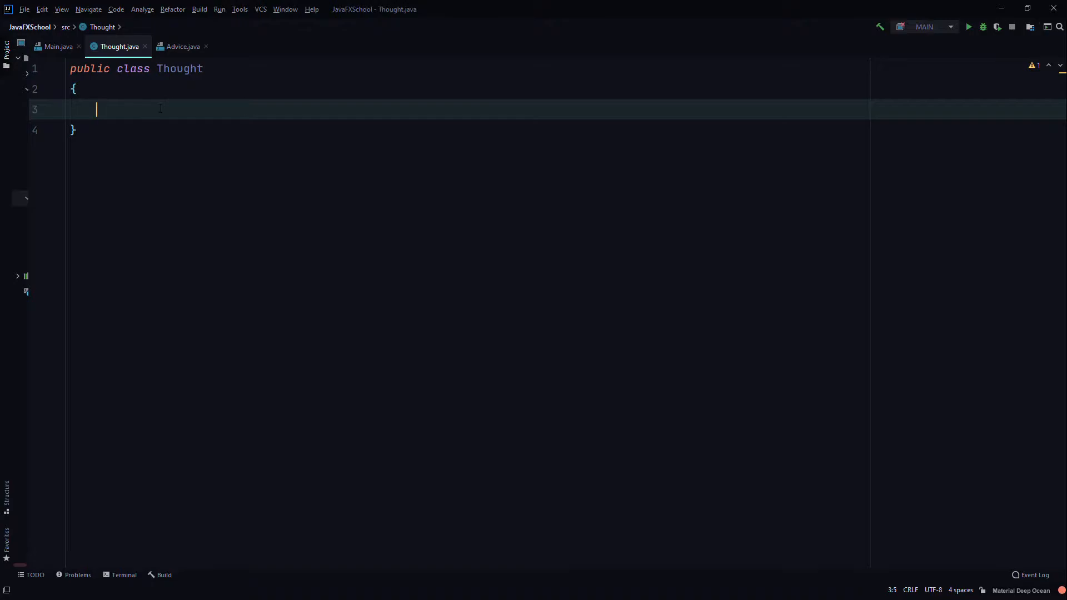
- Add an empty public void message() method inside Thought
text(public void ,)
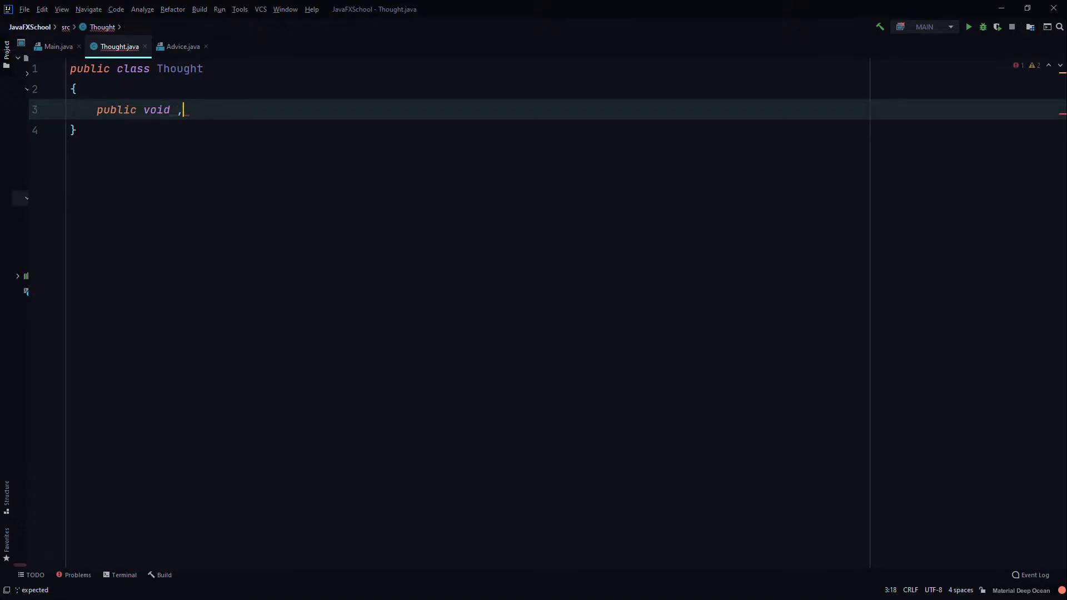
text(message*()
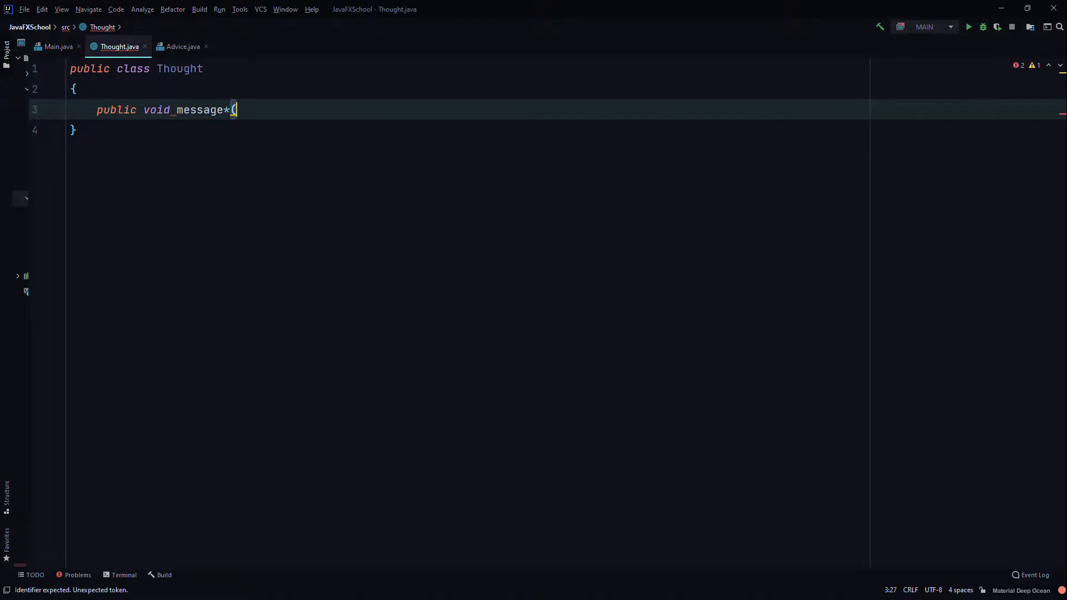
text())
text({)
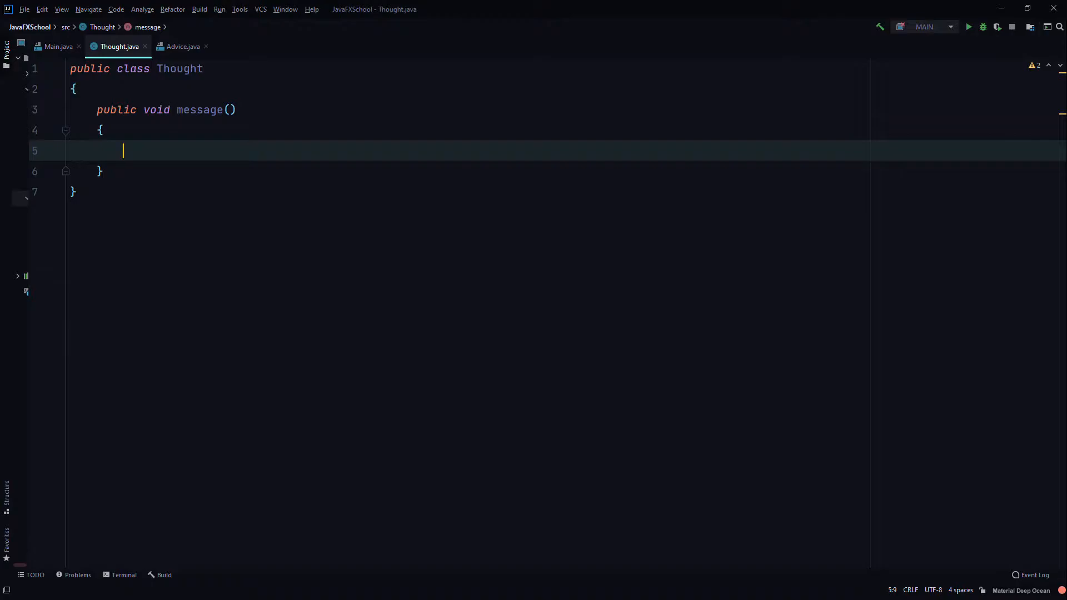
- Make message() print "I feel like I'm diagonally parked in a parallel universe"
text(System.out.println("I)
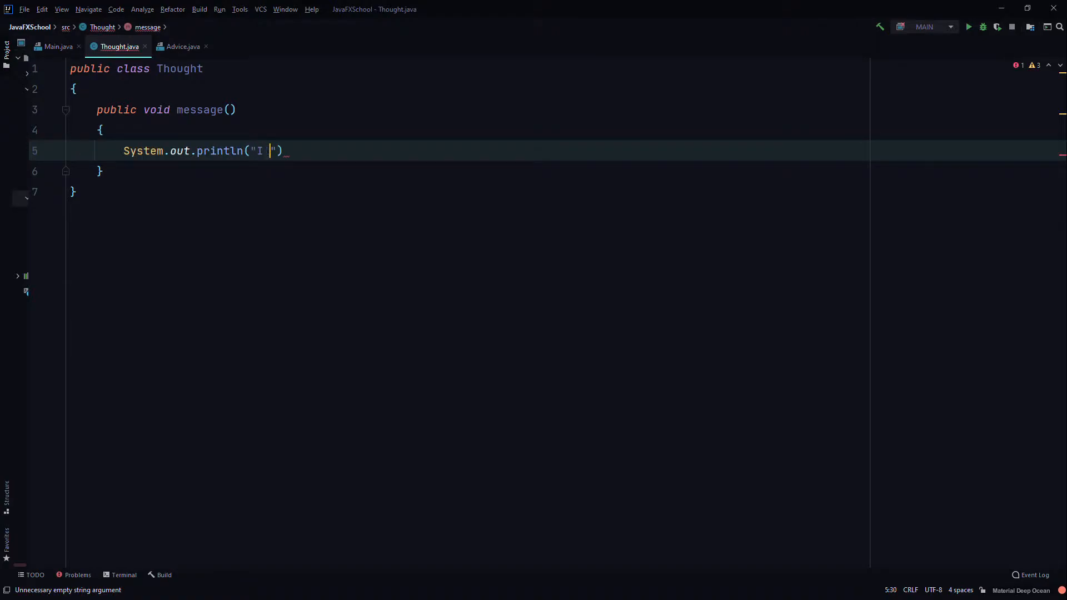
text(feel like)
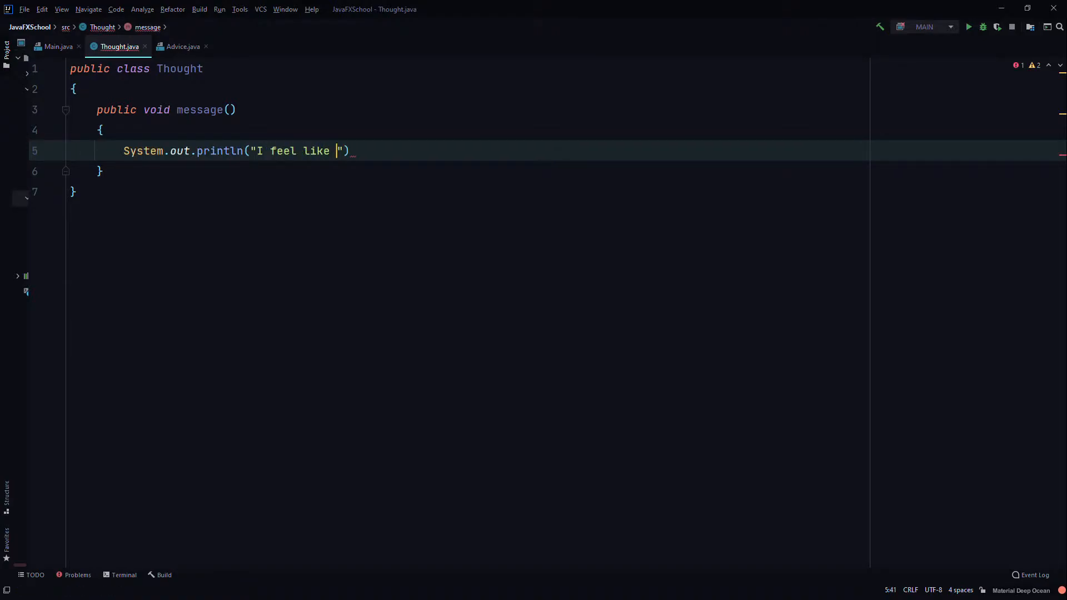
text(I'm parked)
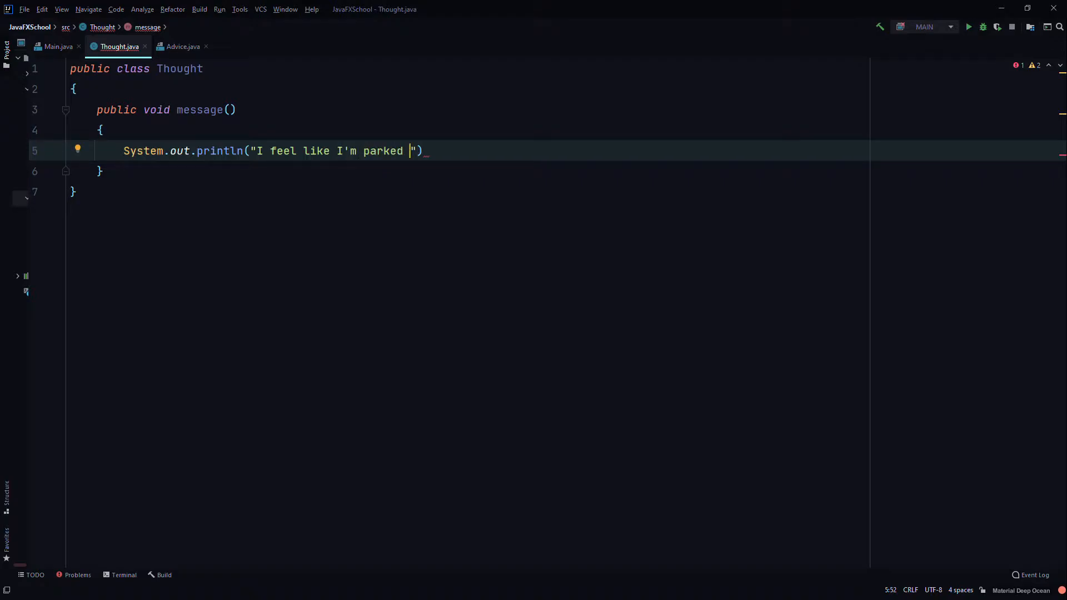
key(Backspace)
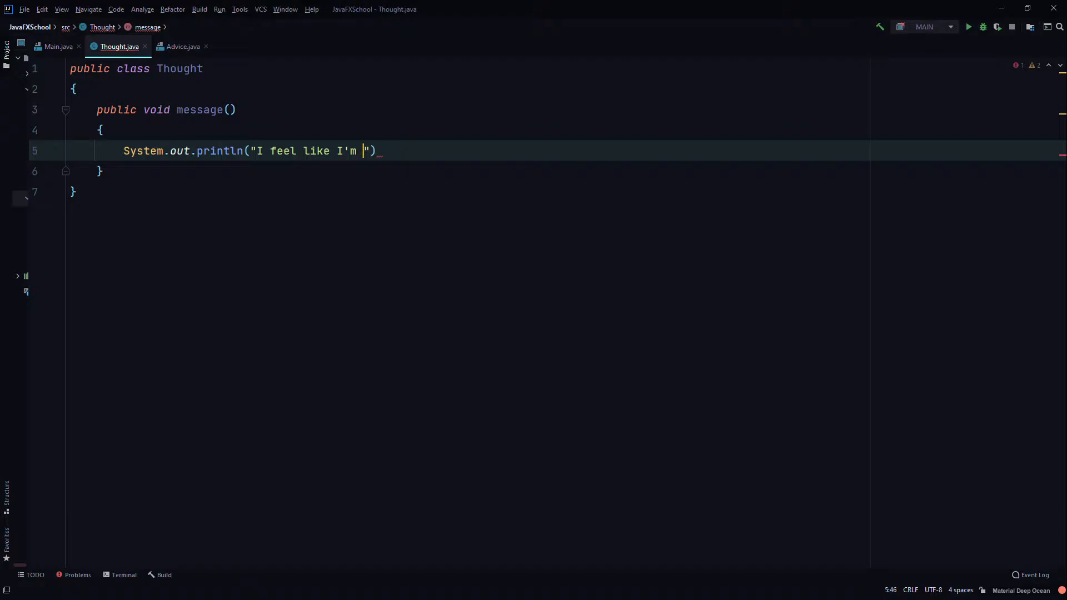
text(daigonally)
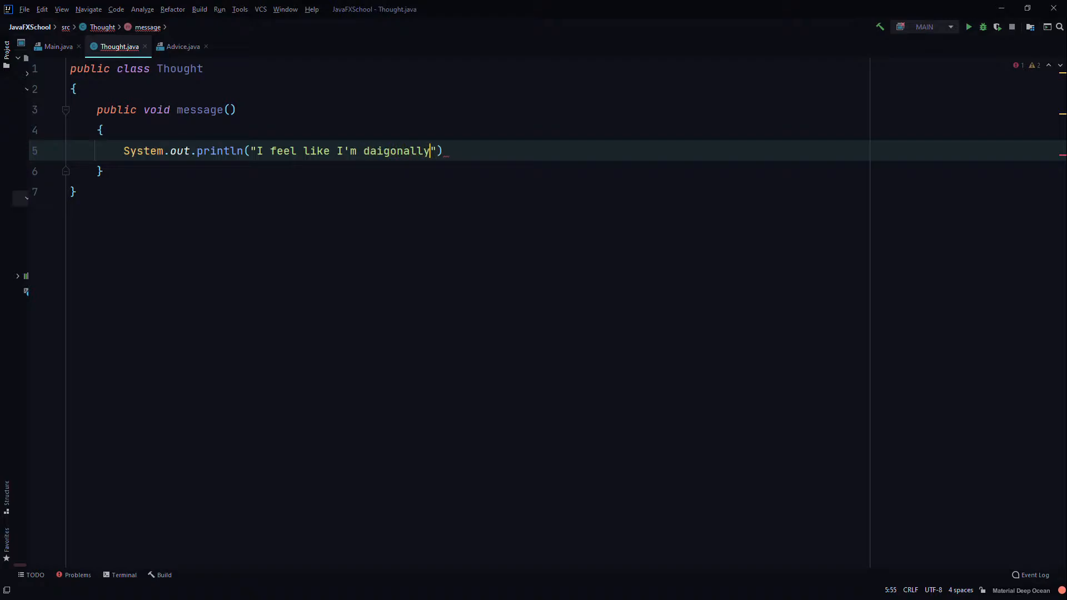
key(Backspace)
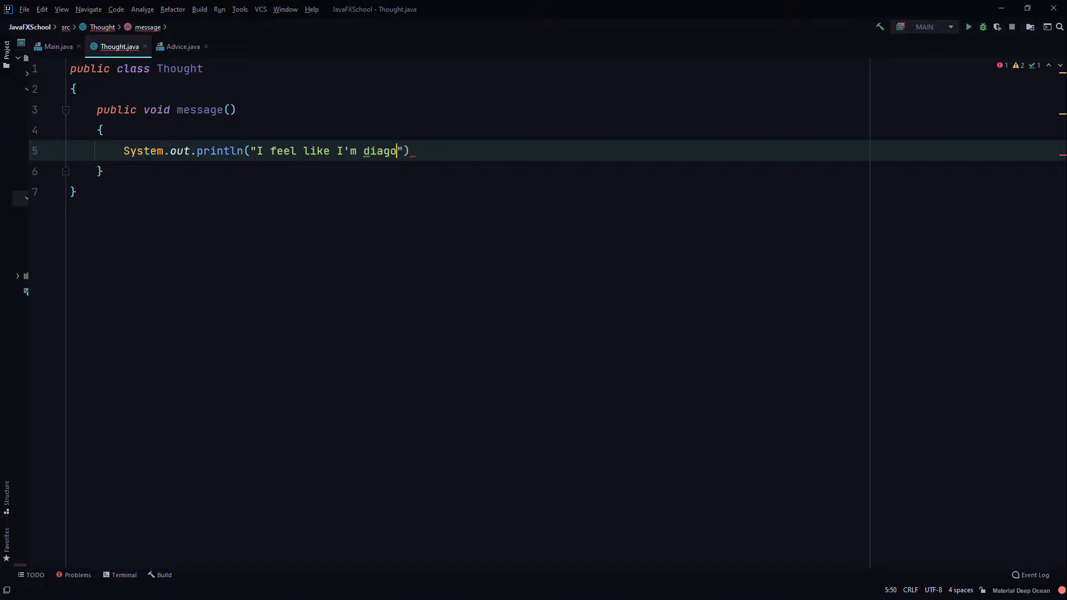
text(nally parked in a par)
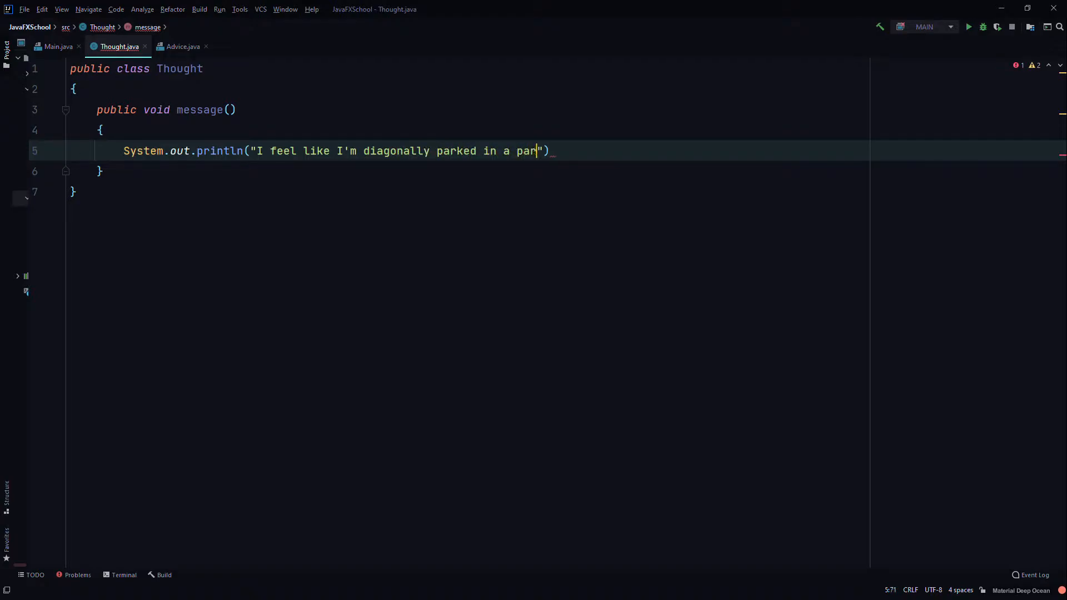
text(a)
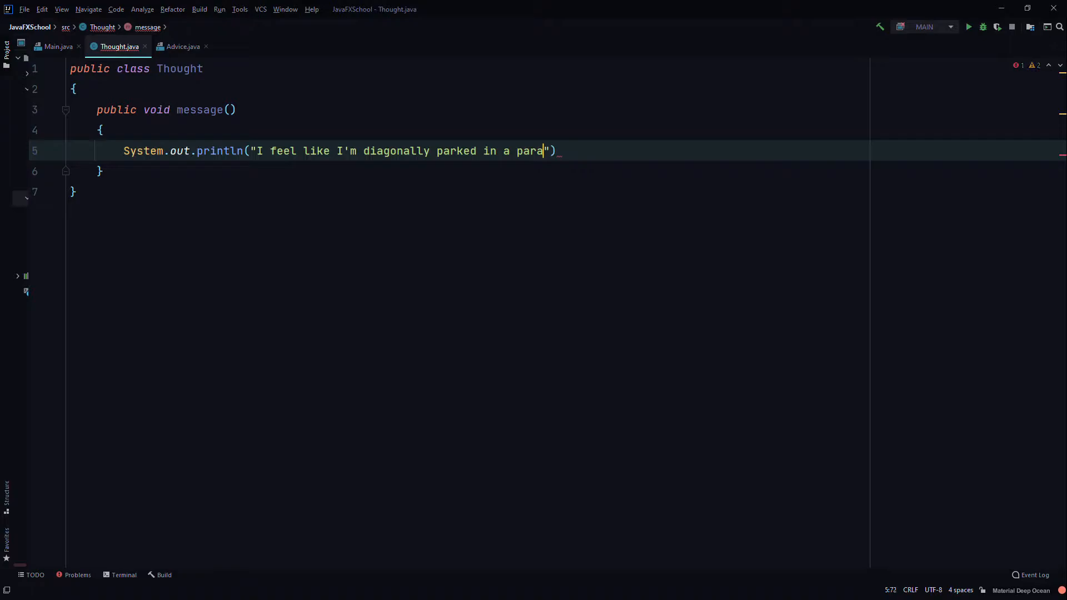
text(llel unierse)
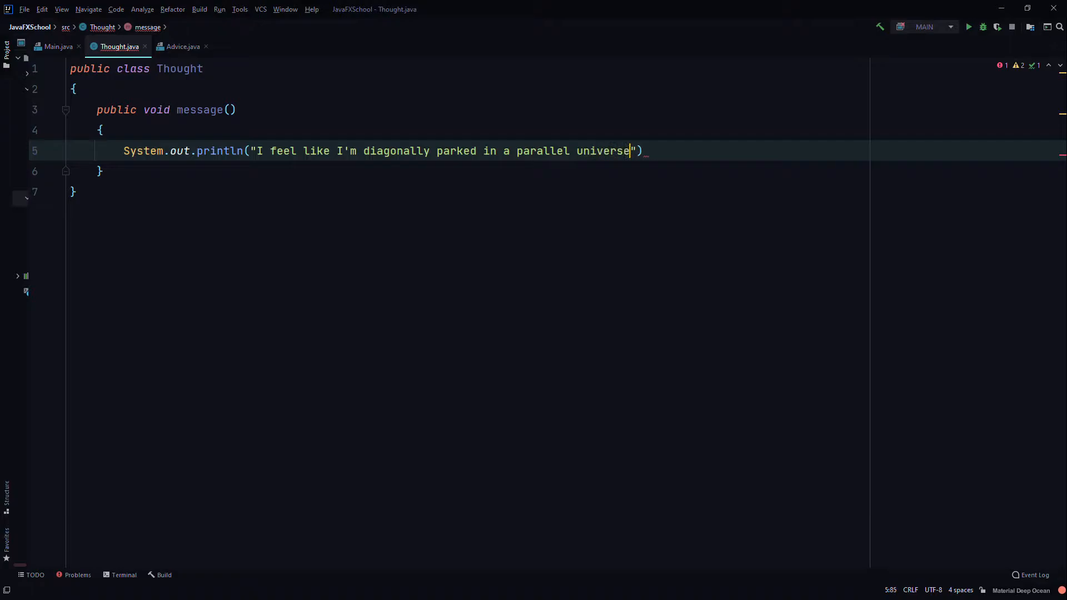
text(;)
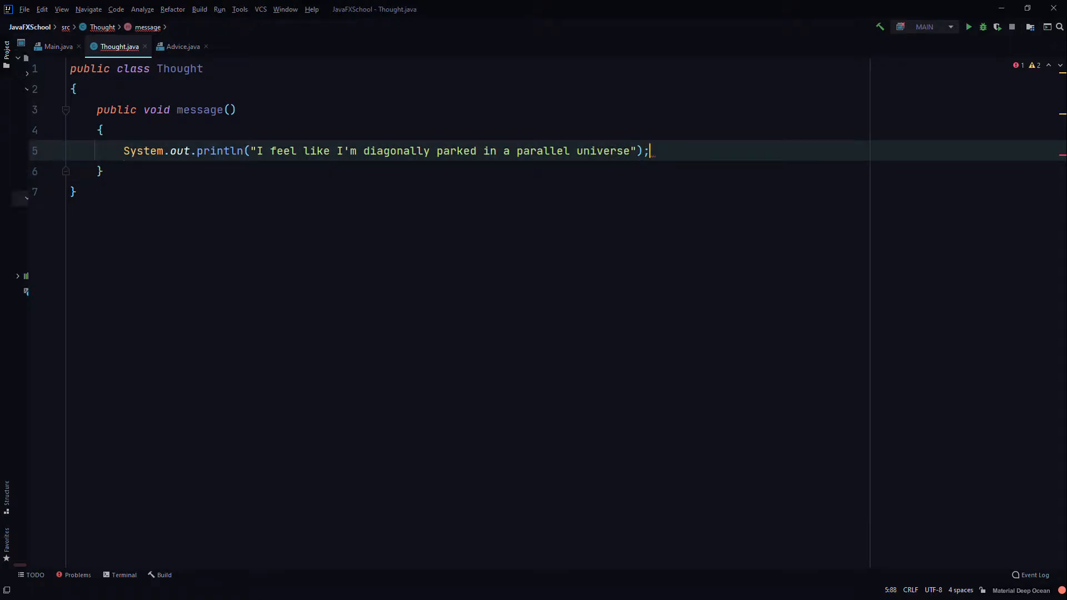
- Add an empty System.out.println(); line below the sentence
text(Sy)
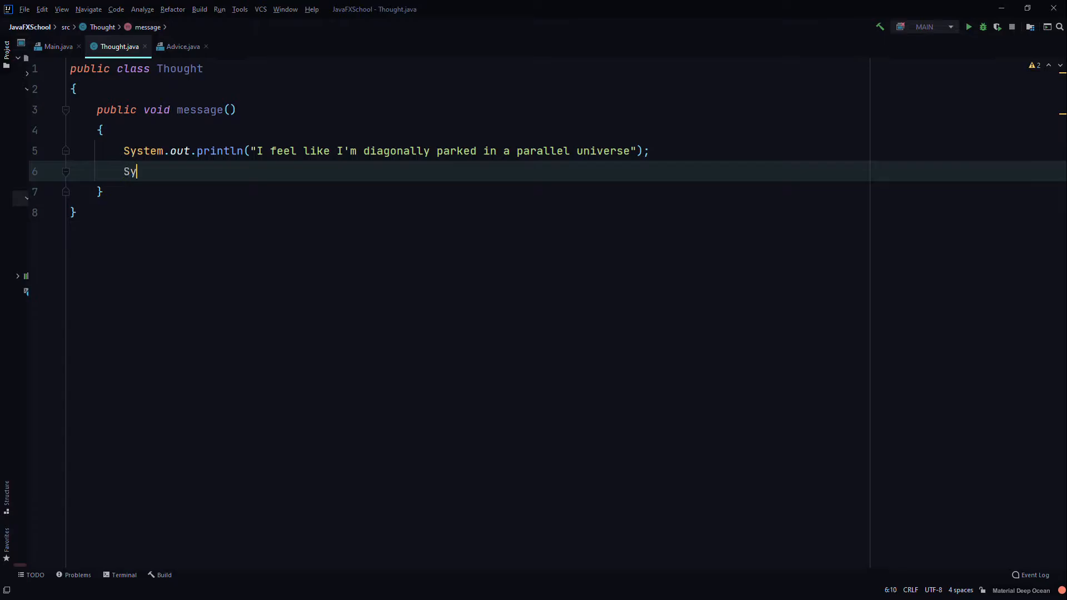
text(stem.)
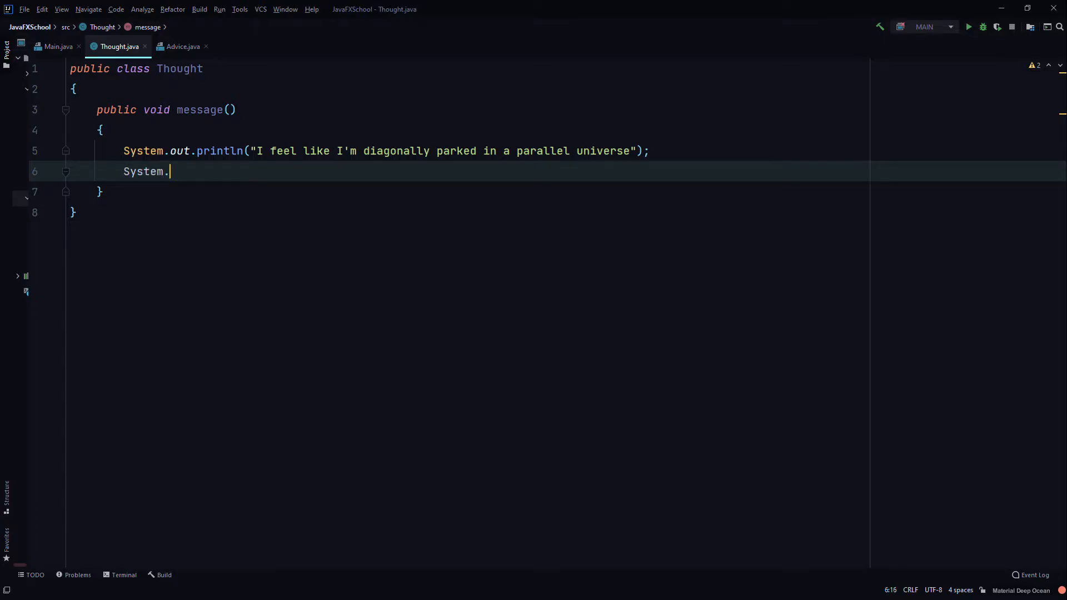
text(out)
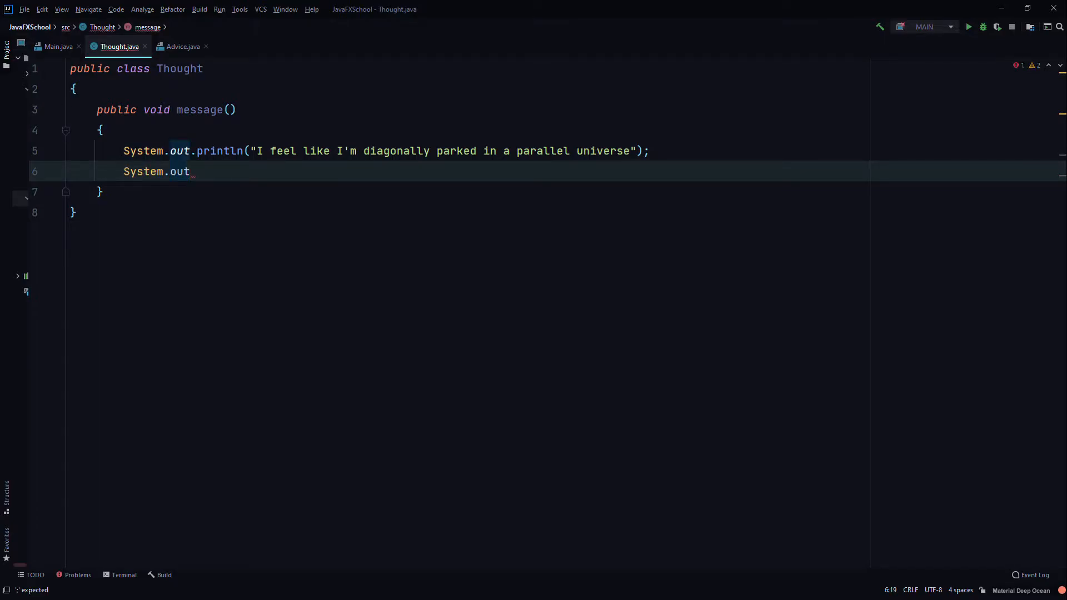
text(.println)
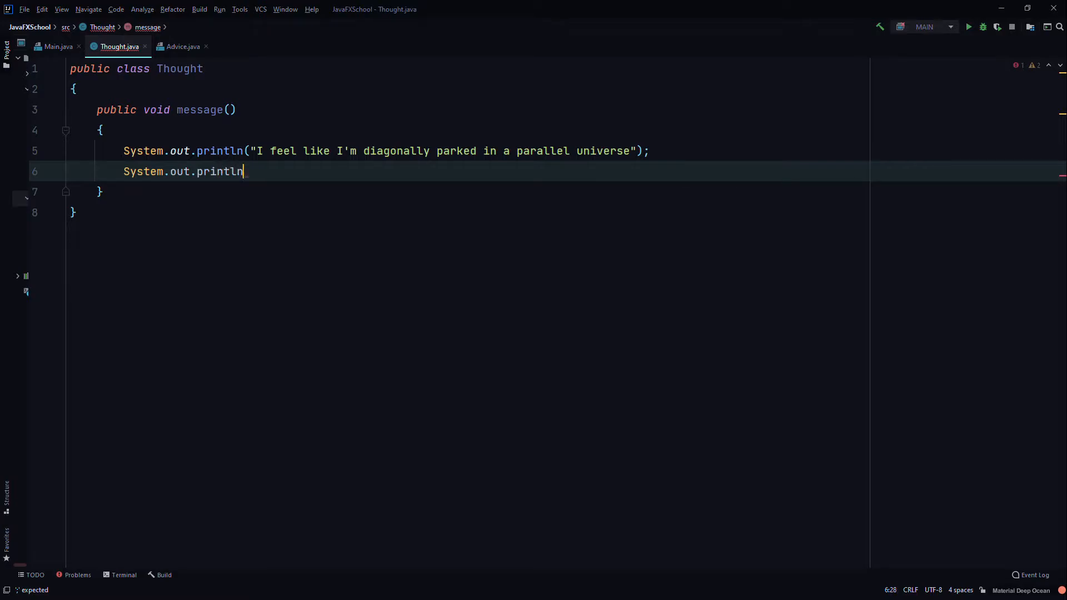
text(();)
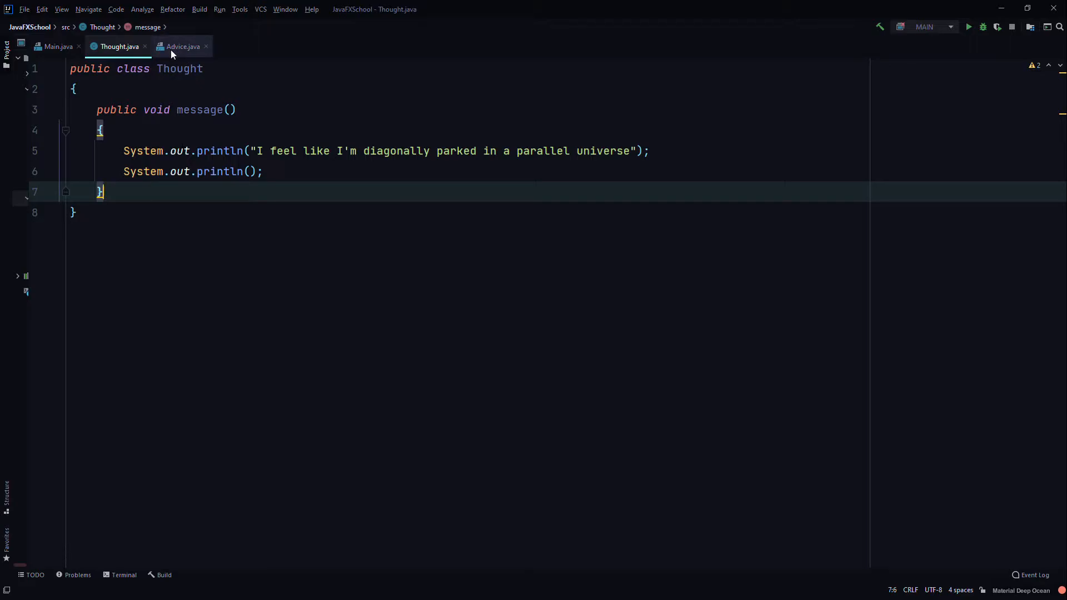
- In Advice.java declare public class Advice extends Thought, checking the parent class along the way
click(182, 47)
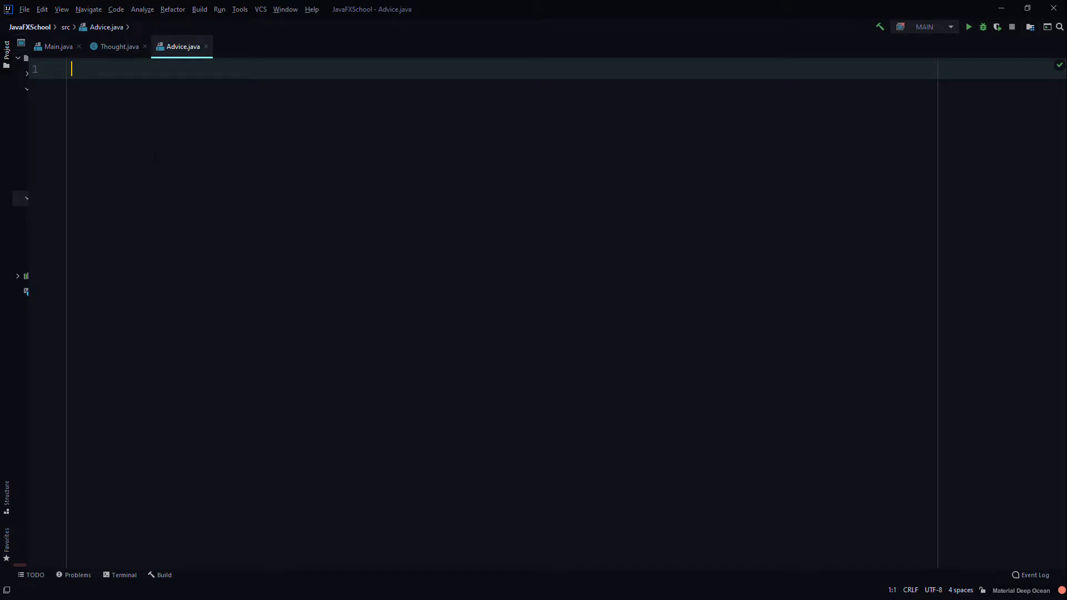
text(public class)
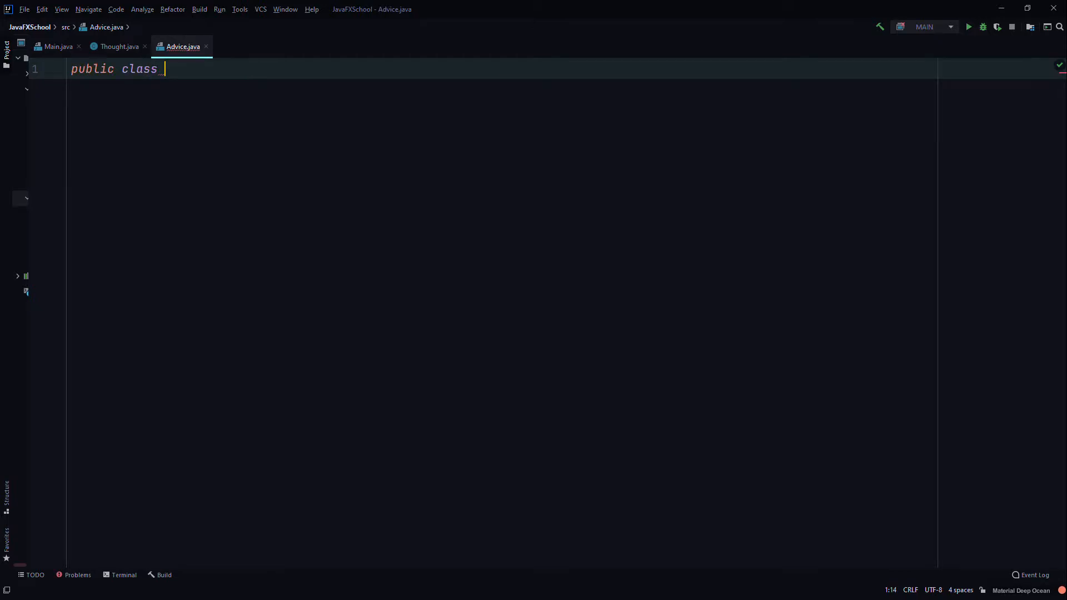
text(Advice extends)
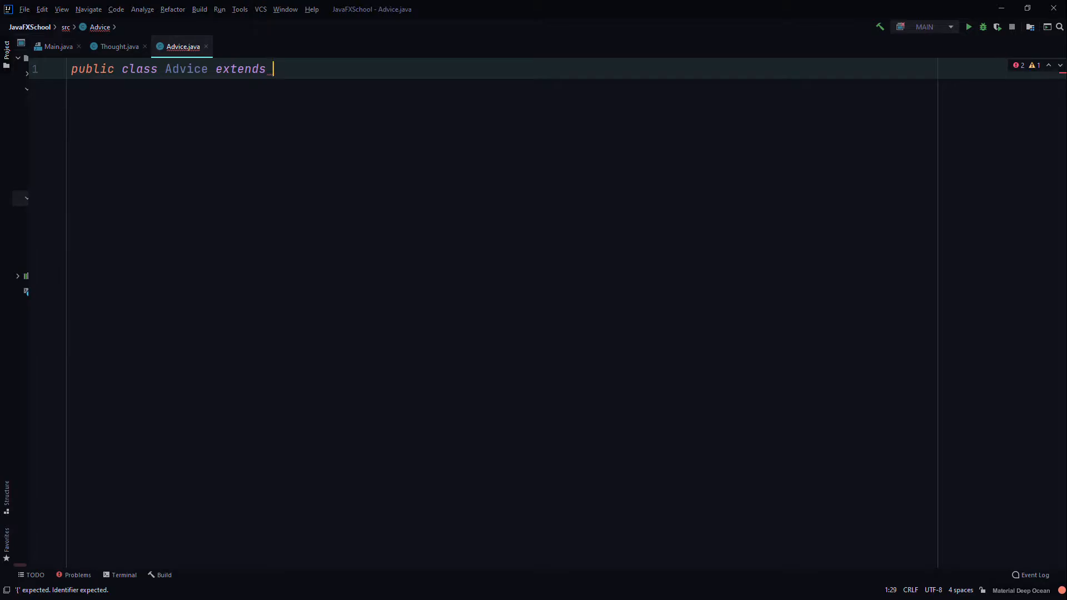
text(Th)
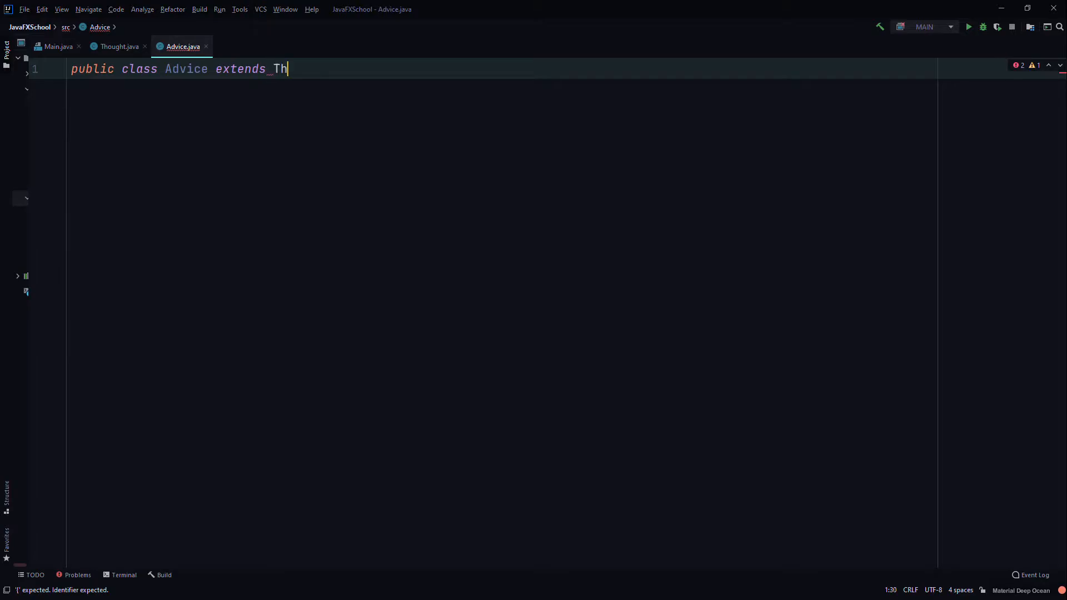
text(o)
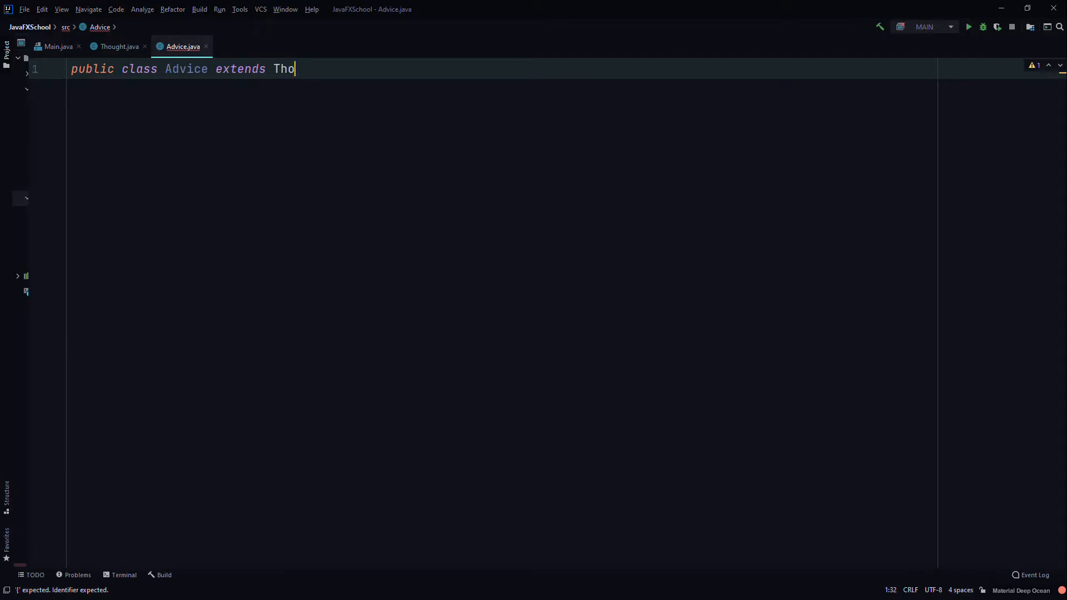
text(ught)
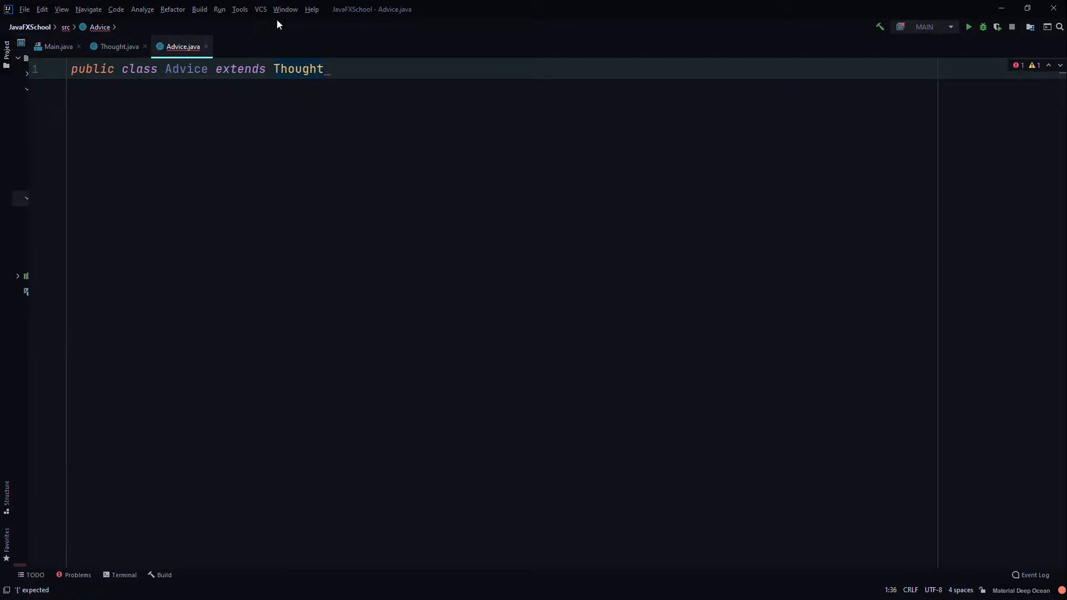
click(119, 47)
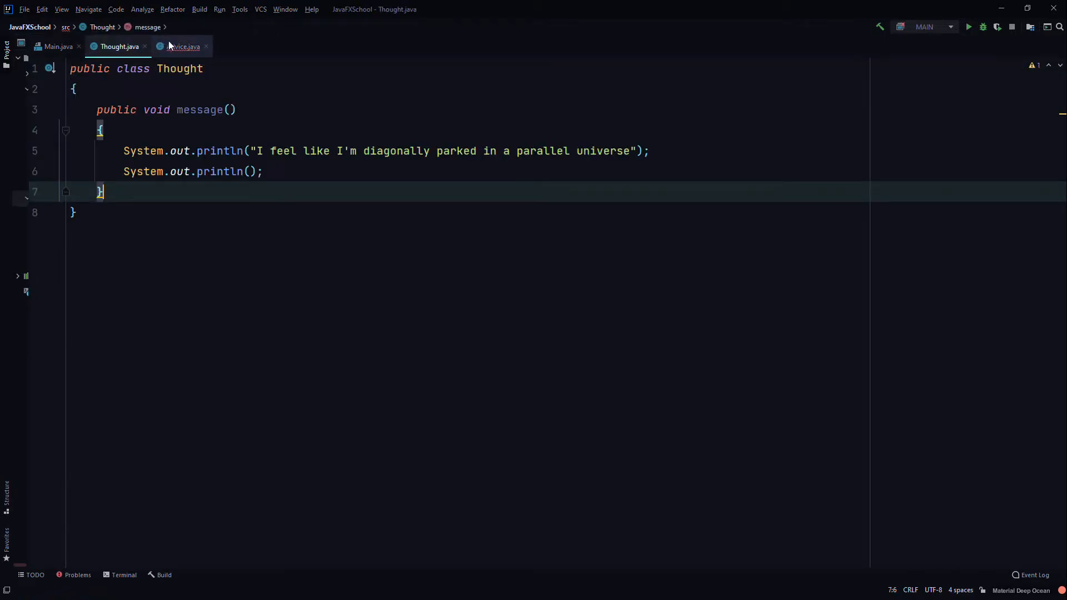
click(182, 47)
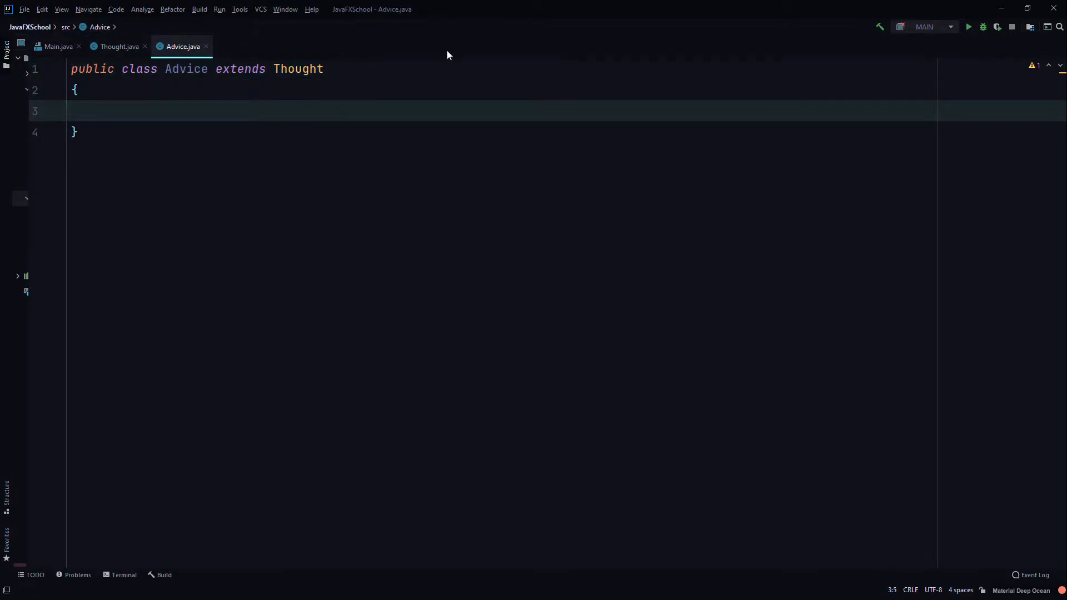
- Give Advice a public void message() method starting a System.out.println call
text(public)
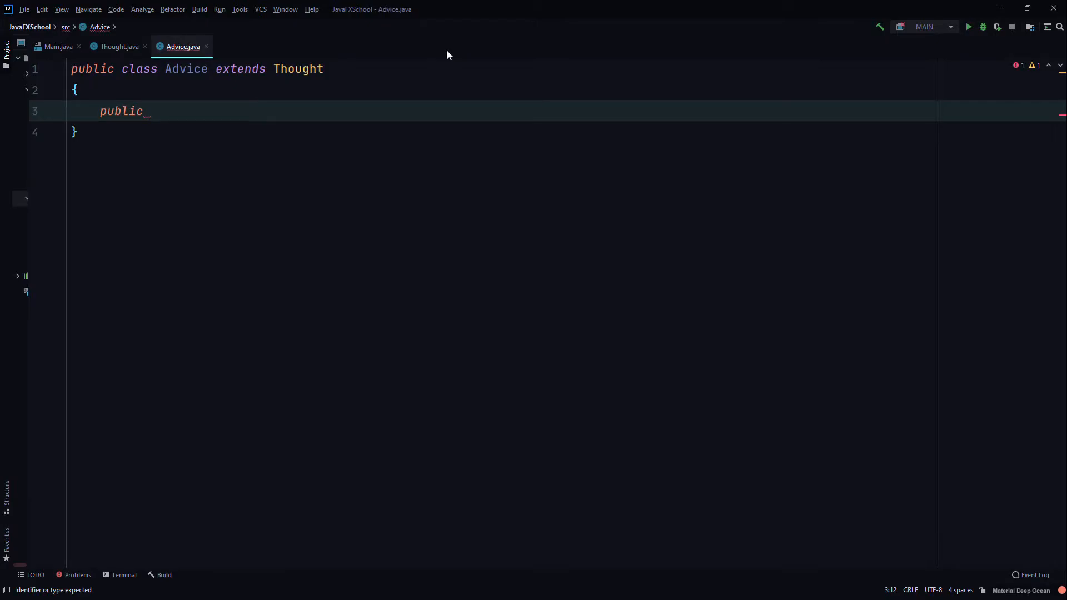
text(v)
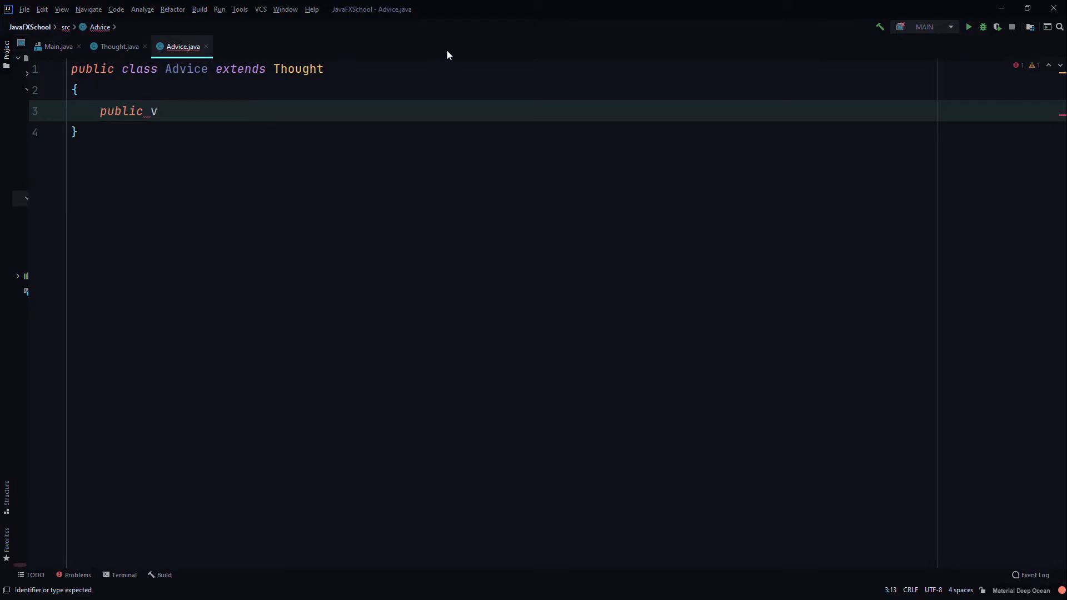
text(oid message())
text({)
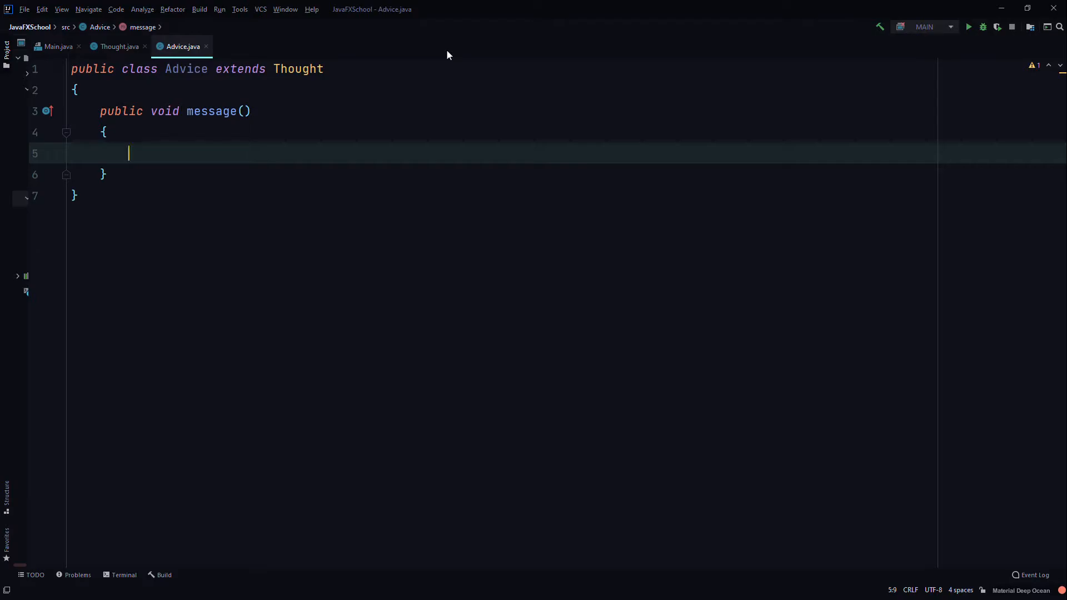
text(System.out)
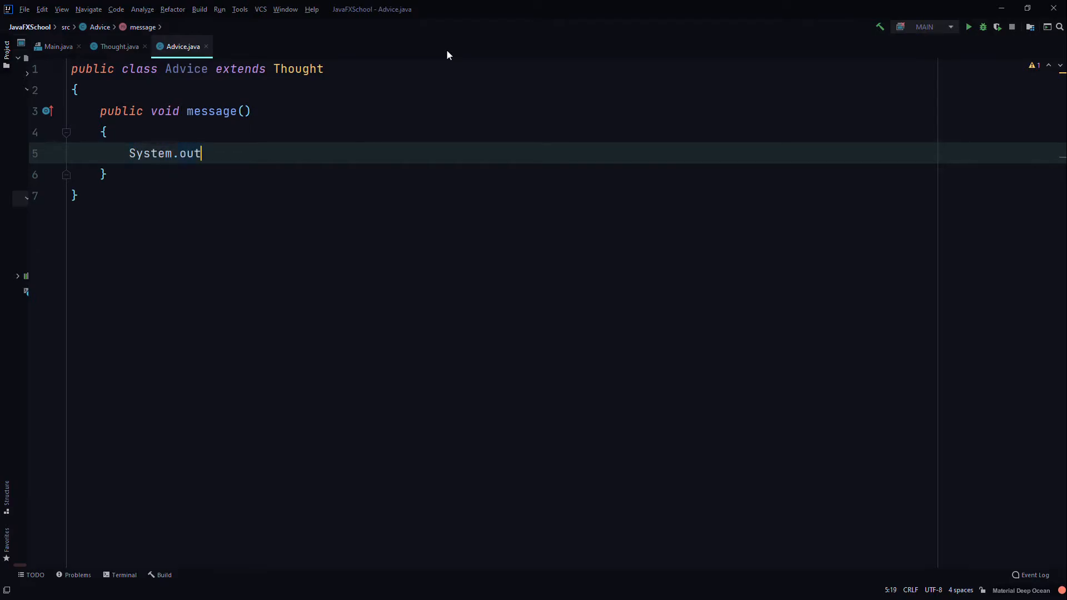
text(.println(")
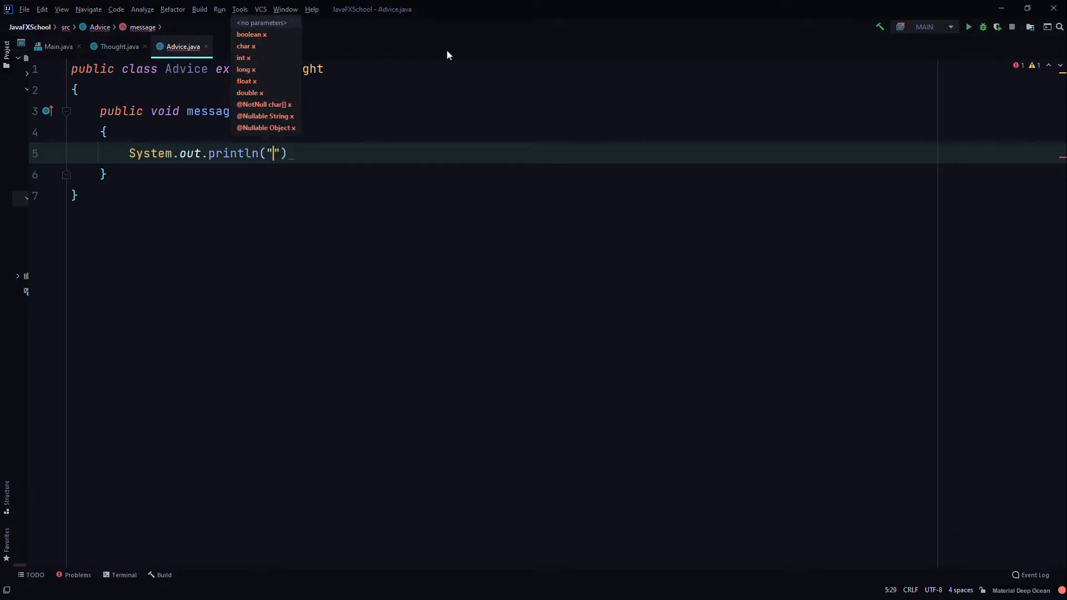
- Print "Warning dates in calendar are closer than they appear, just kidding"
text(Warning dates in)
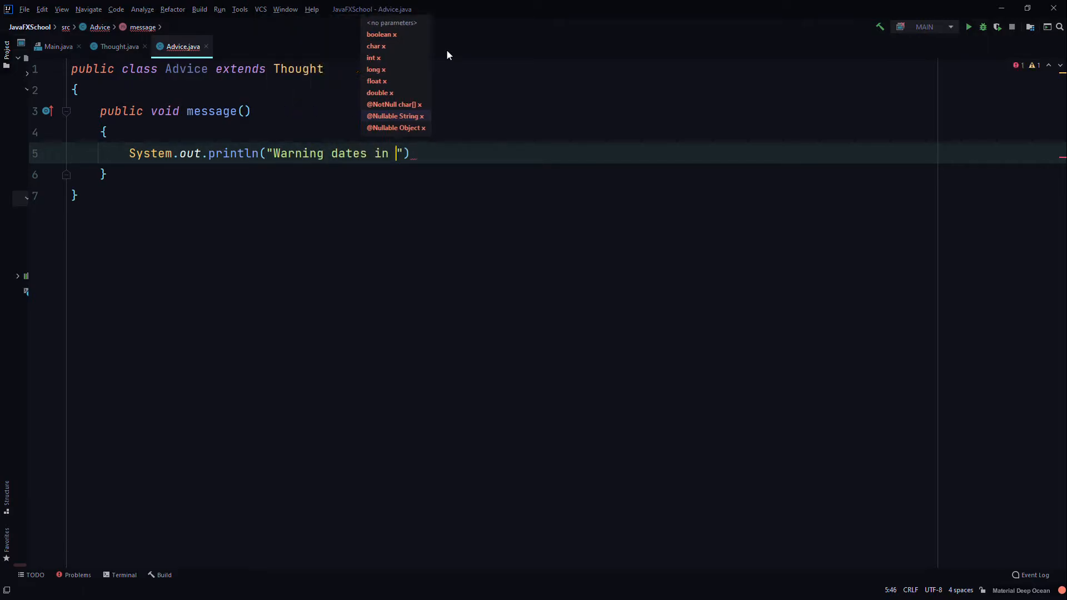
text(calendar)
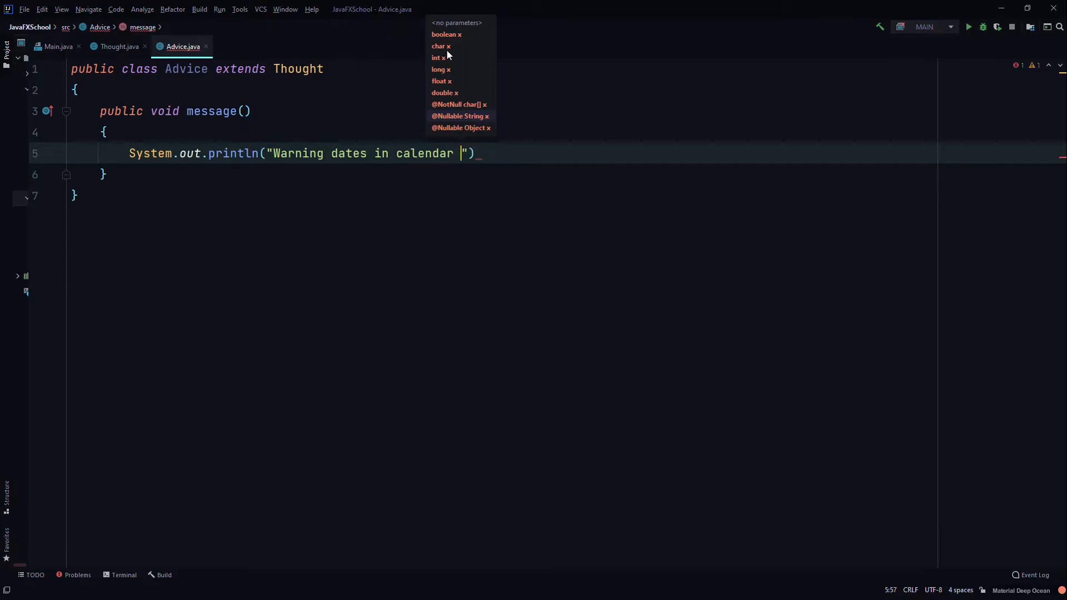
text(are closer)
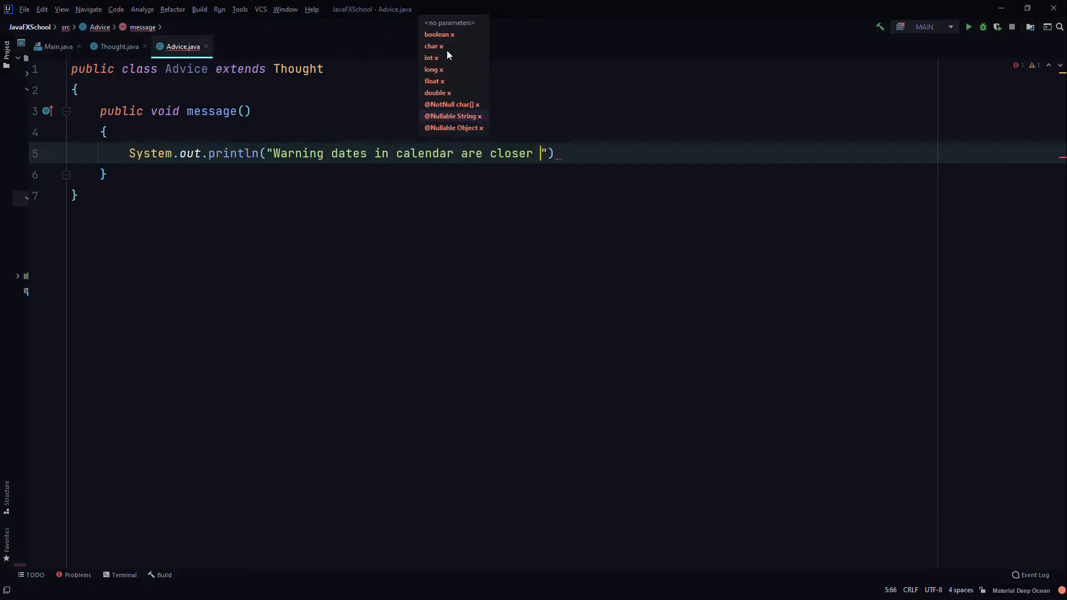
text(than they appear)
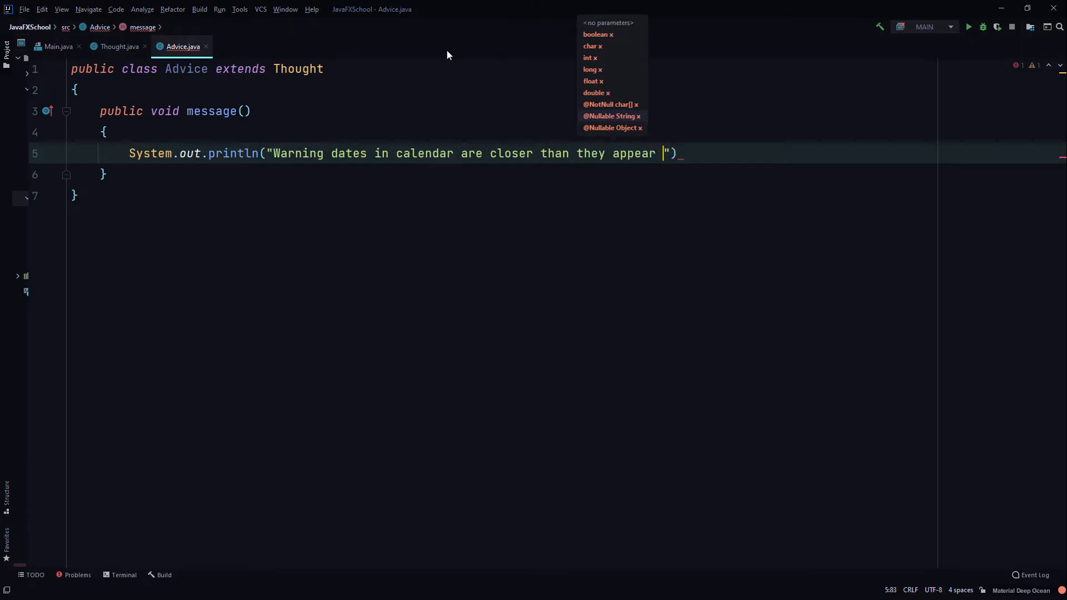
text(, j)
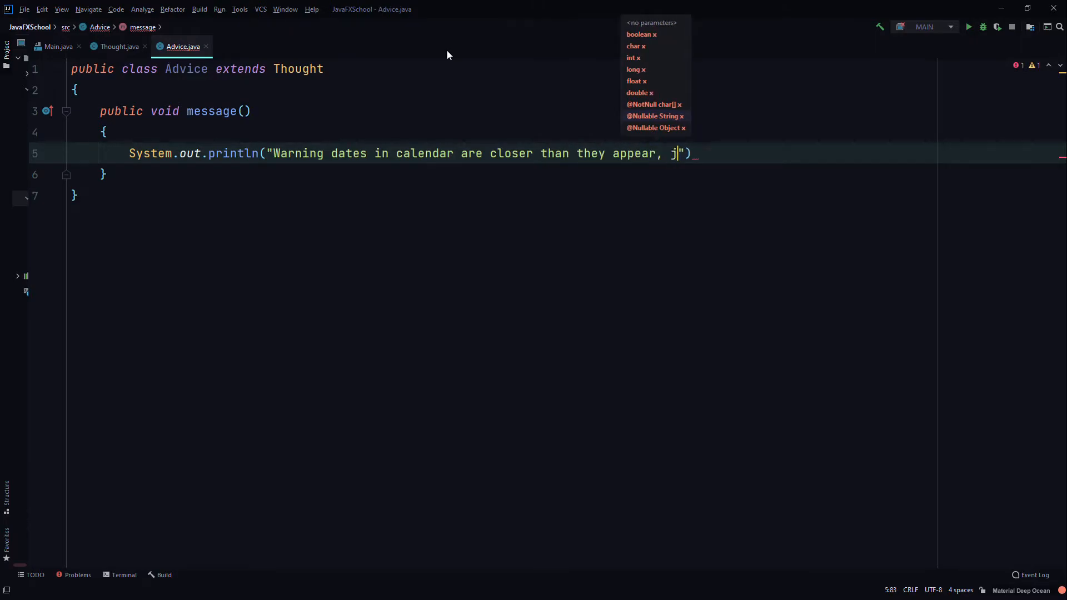
text(ust kidding)
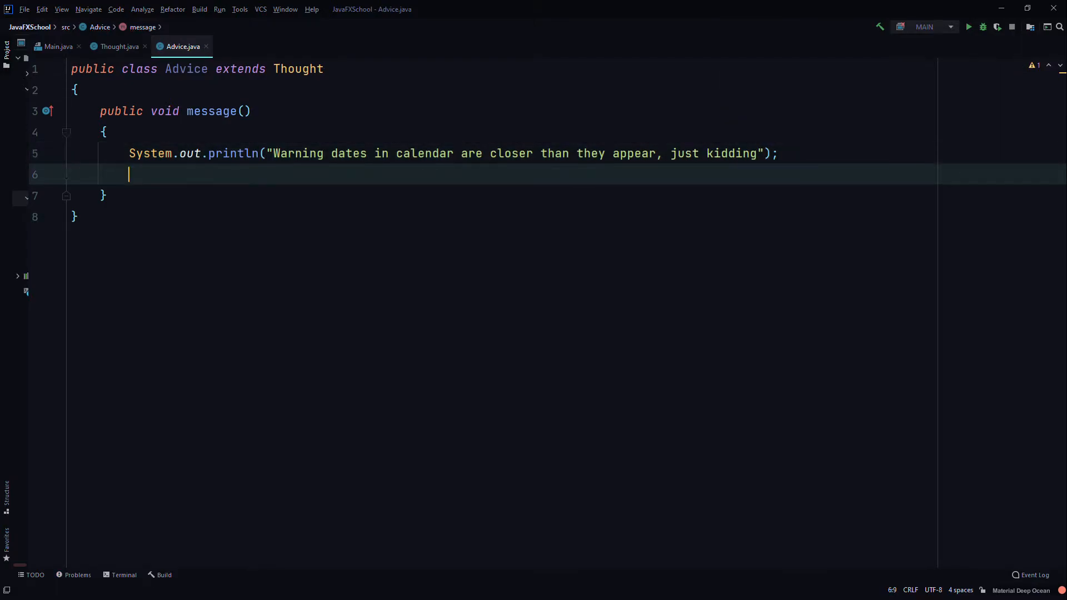
- Add an empty System.out.println(); line in Advice's message()
text(S)
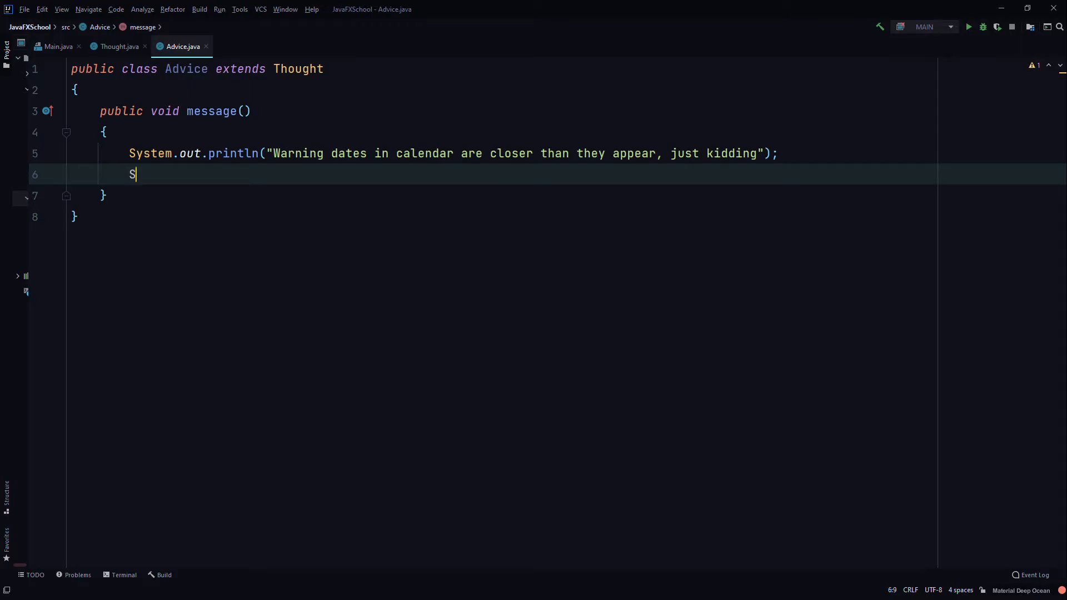
text(ystem.out.)
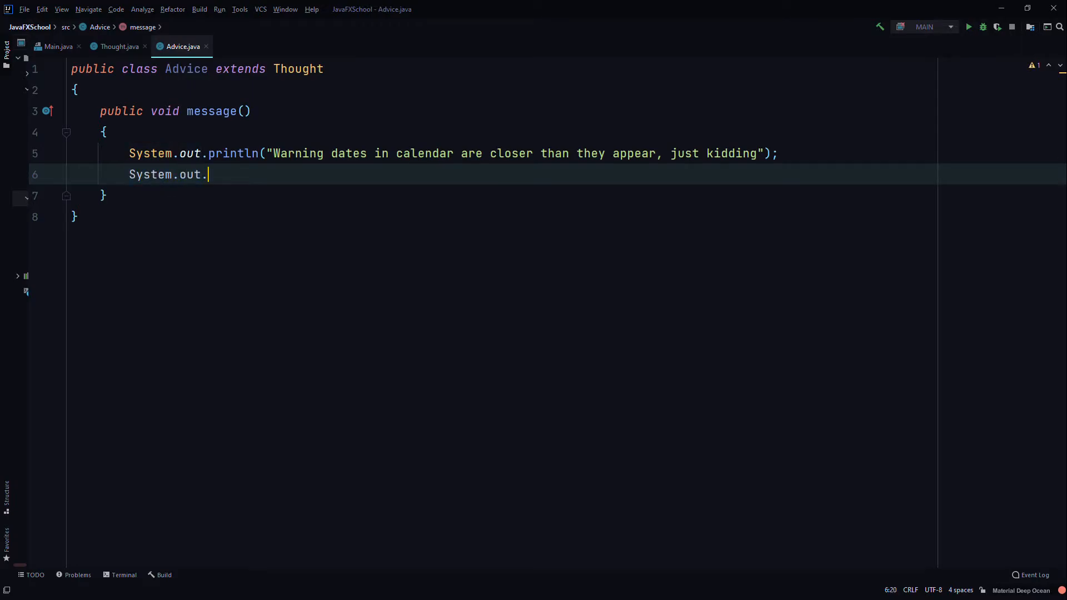
text(println();)
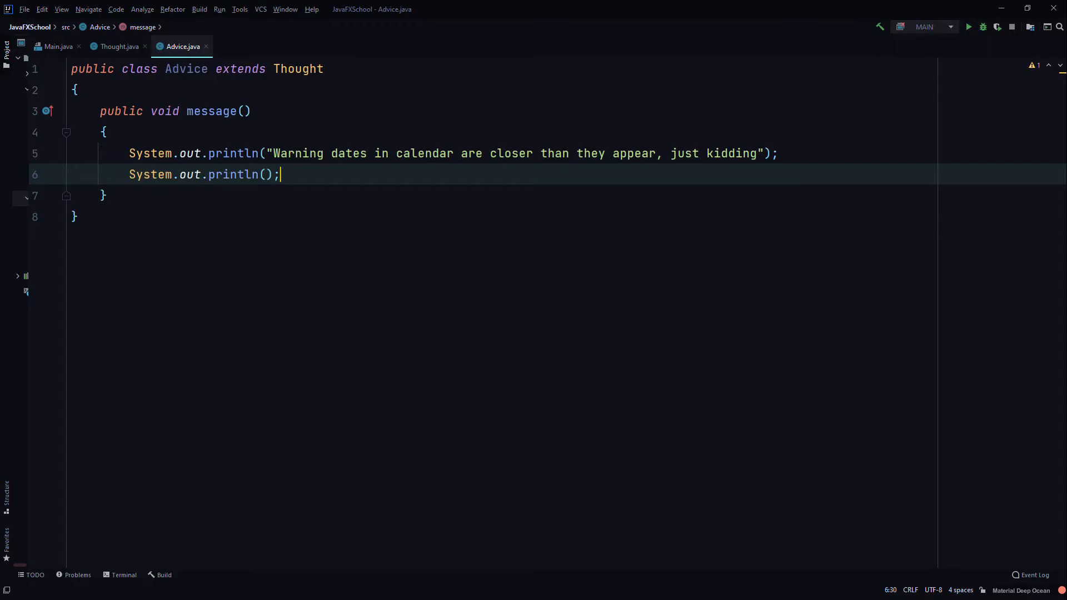
key(Enter)
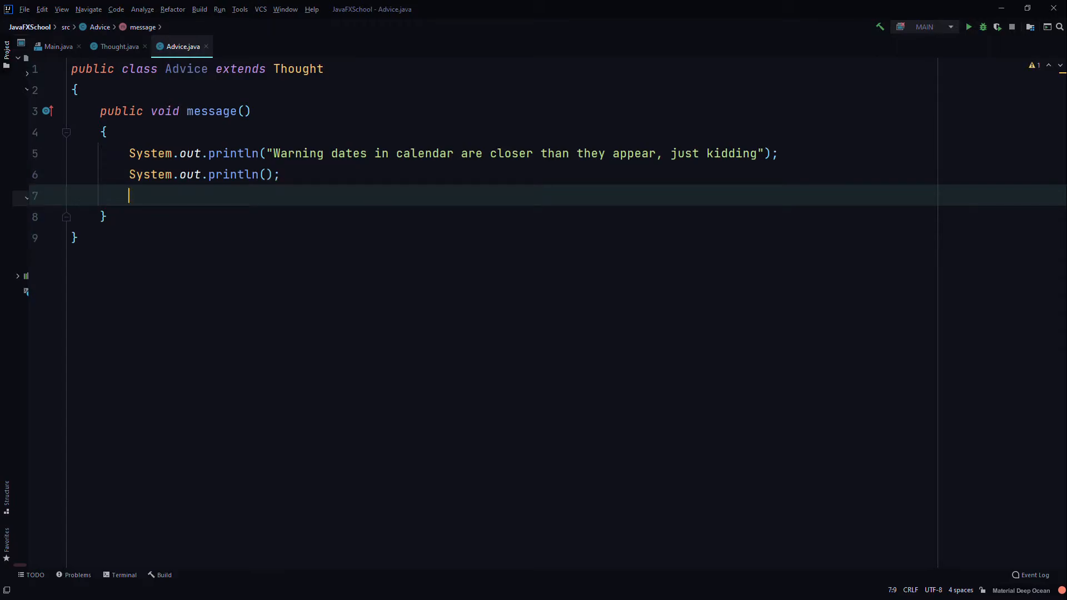
- Call super.message(); at the end of Advice's message()
text(su)
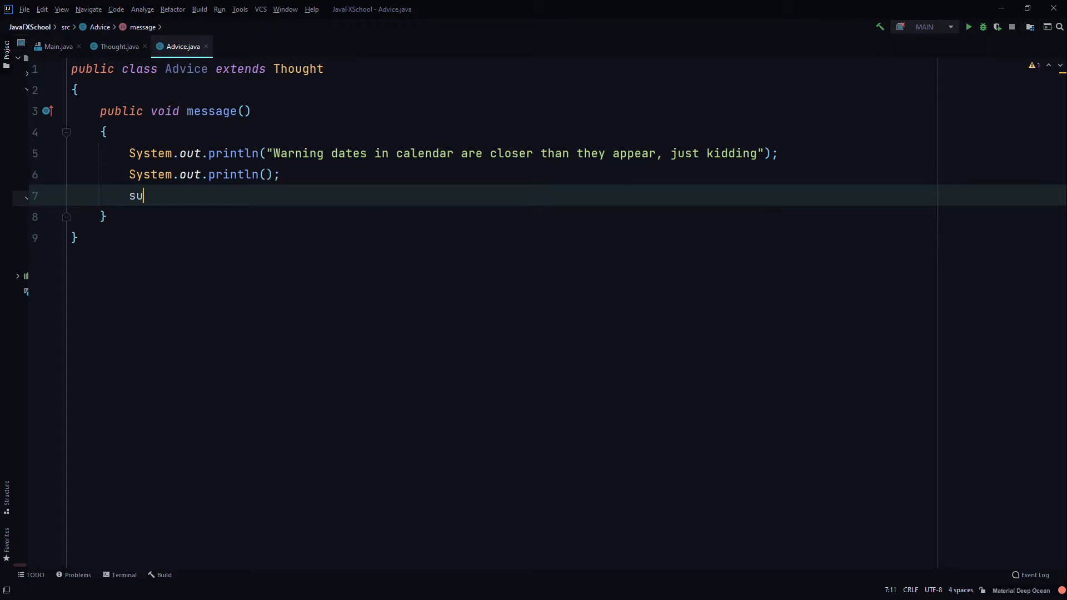
text(per.)
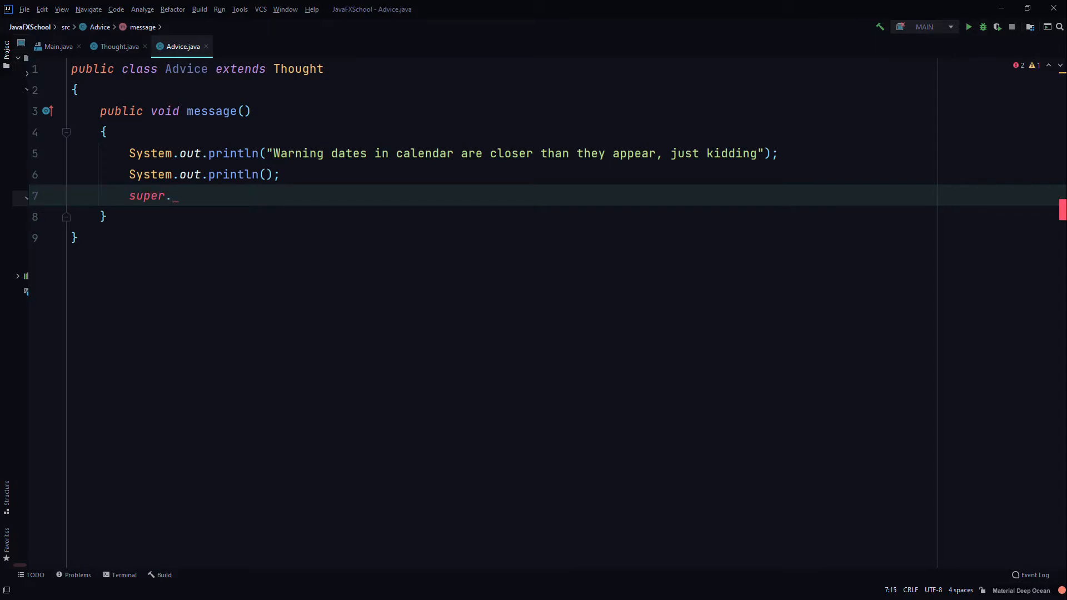
text(messa)
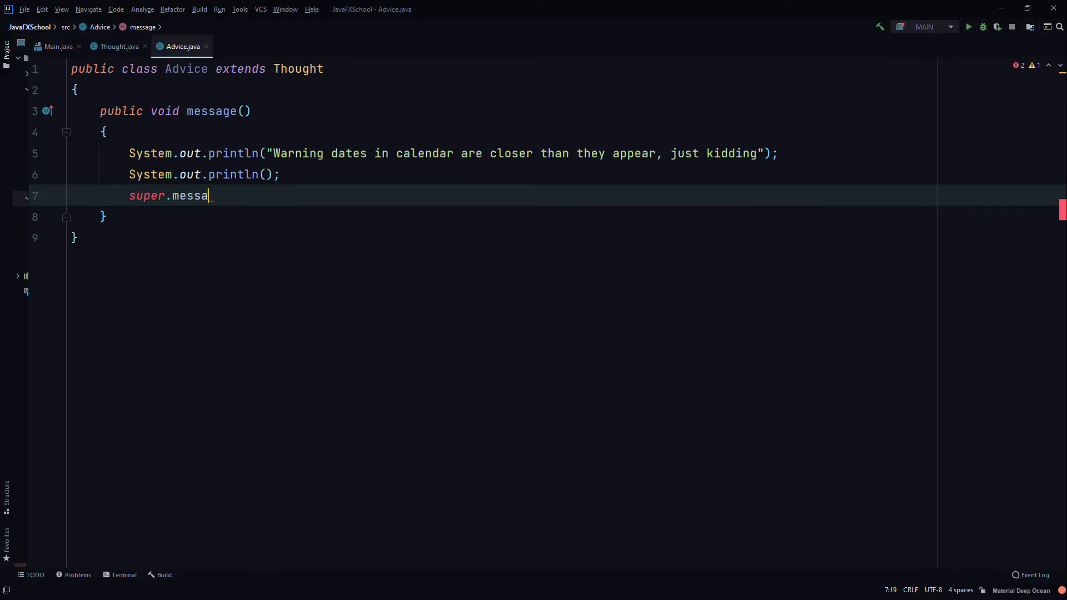
text(ge();)
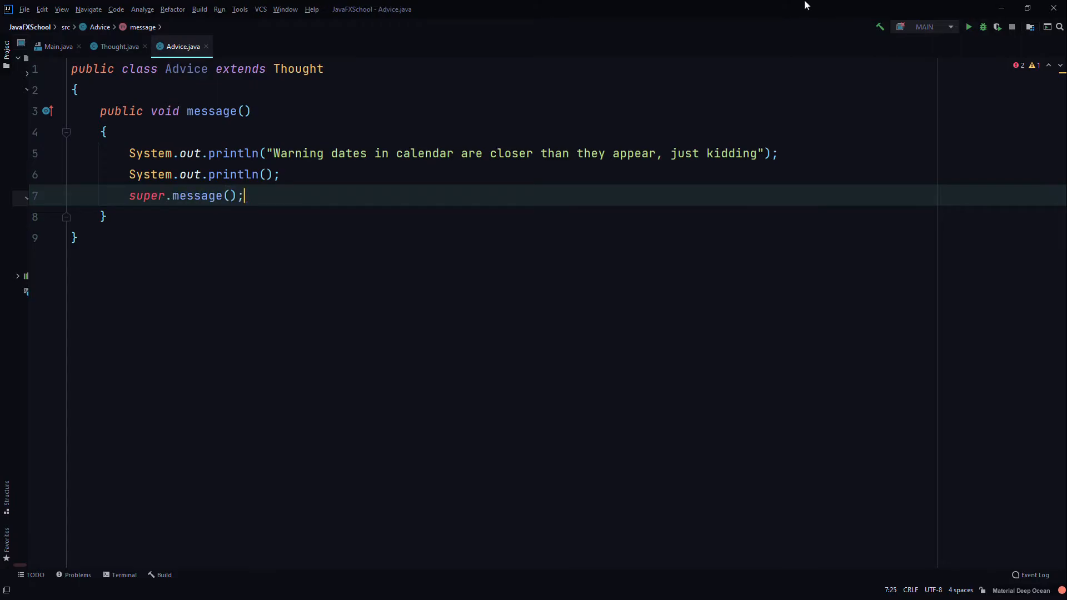
- Review Thought's message() and place the caret at the end of the super.message() line
click(117, 46)
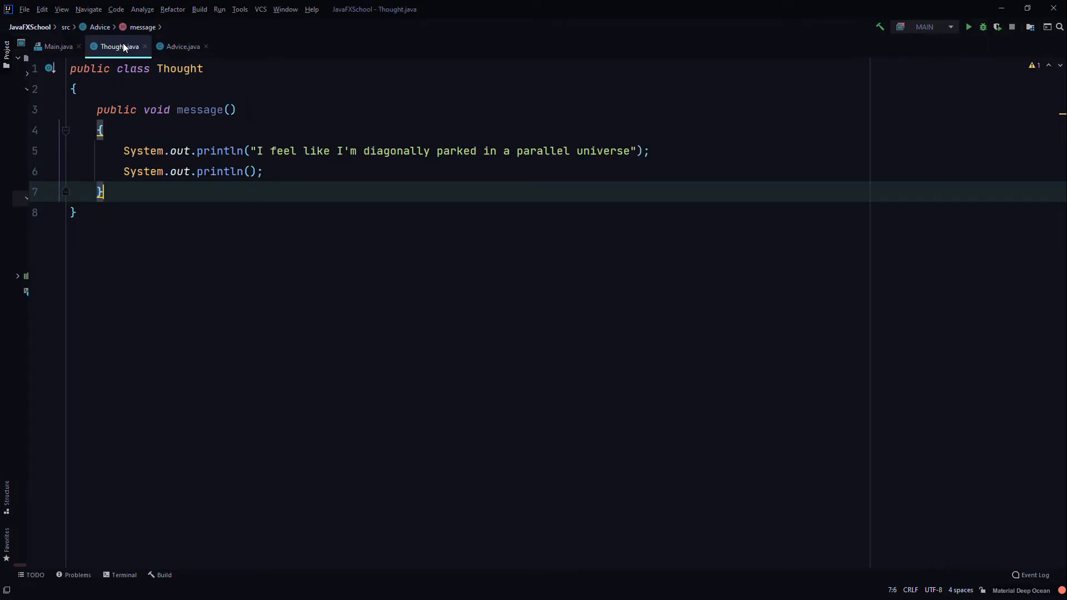
click(182, 47)
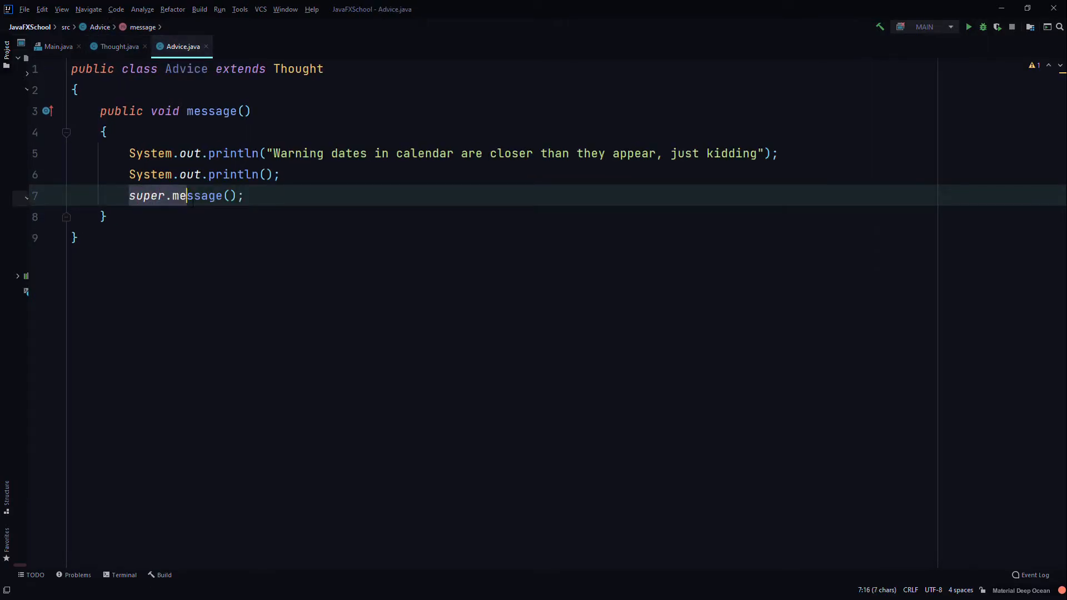
double_click(202, 195)
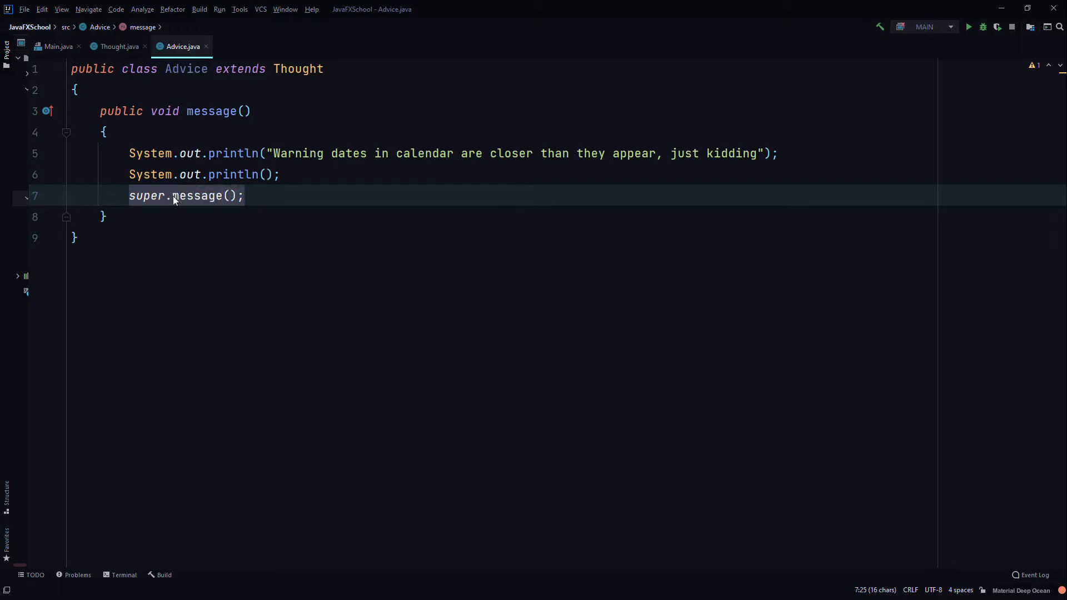
click(171, 196)
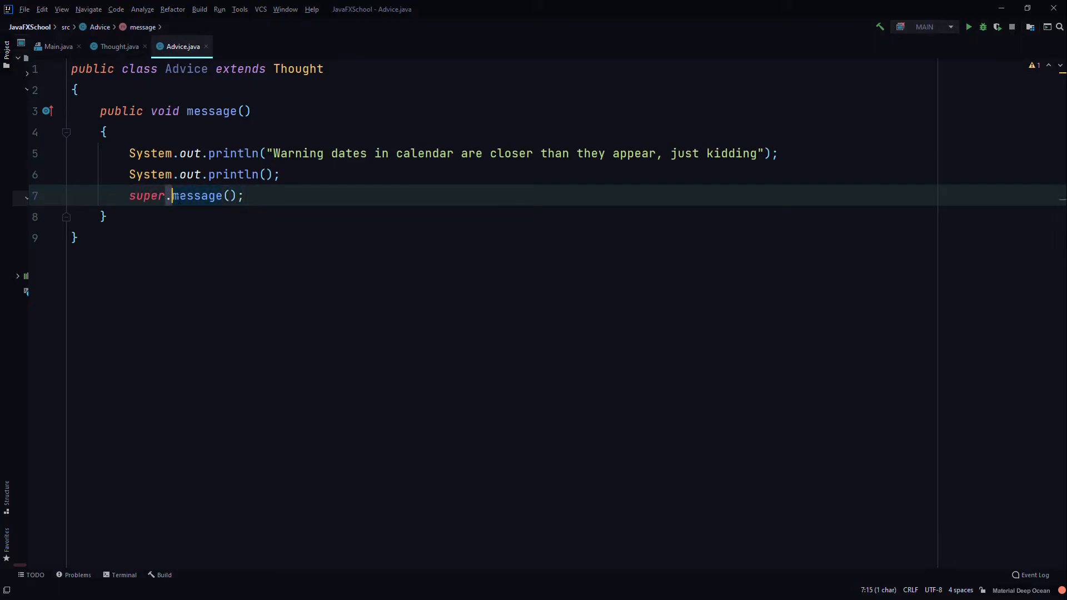
double_click(147, 196)
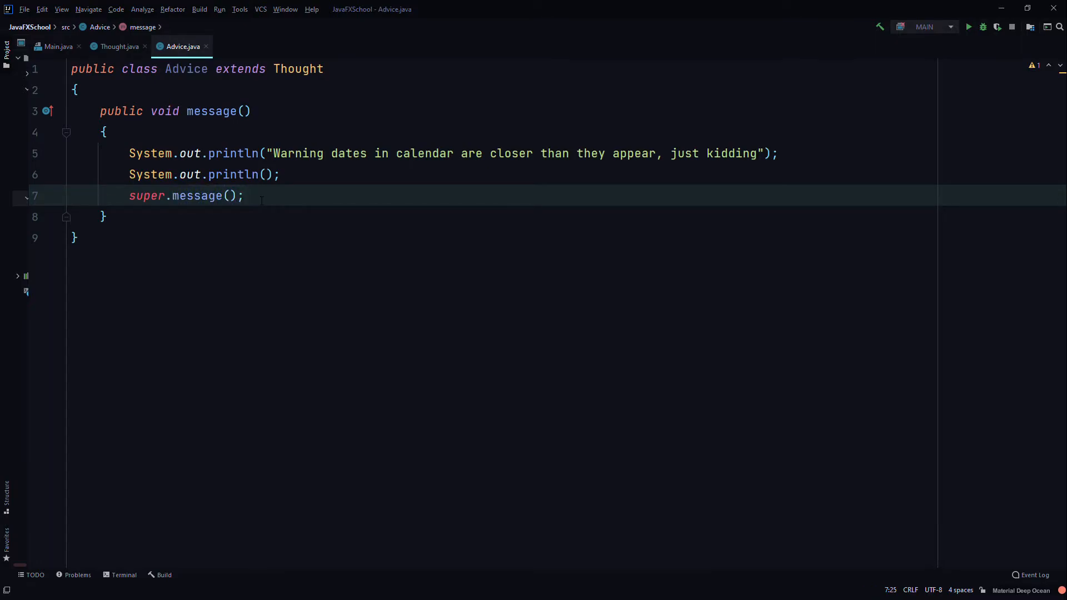
- Comment the call with "//invokes parents version of message() method"
text(//)
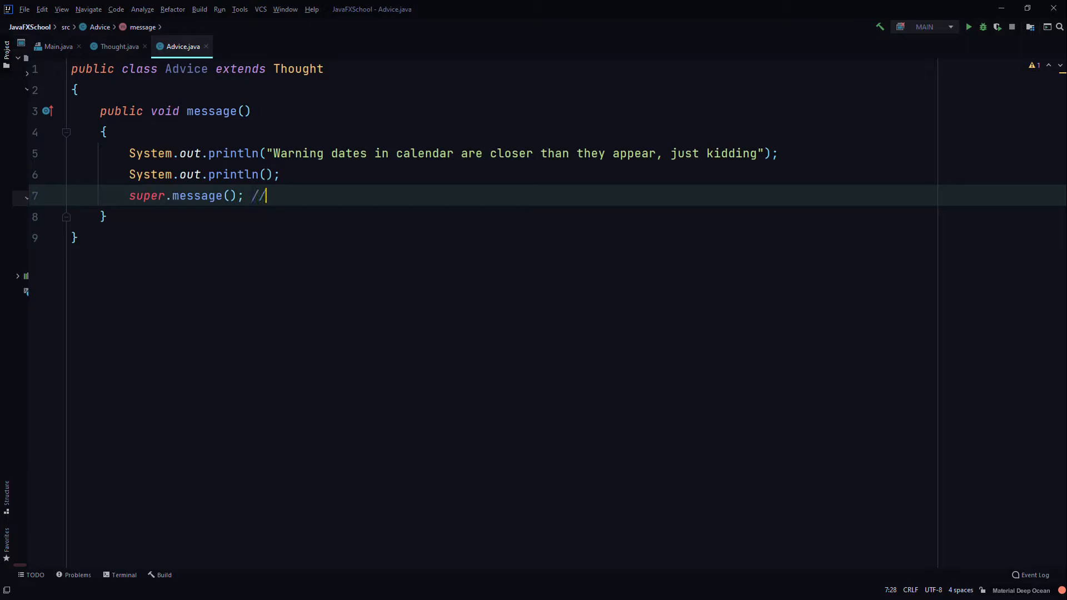
text(invokes)
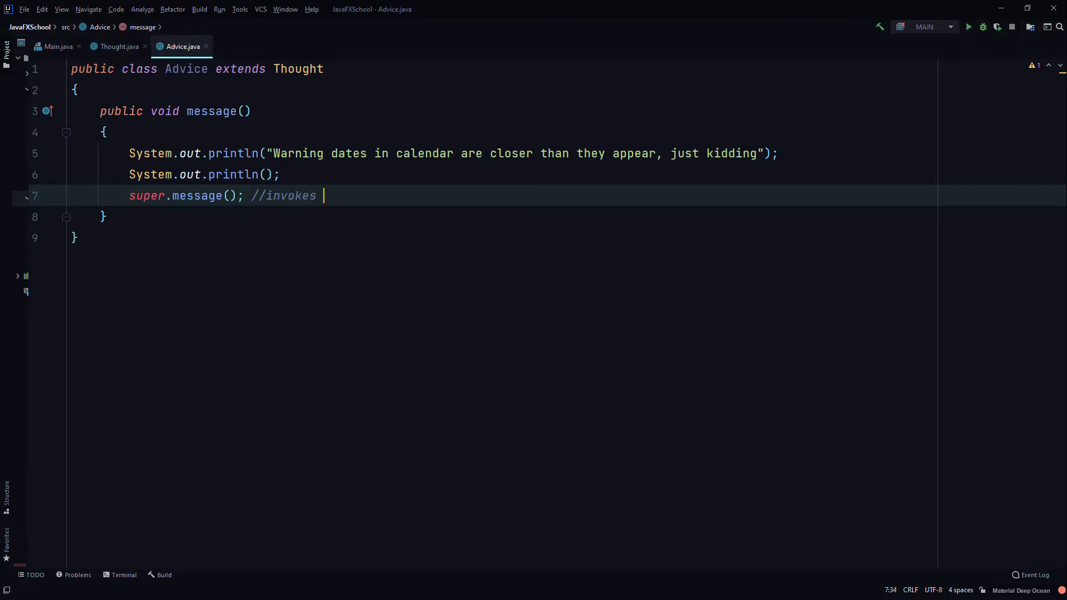
text(parents)
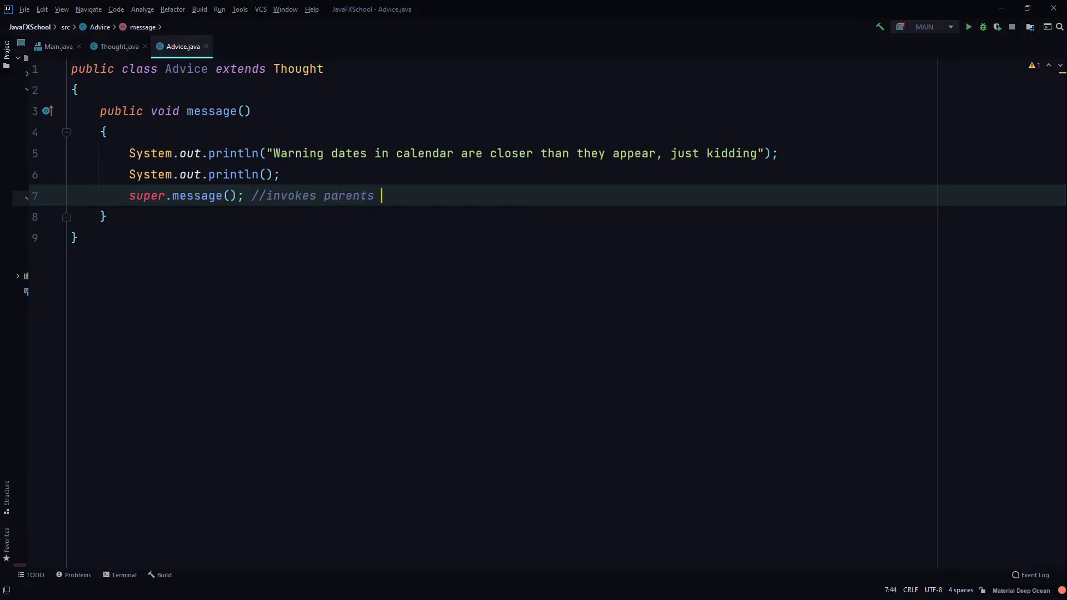
text(version of)
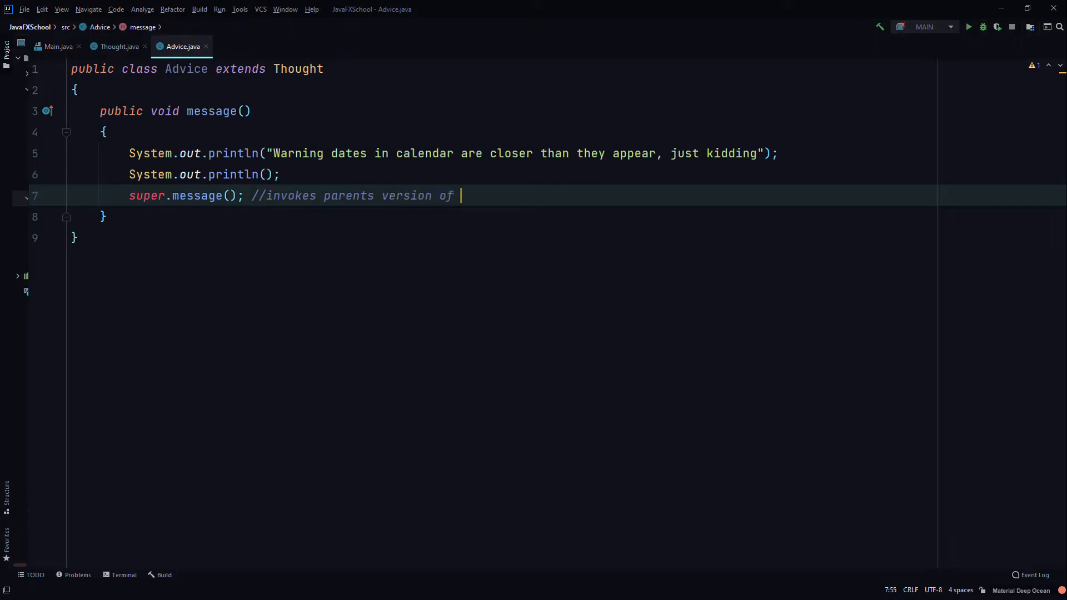
text(message)
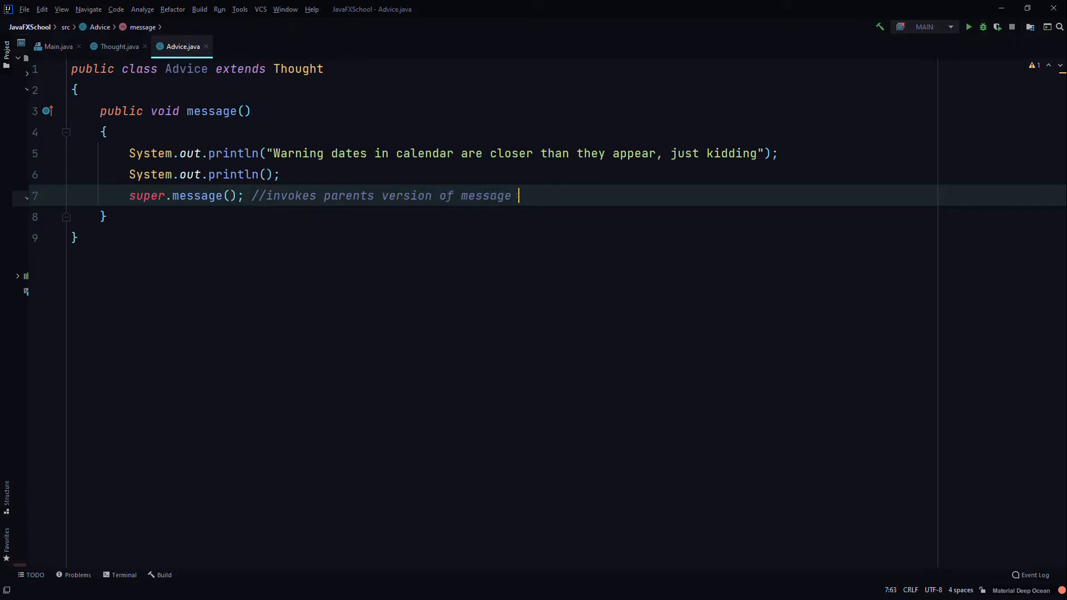
text(() method)
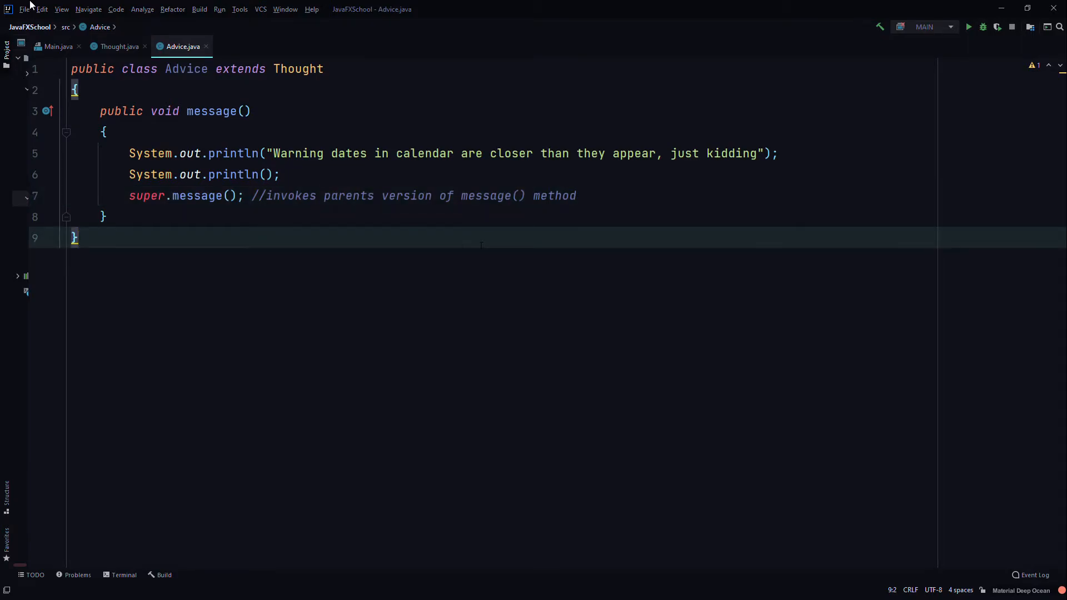
- In Main.java declare public class Main with its opening brace on its own line
click(57, 46)
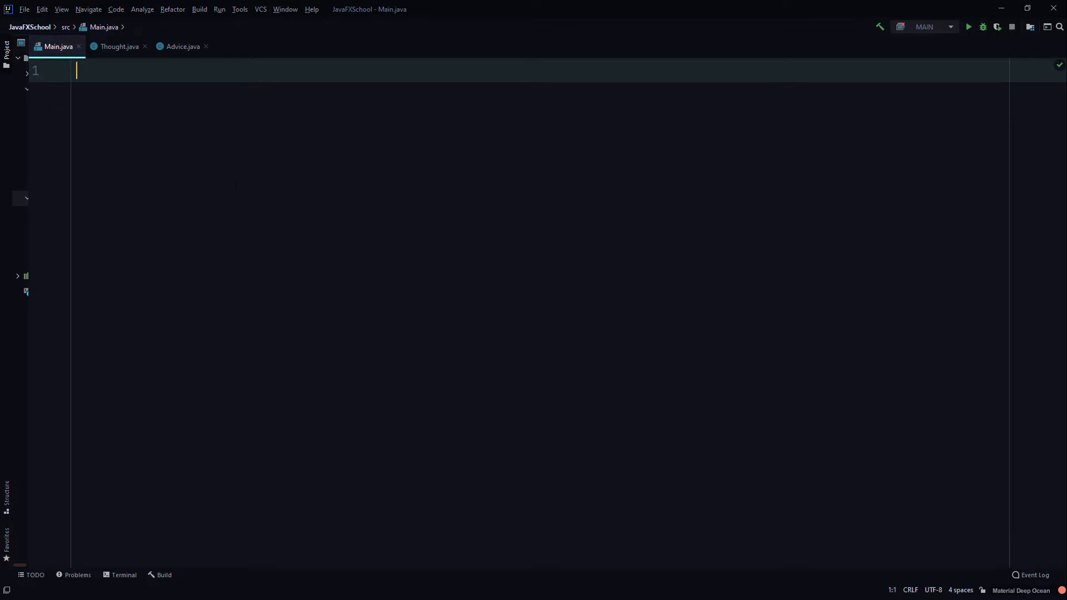
text(publi)
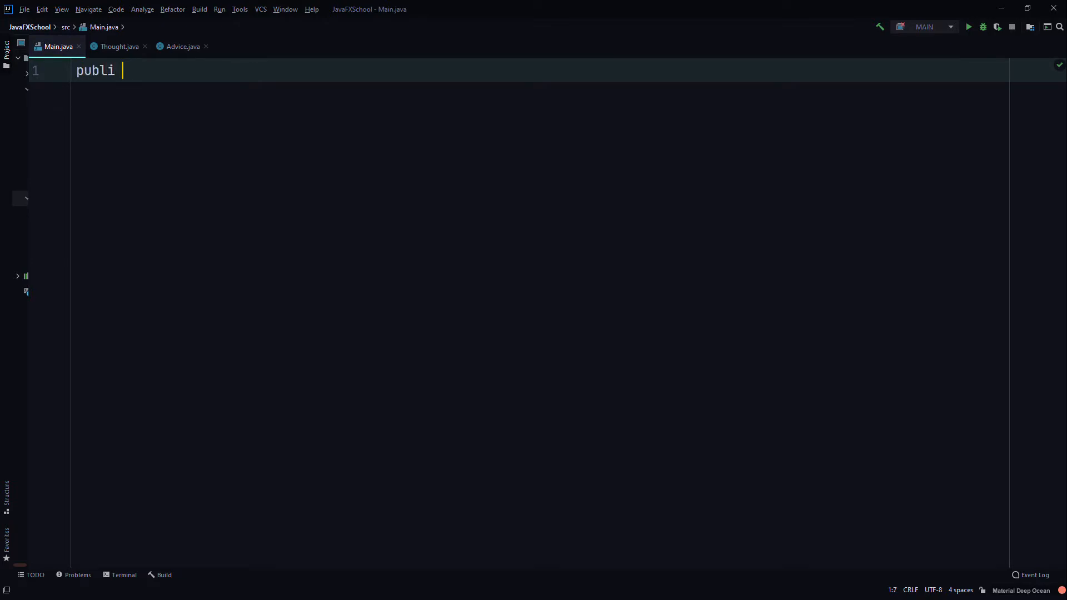
text(c class Main)
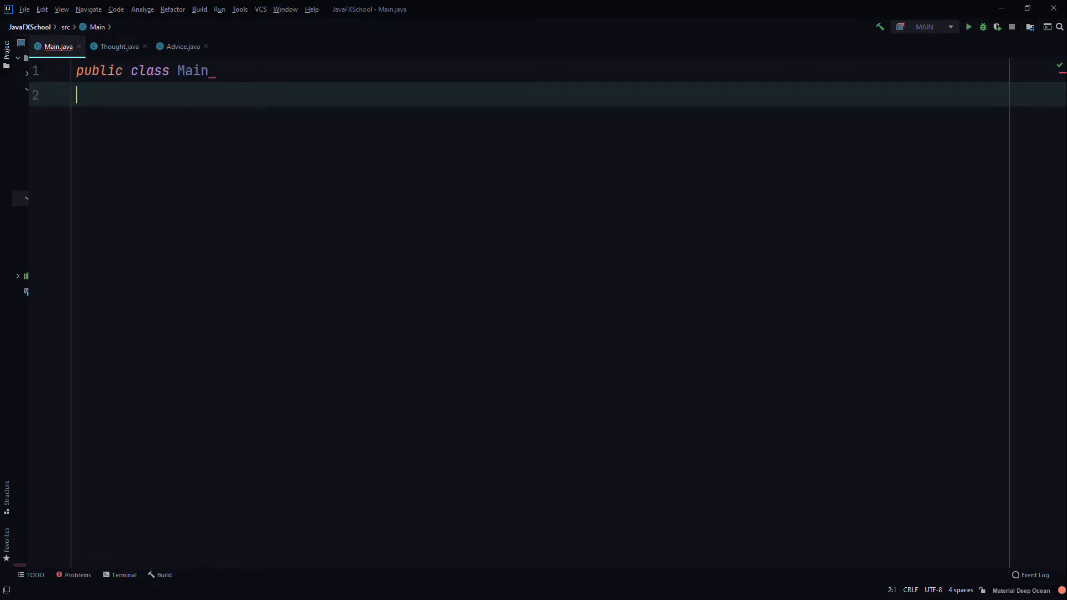
text({)
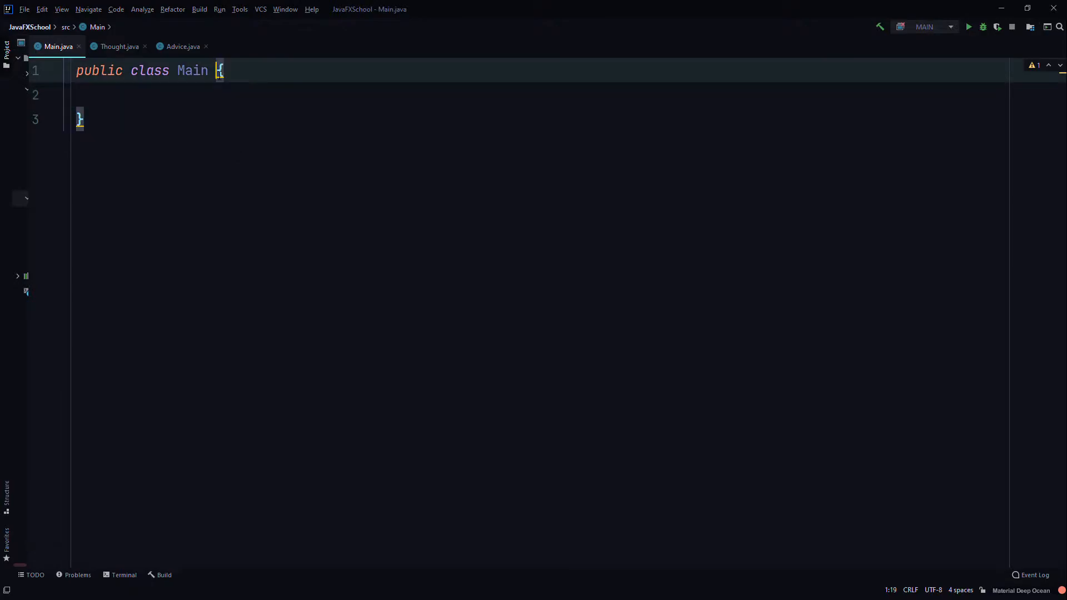
key(Enter)
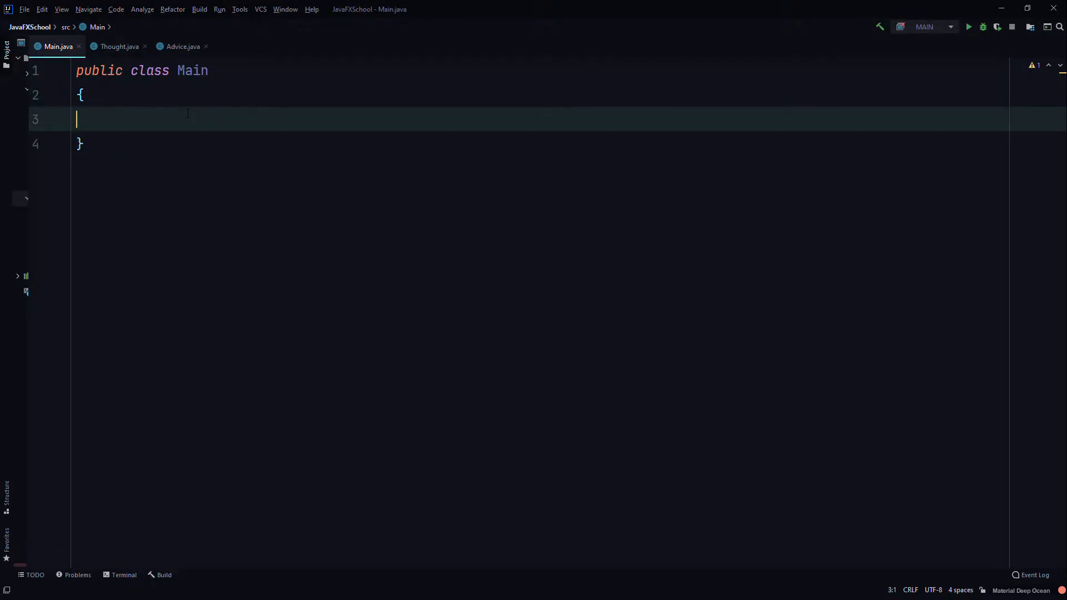
- Add the public static void main(String[] args) method
text(public)
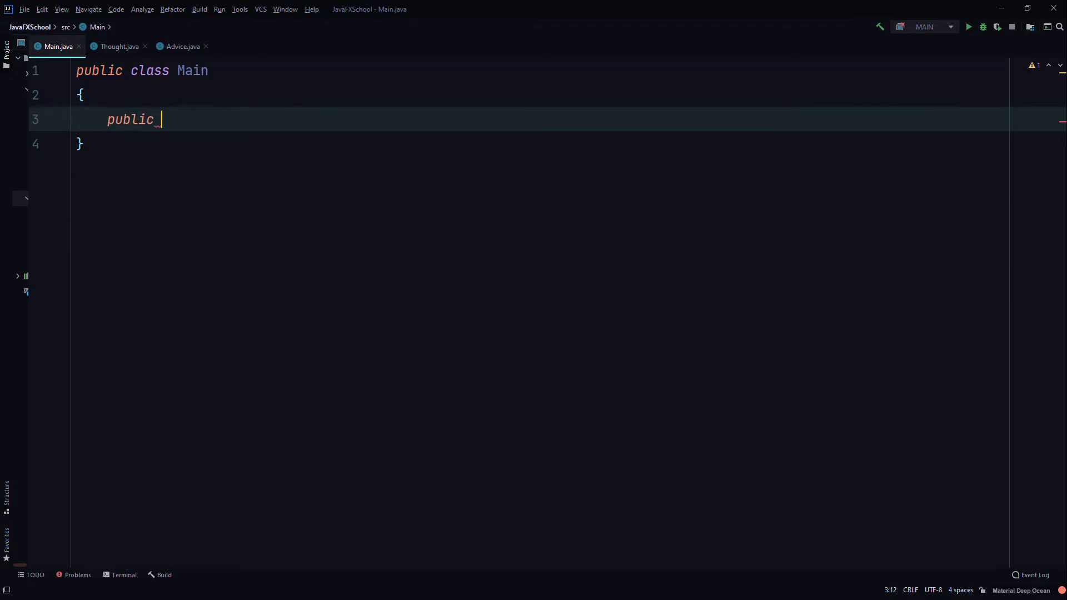
text(static void main(Strin)
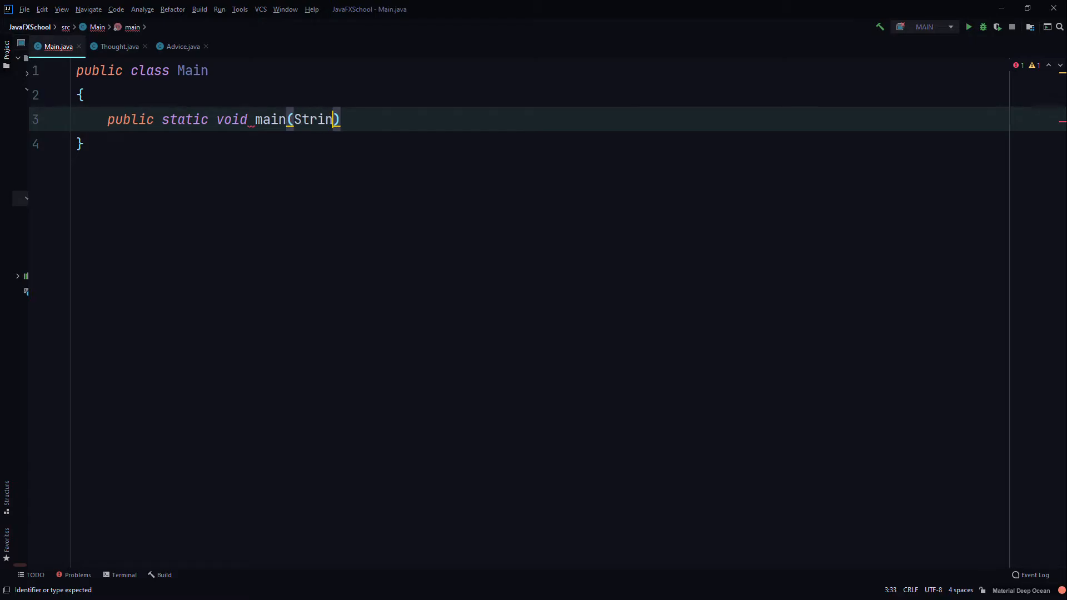
text(g[] args)
text(Thought)
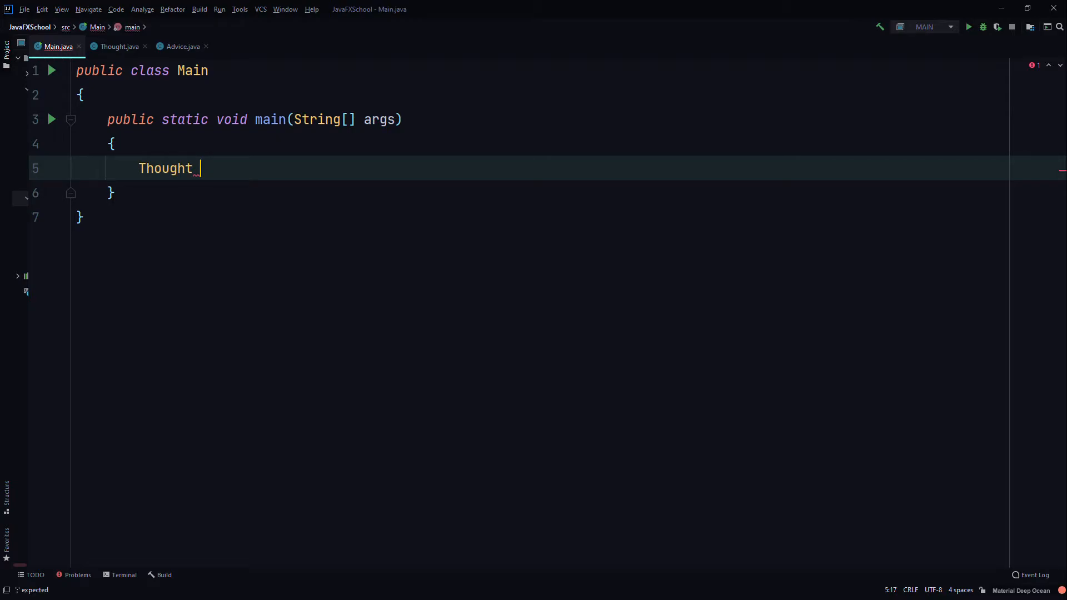
- Create a Thought object: Thought parked = new Thought();
text(parked)
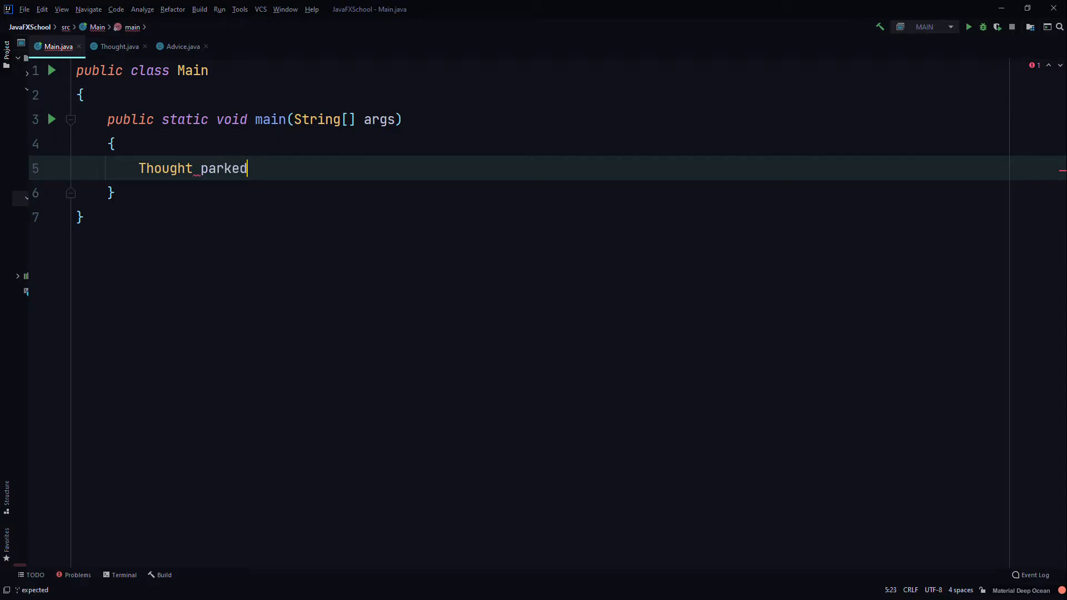
text(=)
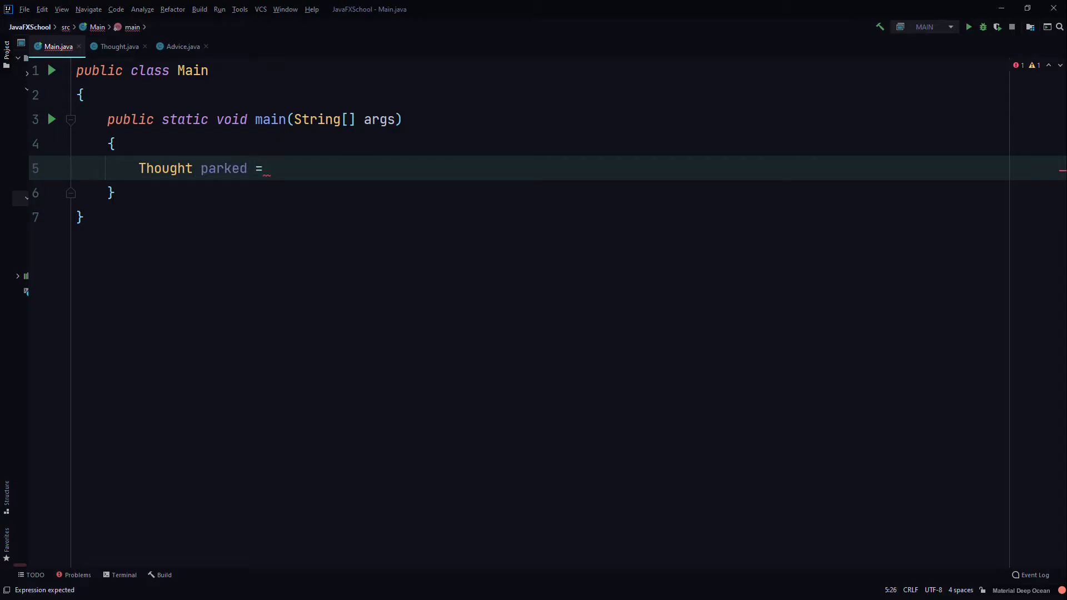
text(new Though)
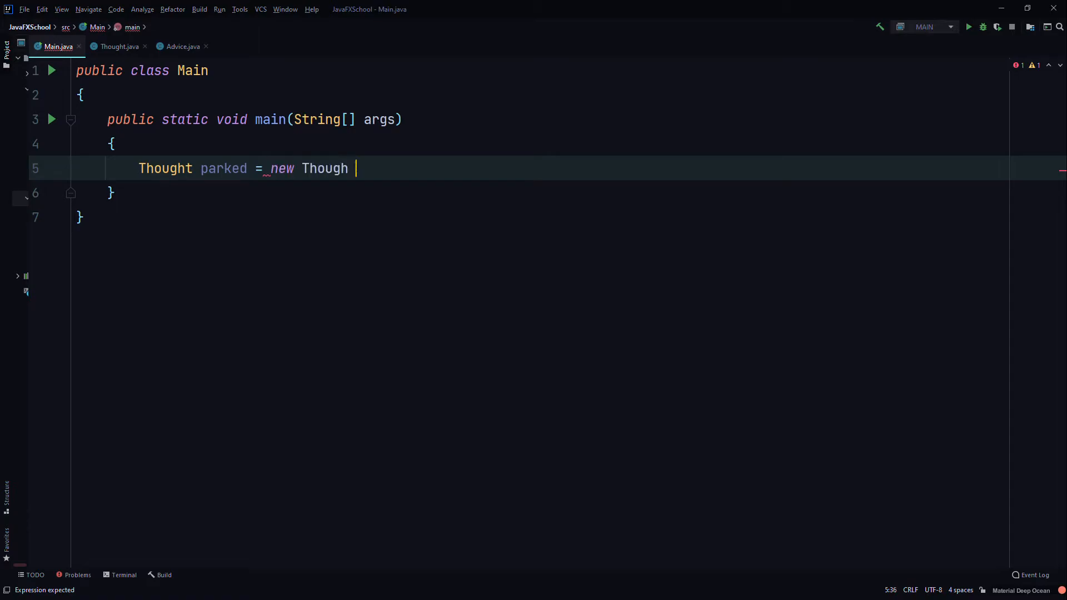
text(t();)
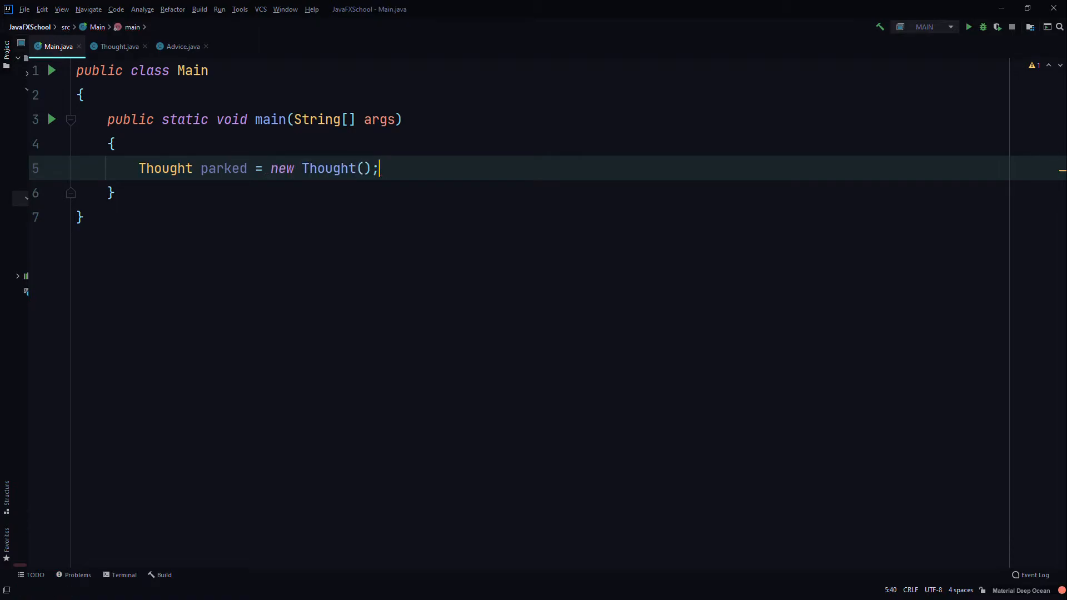
mouse_move(117, 47)
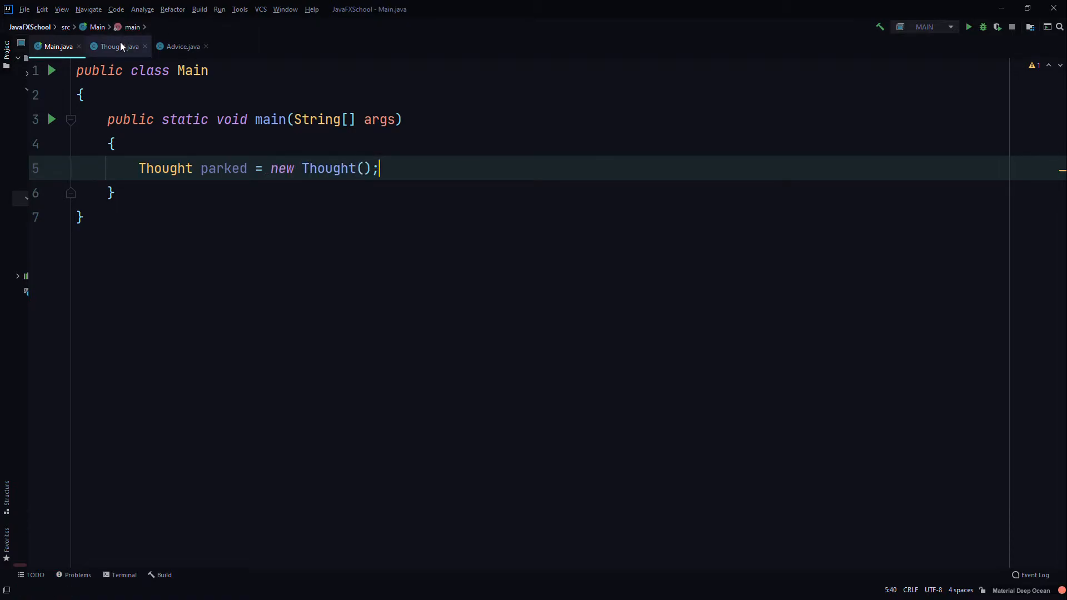
- Review the Thought class and return to Main.java
click(117, 46)
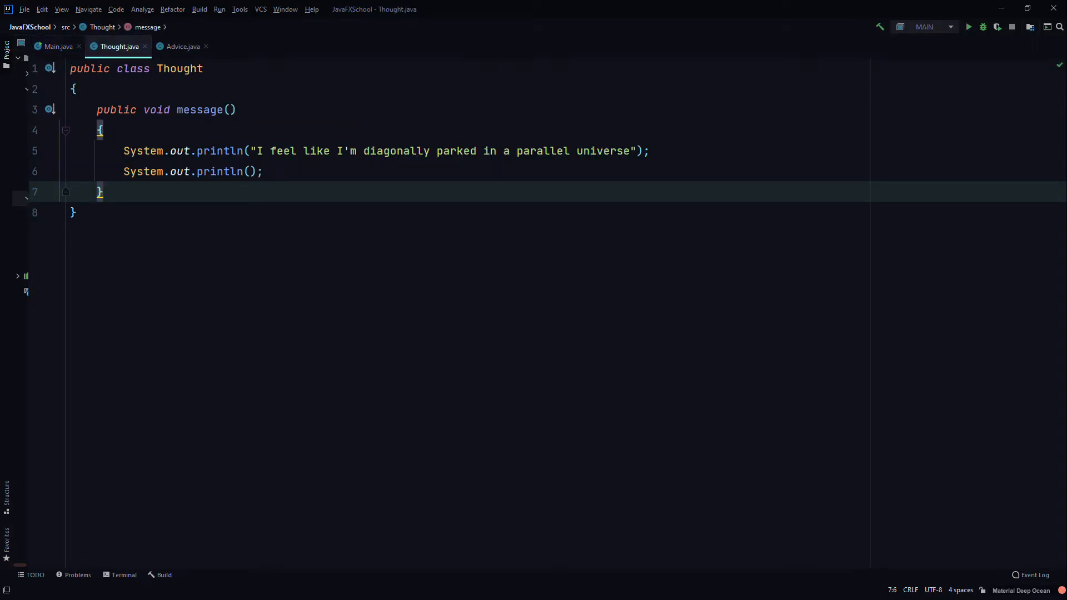
click(58, 47)
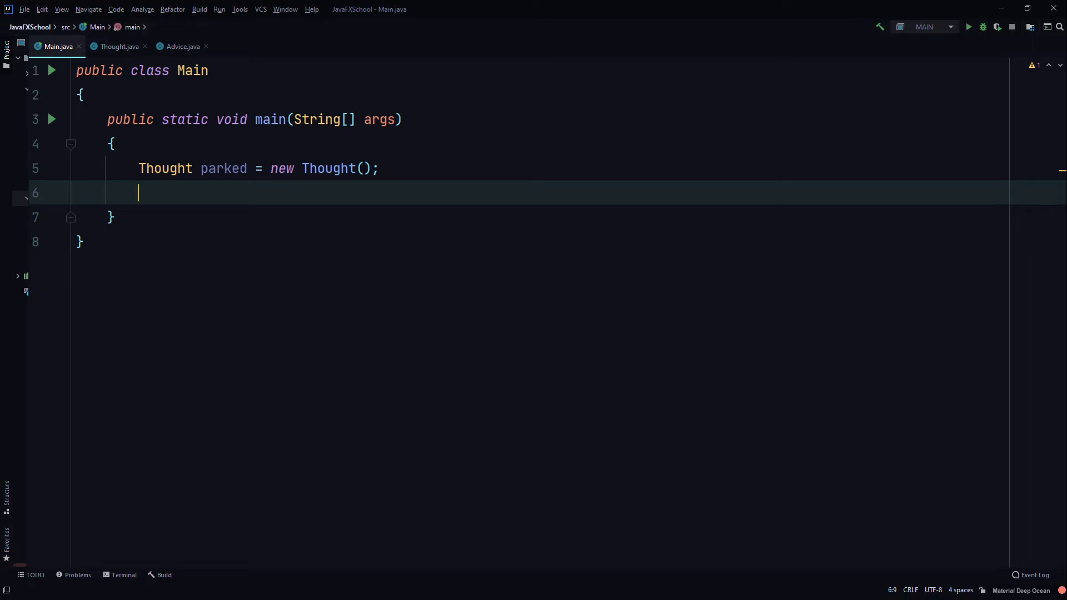
- Create an Advice object: Advice dates = new Advice();
text(Advice)
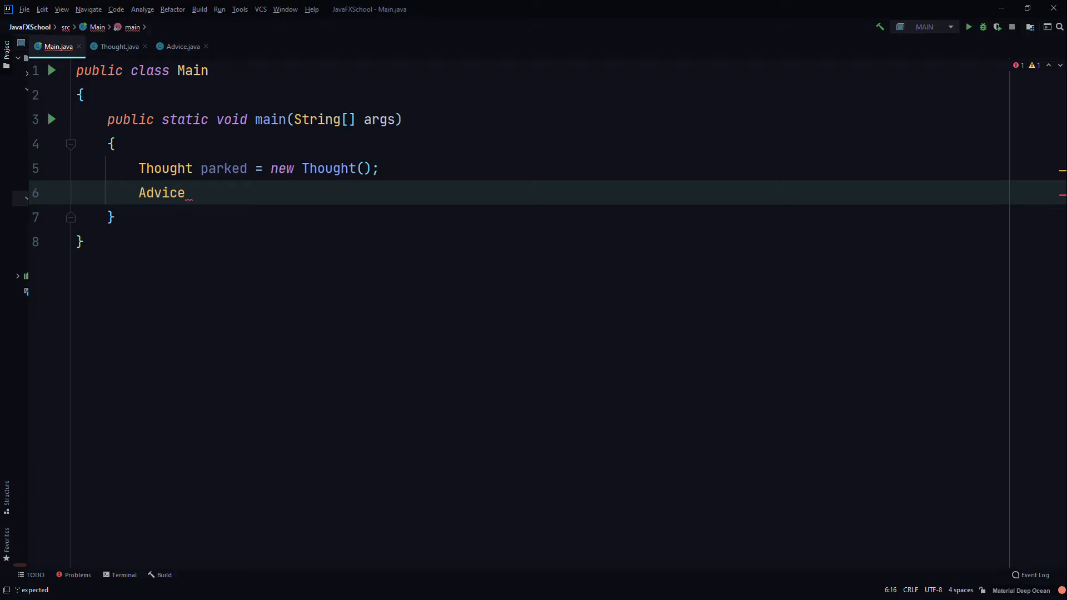
text(dates = new)
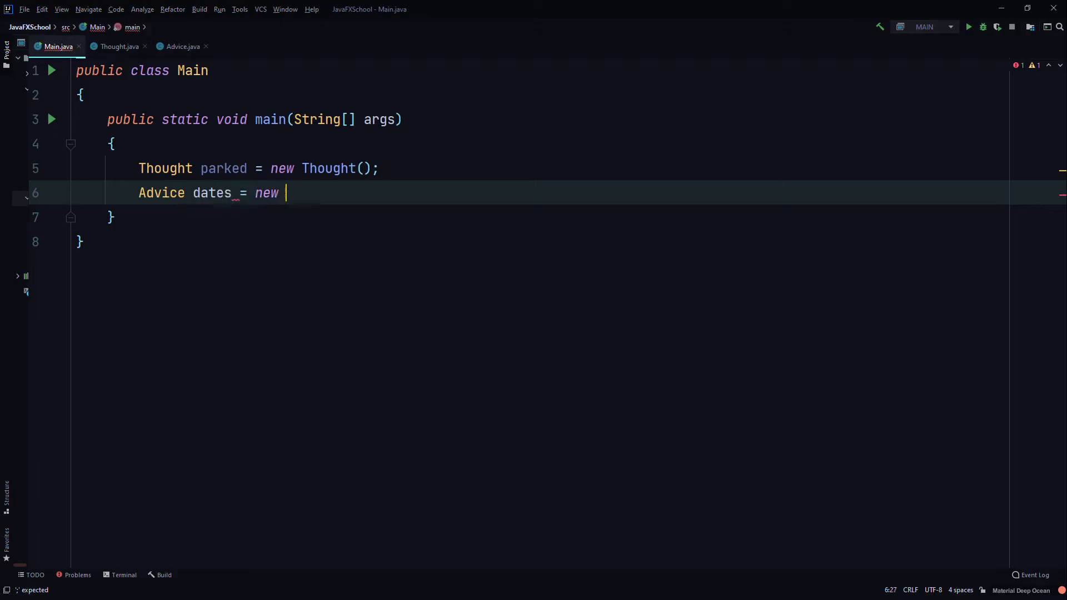
text(Advice)
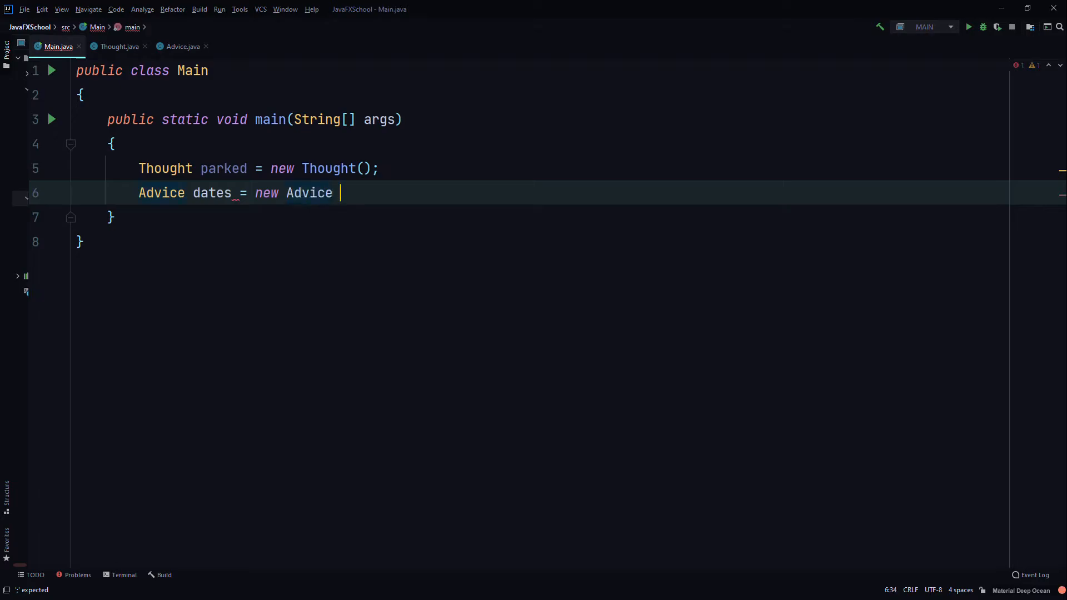
text(();)
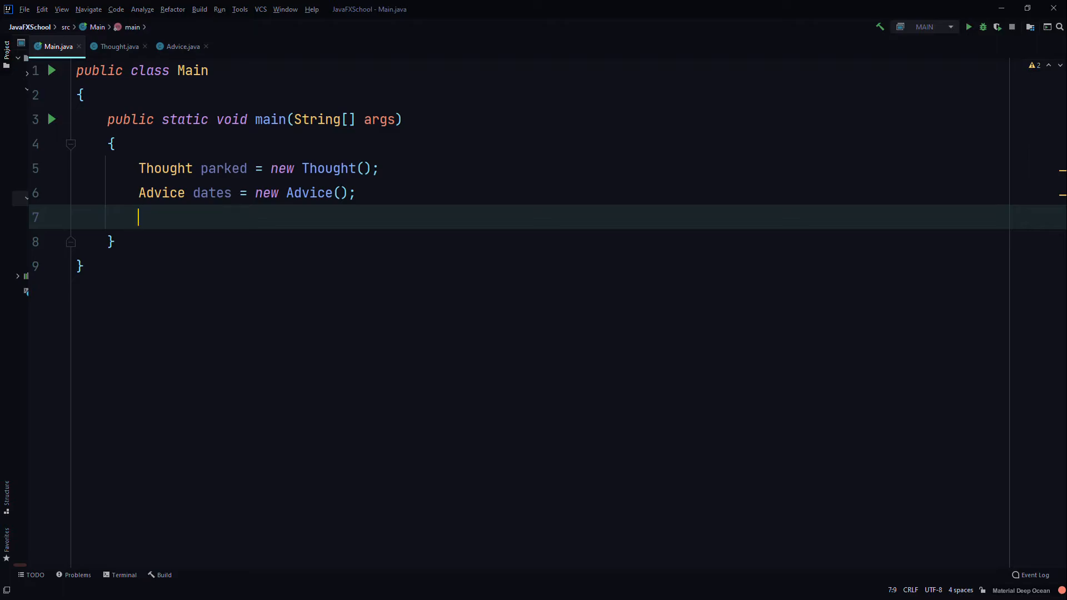
- Call parked.message(); using the autocompleted variable name
text(park)
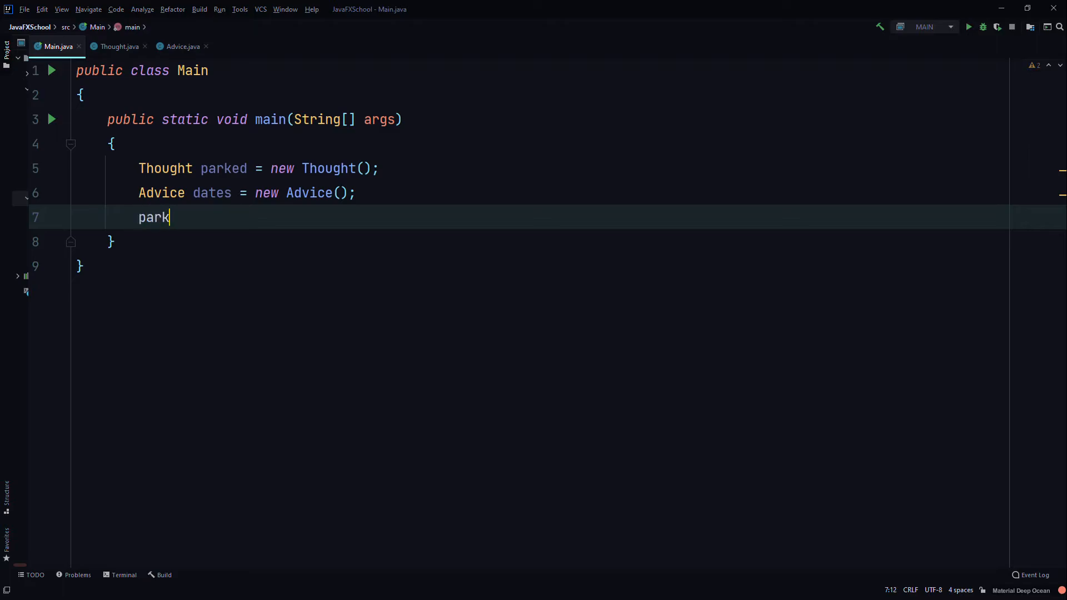
text(.ed)
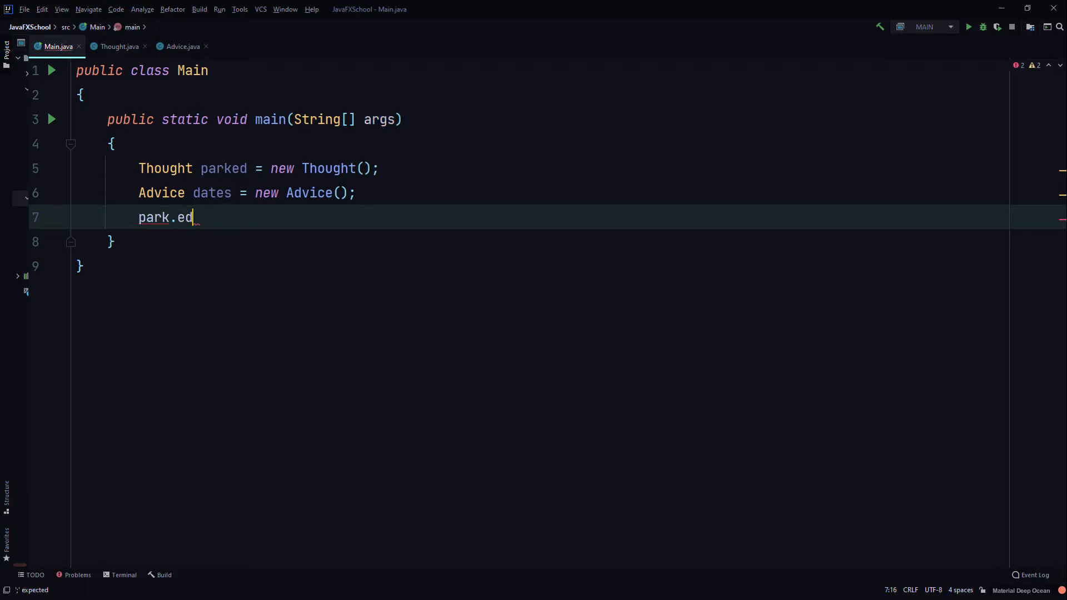
key(Backspace)
text(.mess)
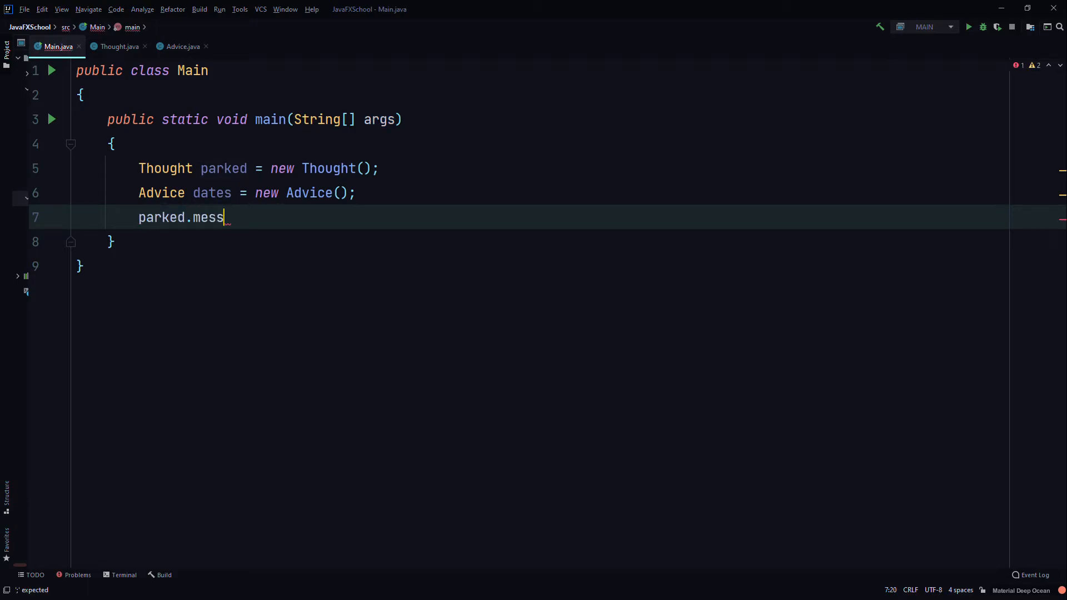
text(age();)
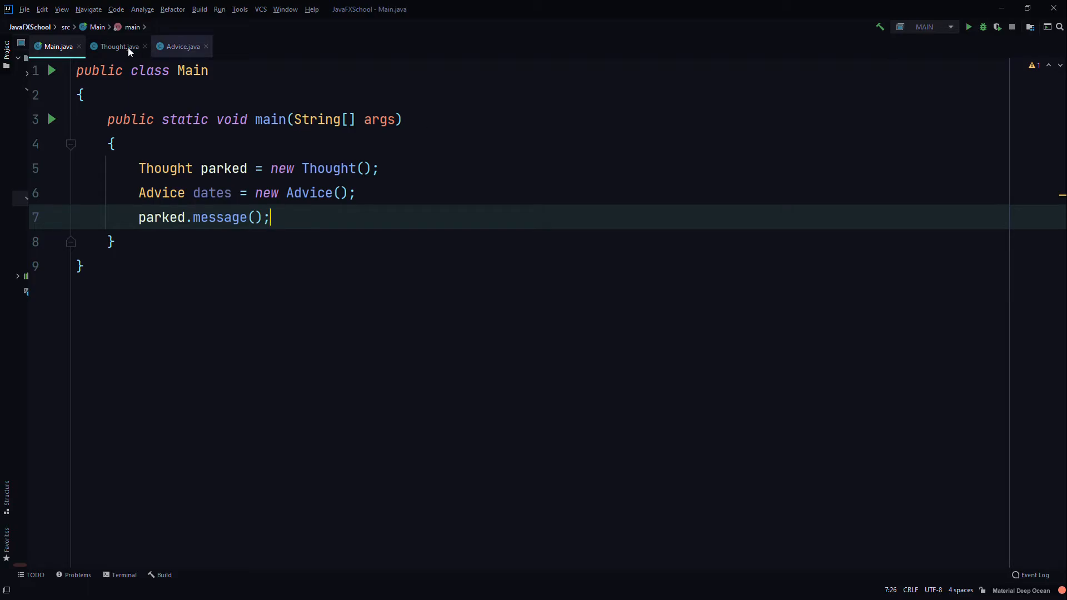
- Label Thought's class line with the comment //parent/super class
click(118, 47)
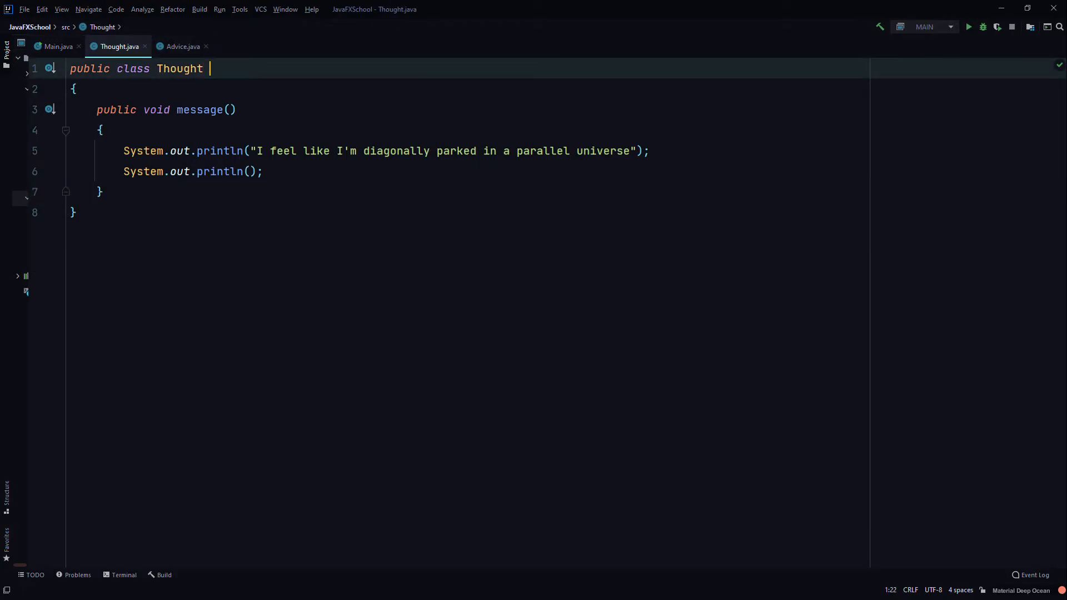
text(//parent)
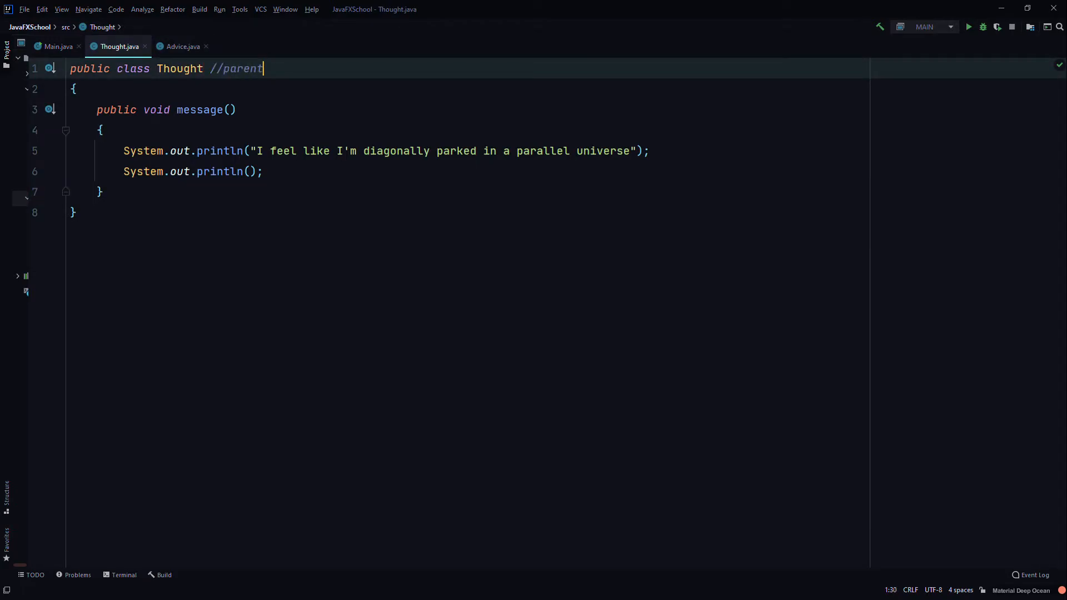
click(182, 46)
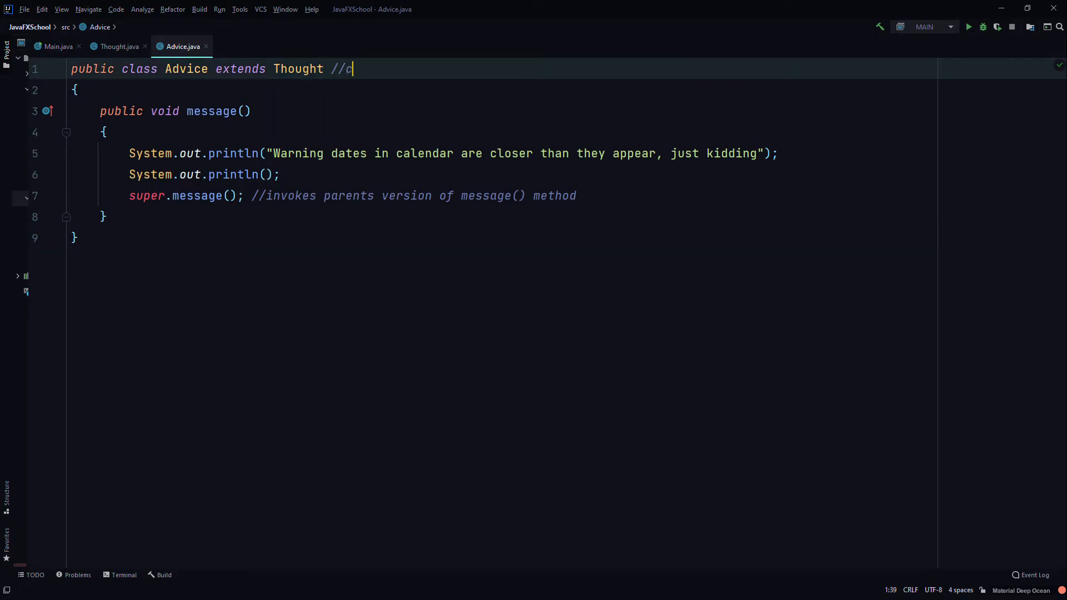
click(119, 46)
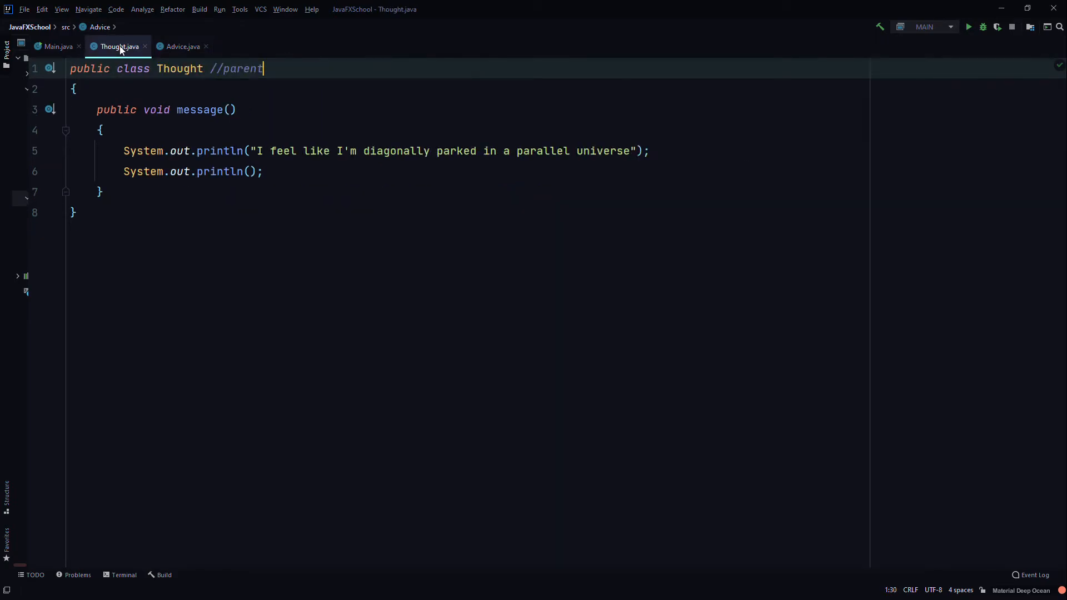
text(/s)
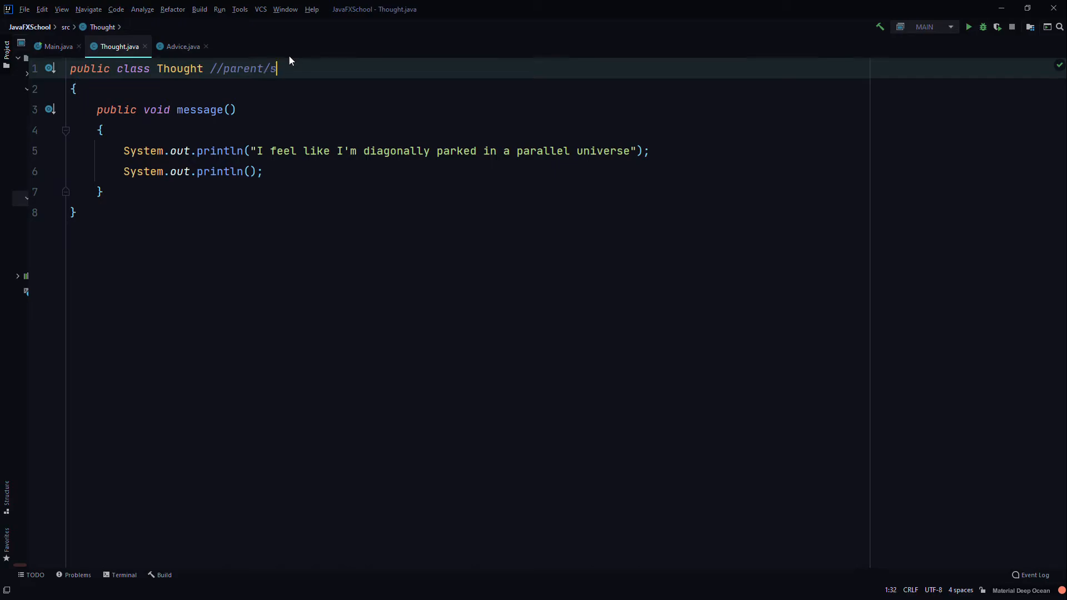
- Label Advice's class line //child/subclass and return to Main.java
click(183, 47)
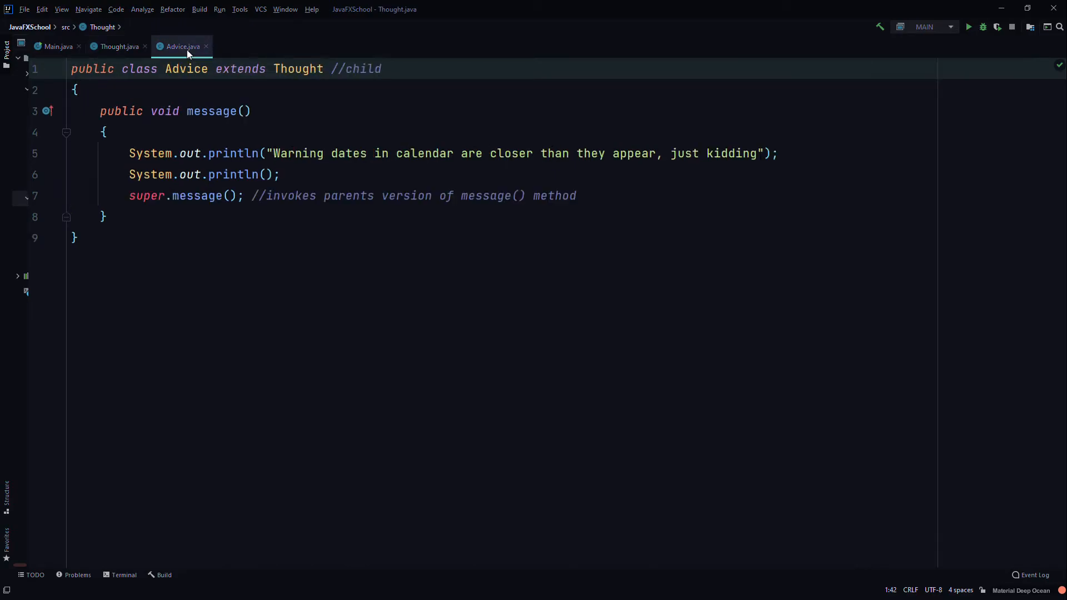
text(/subclas)
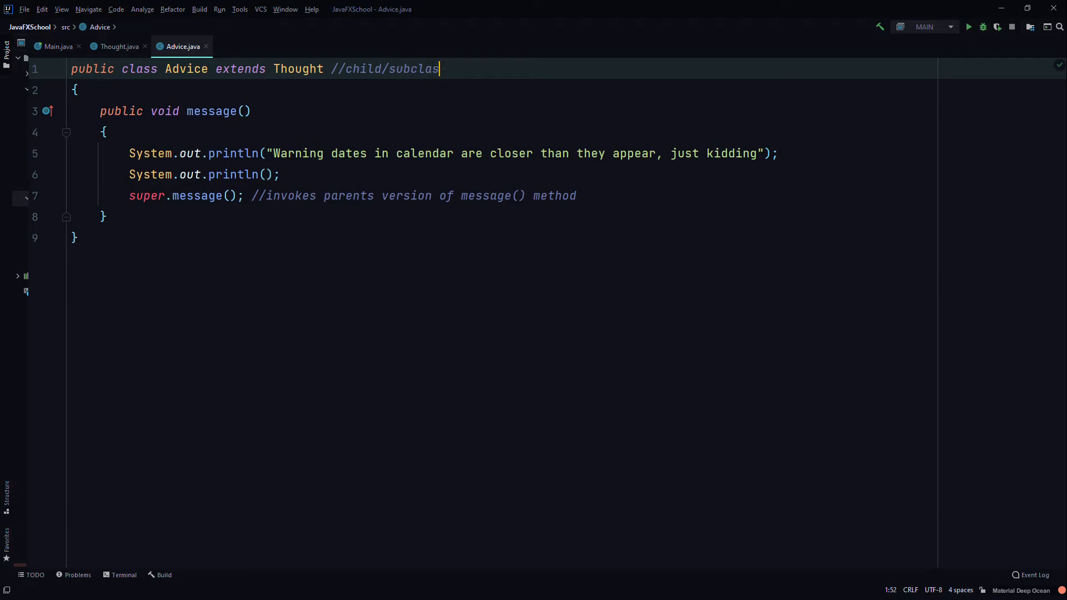
text(s)
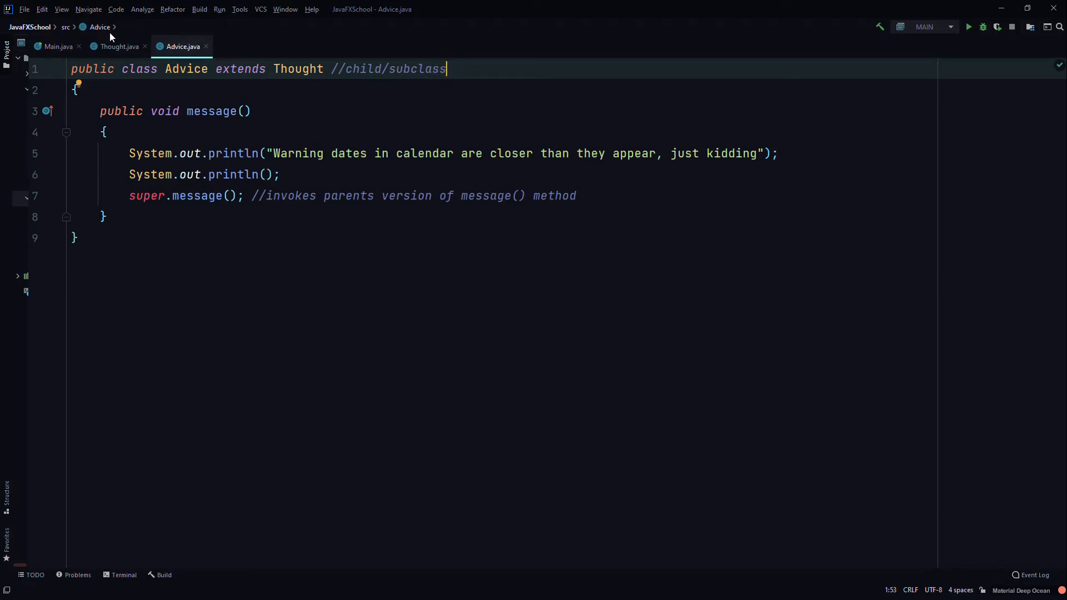
click(58, 46)
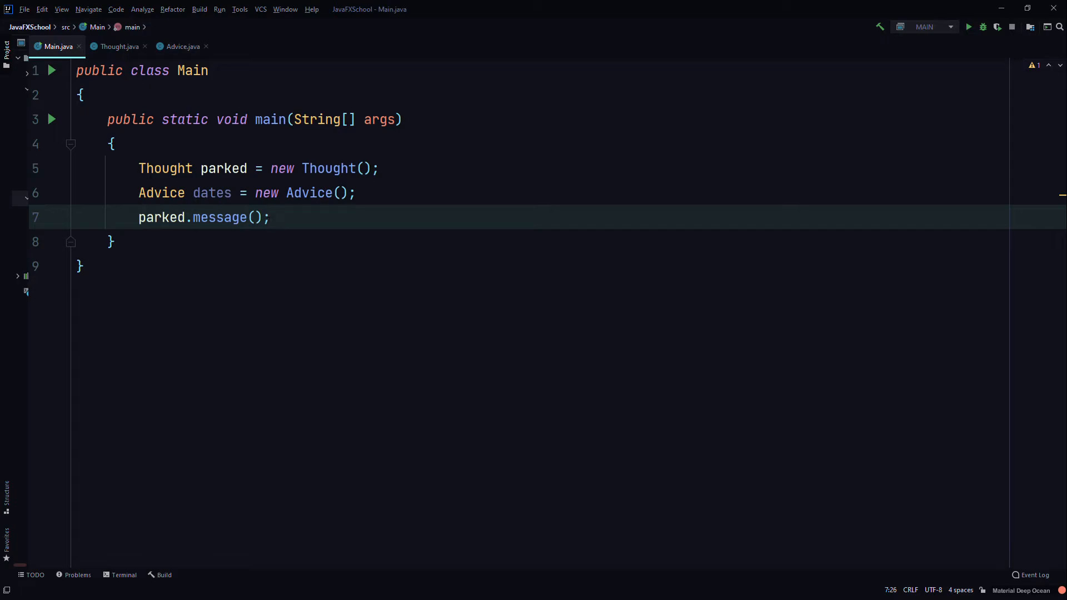
- Add a dates.message(); call after parked.message(); in Main's main method
click(115, 47)
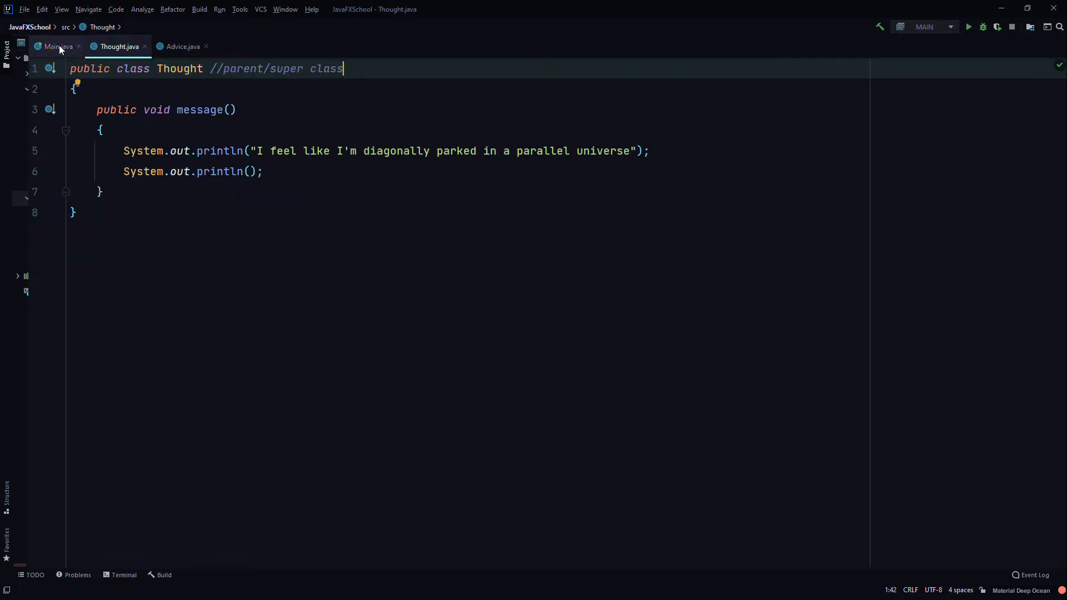
click(59, 47)
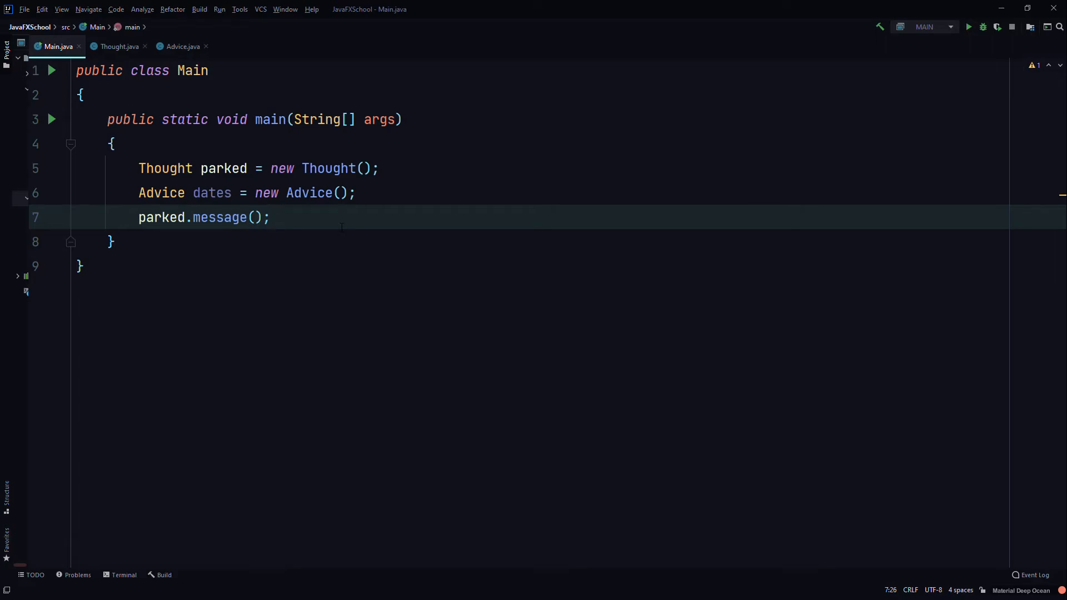
text(dates.)
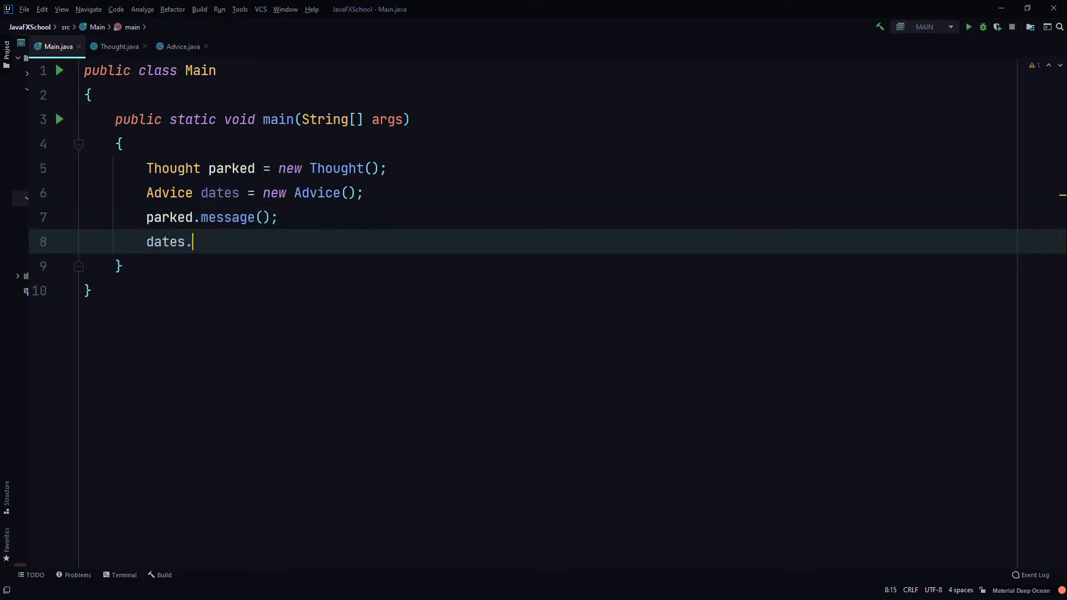
text(message)
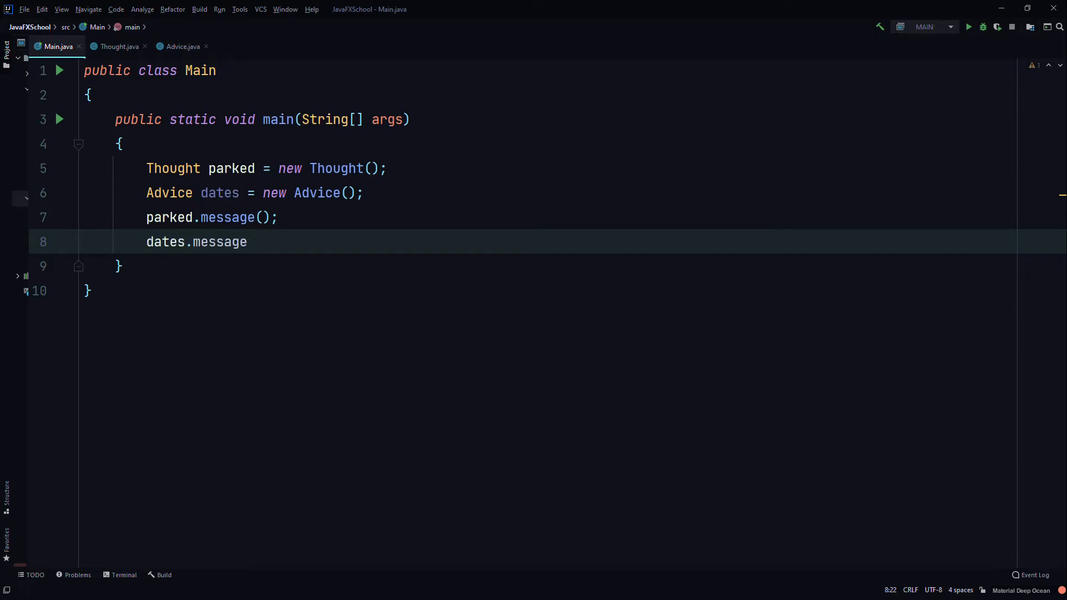
text(();)
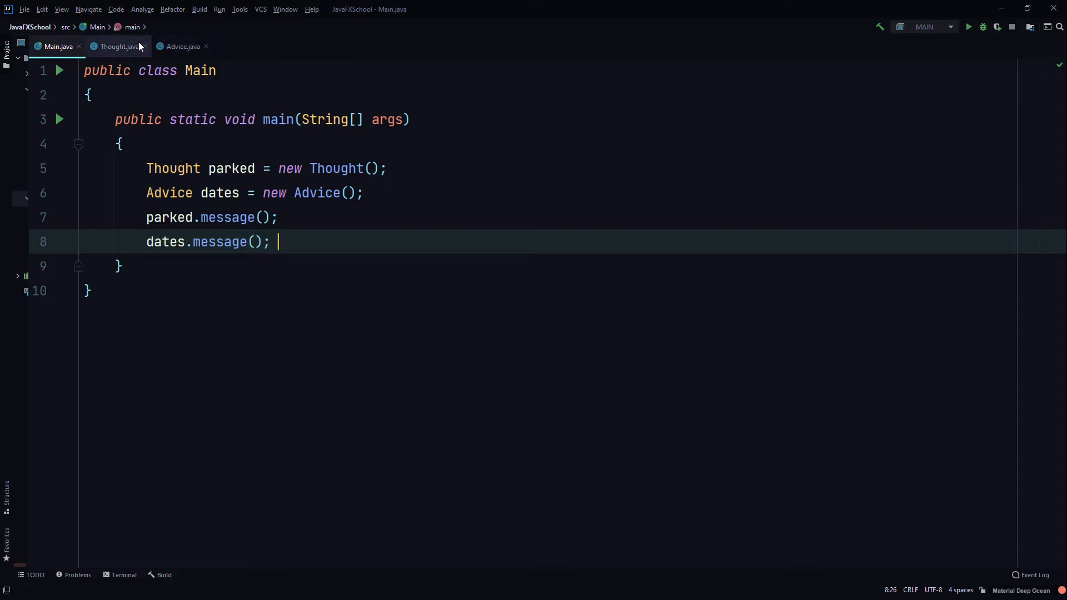
- Review Advice's own message() method and return to Main.java
click(181, 47)
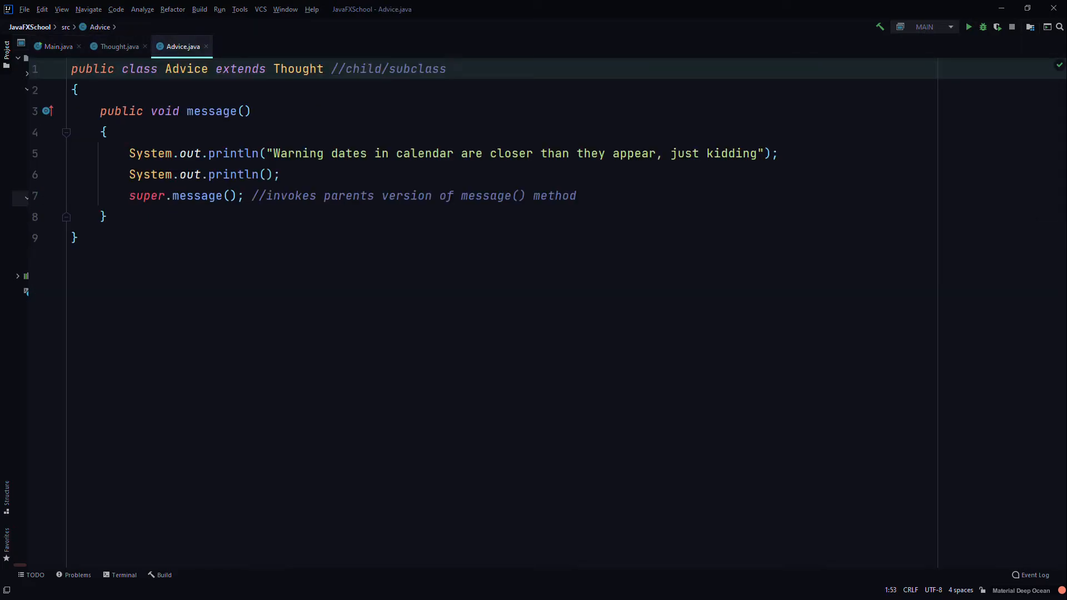
click(100, 111)
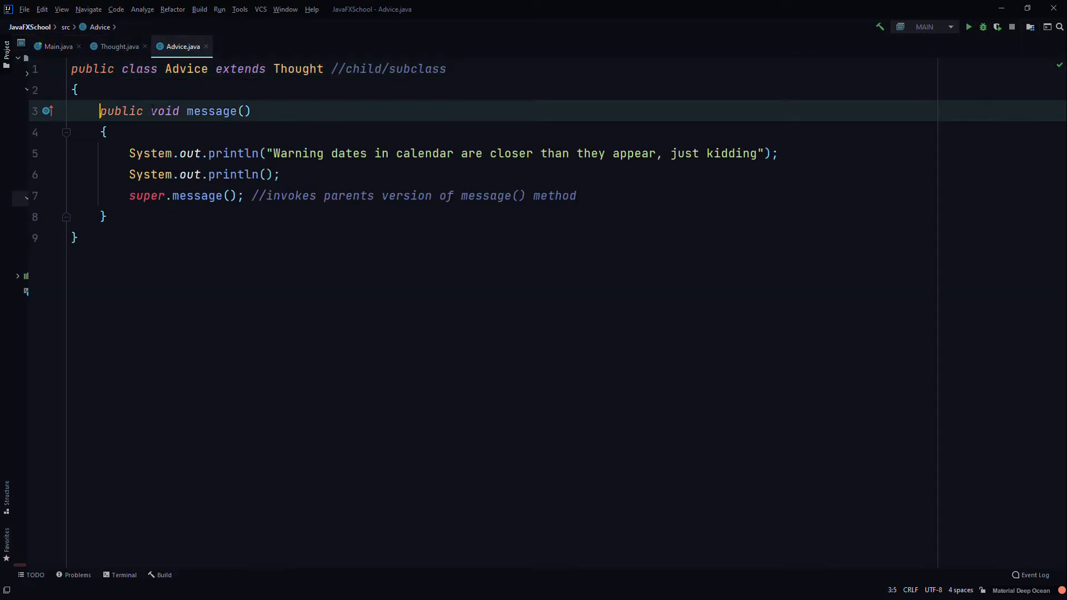
click(57, 47)
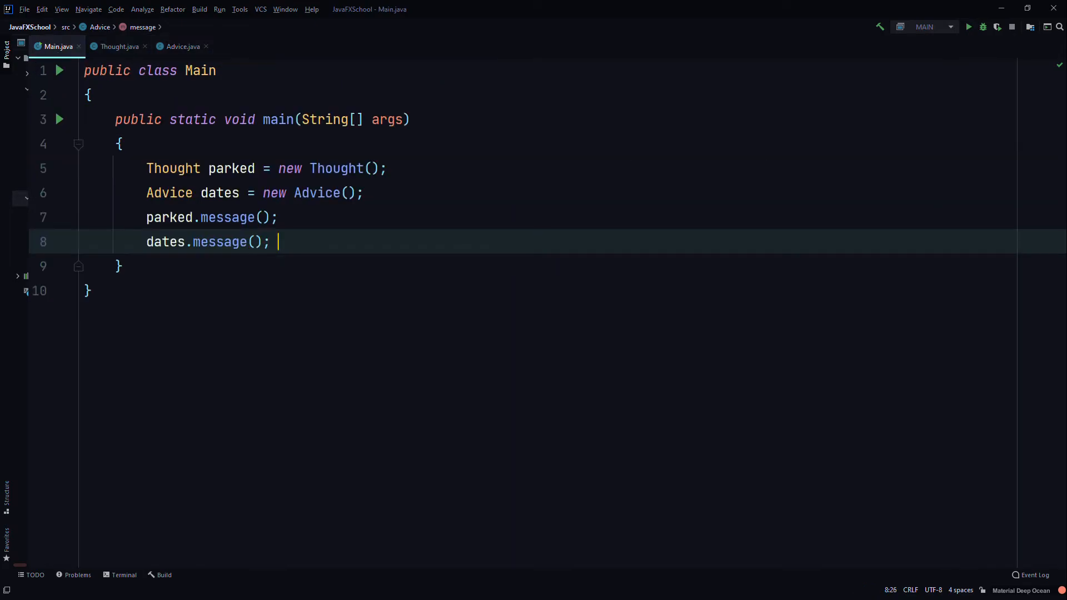
- Comment dates.message() in Main and message() in Advice with //overridden
text(//overri)
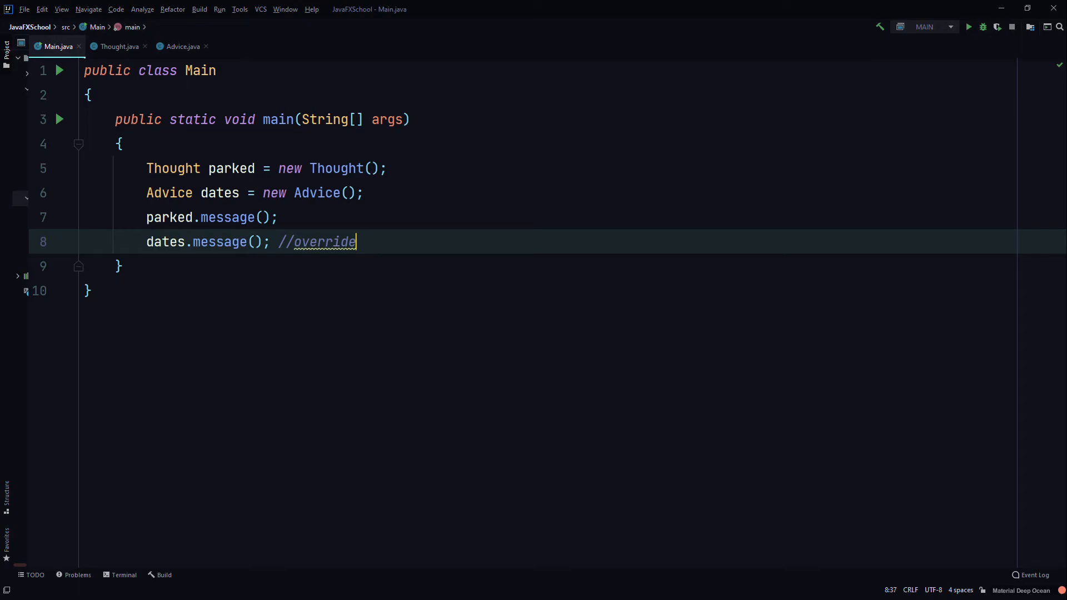
text(den)
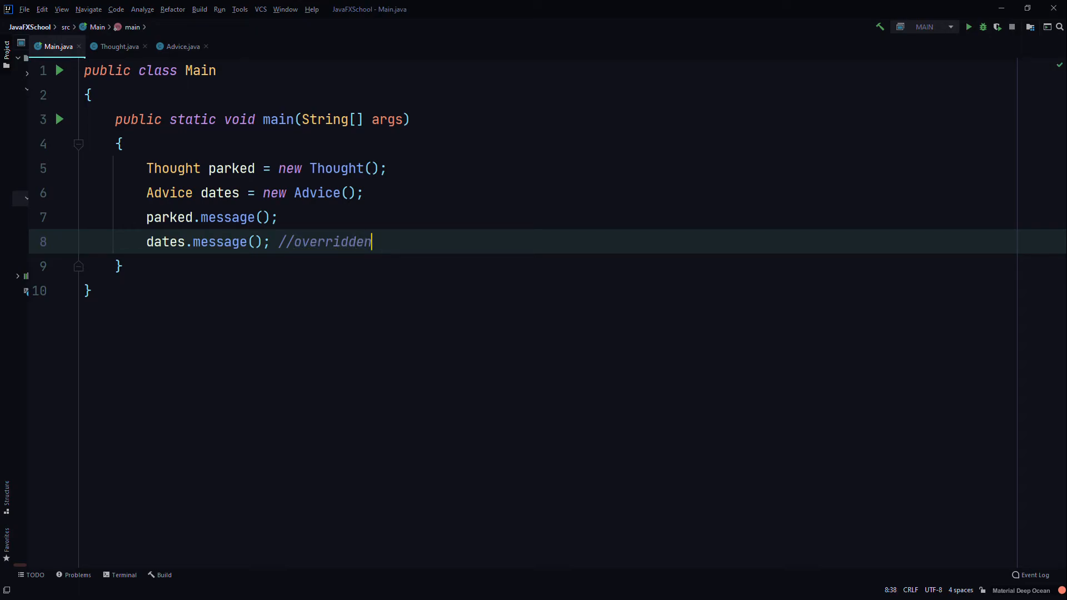
click(181, 47)
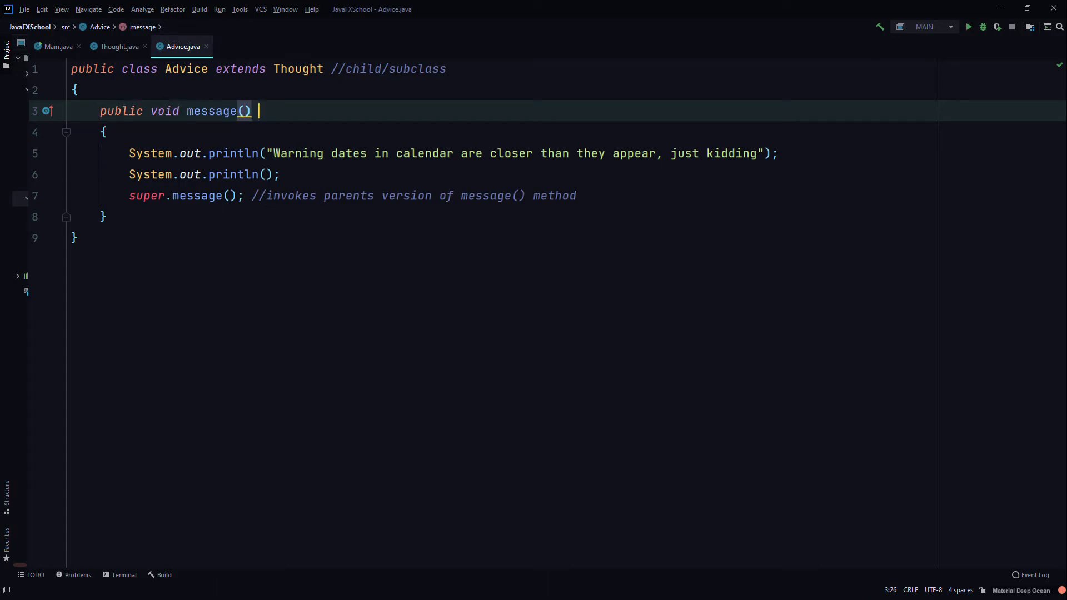
text(//overridd)
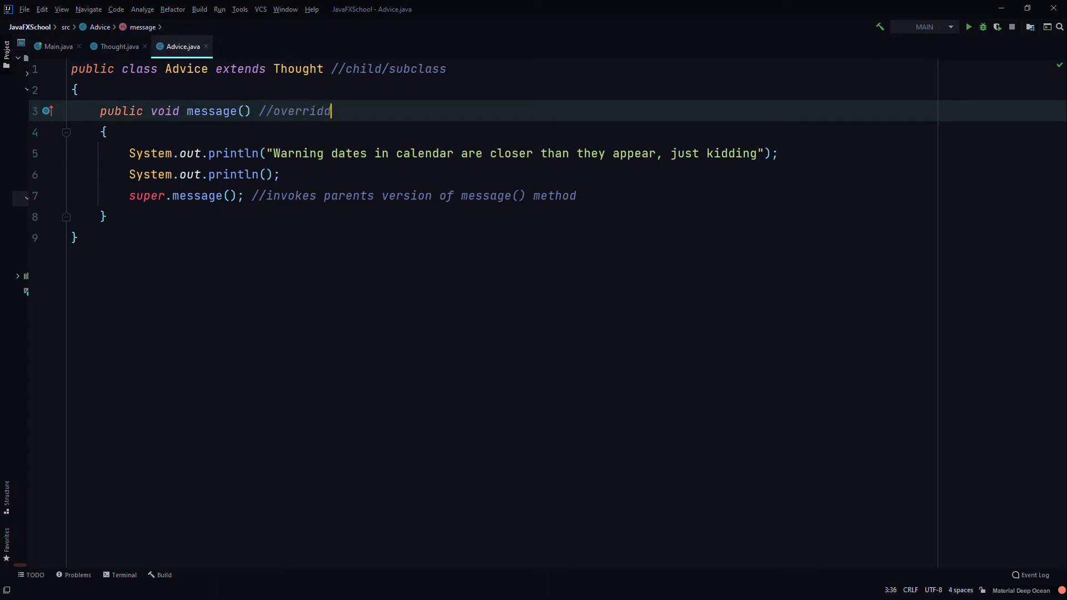
text(en)
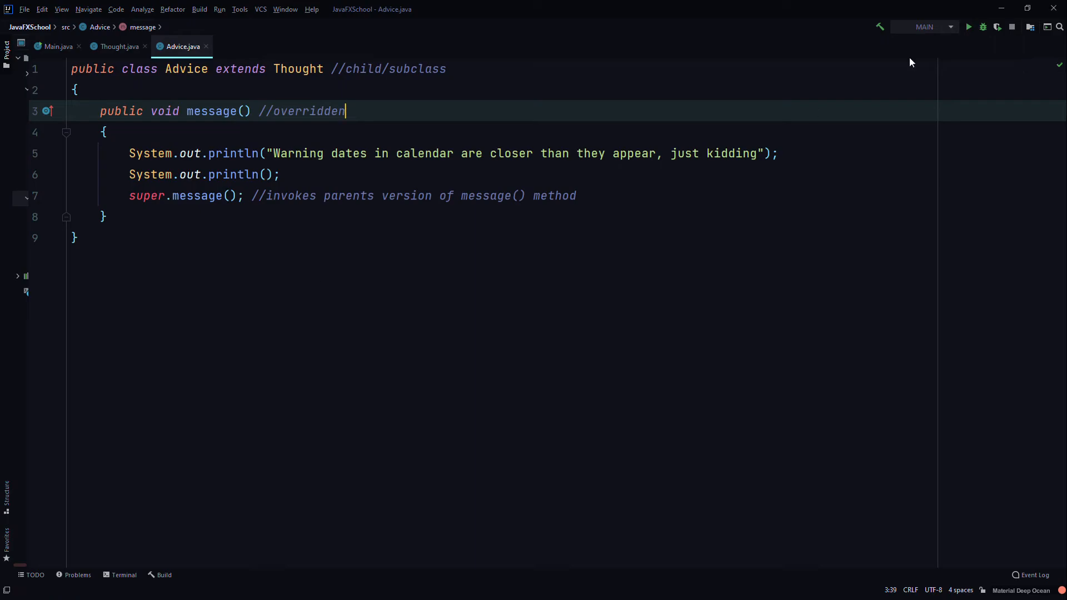
- Run the program and review the Thought and Advice classes before returning to Main
click(970, 27)
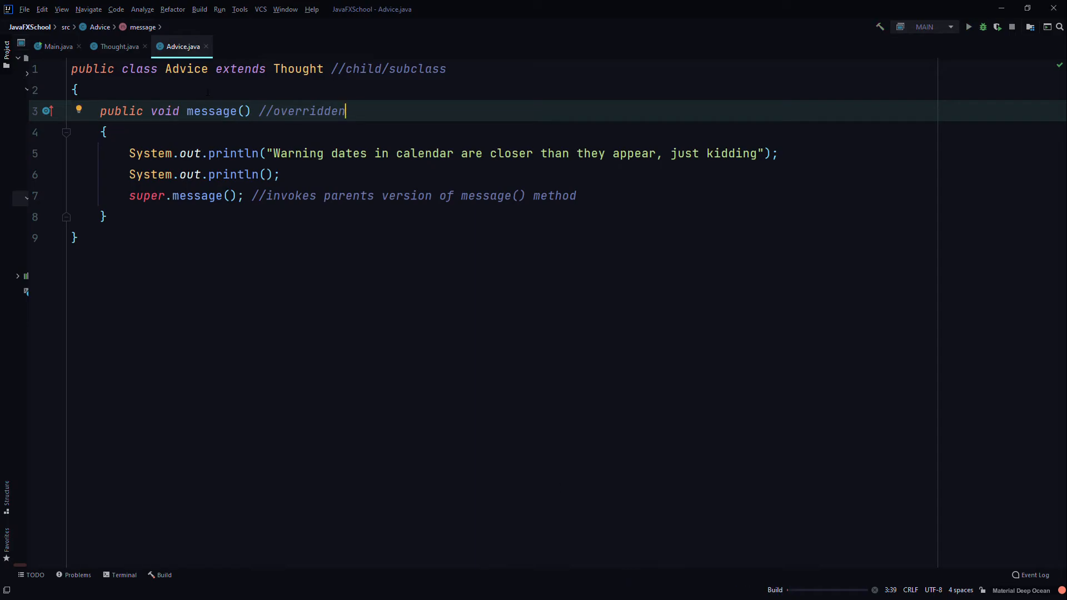
click(117, 46)
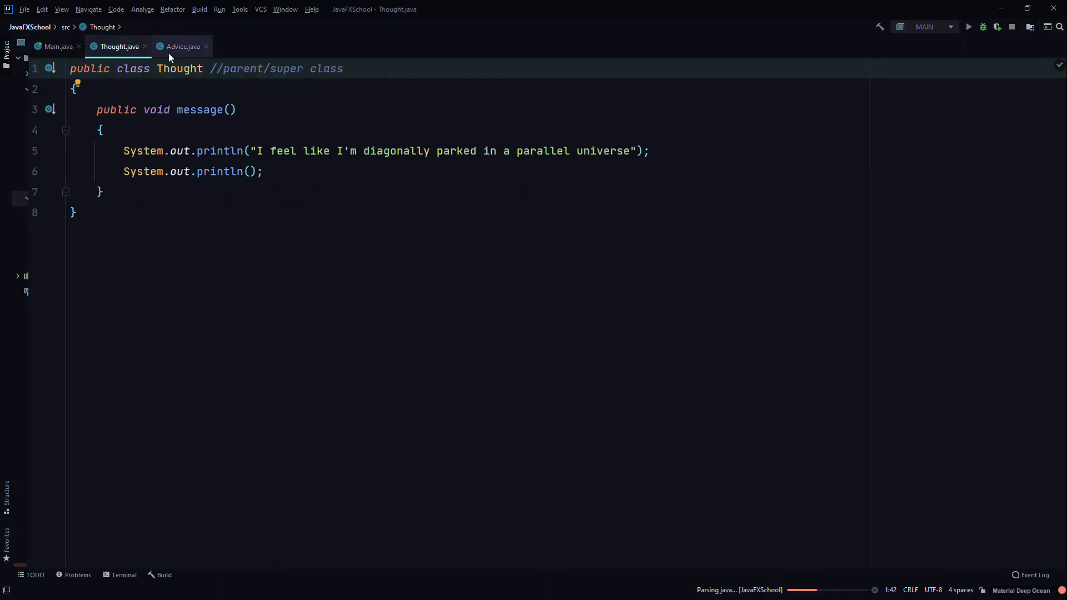
click(182, 46)
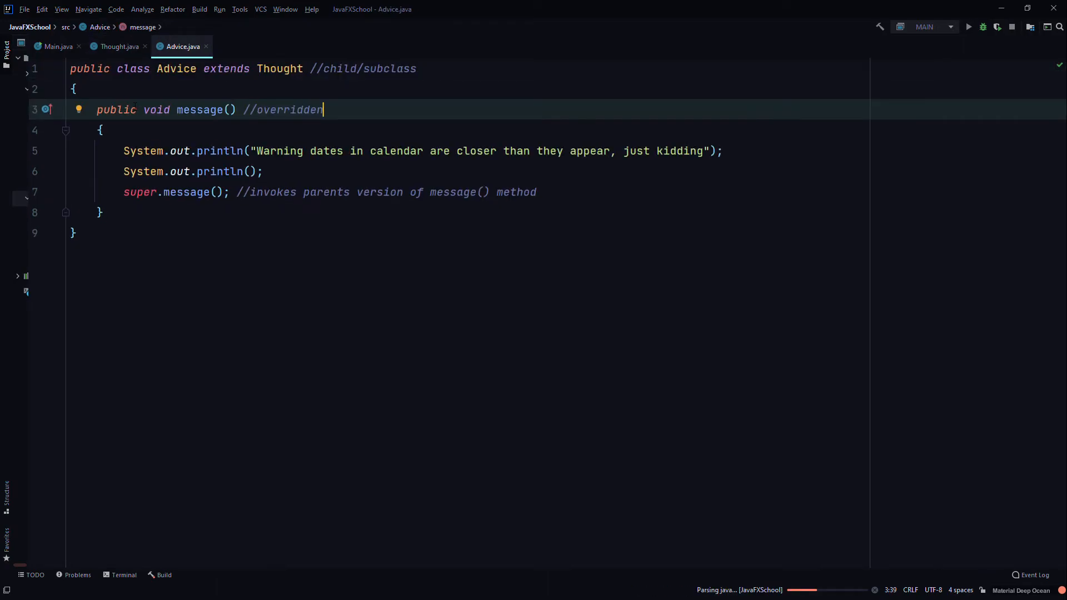
click(56, 47)
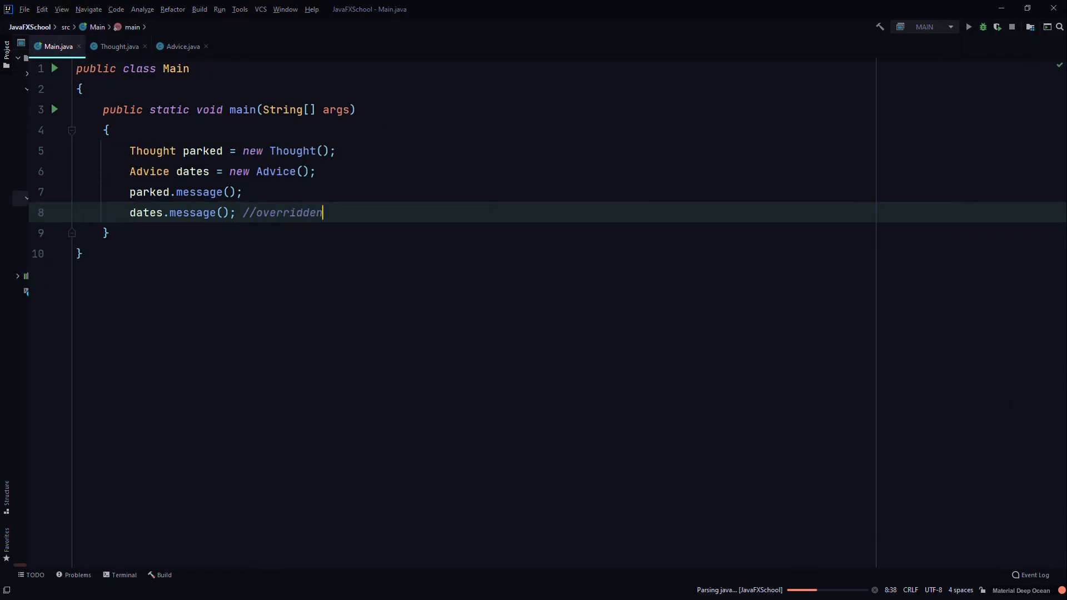
- Comment class Main as //main method class and main() as //main method
text(//)
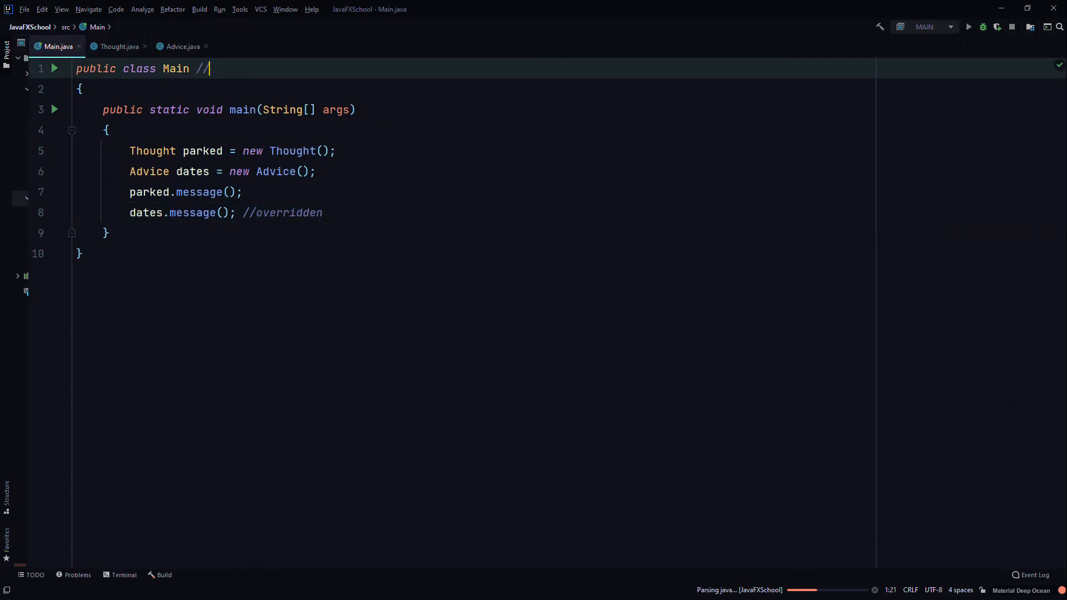
text(main method class)
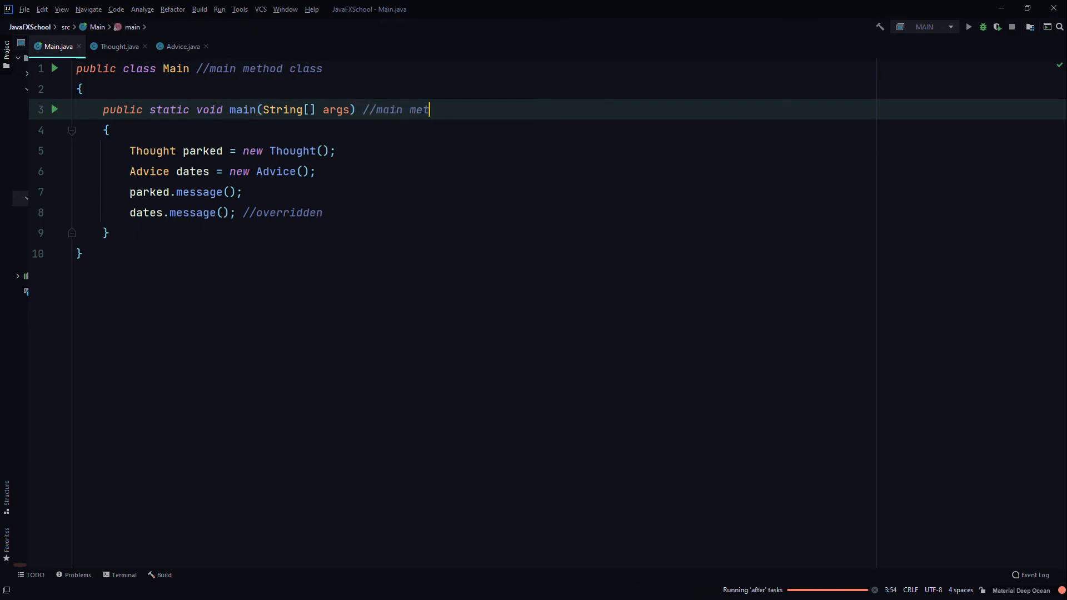
text(hod)
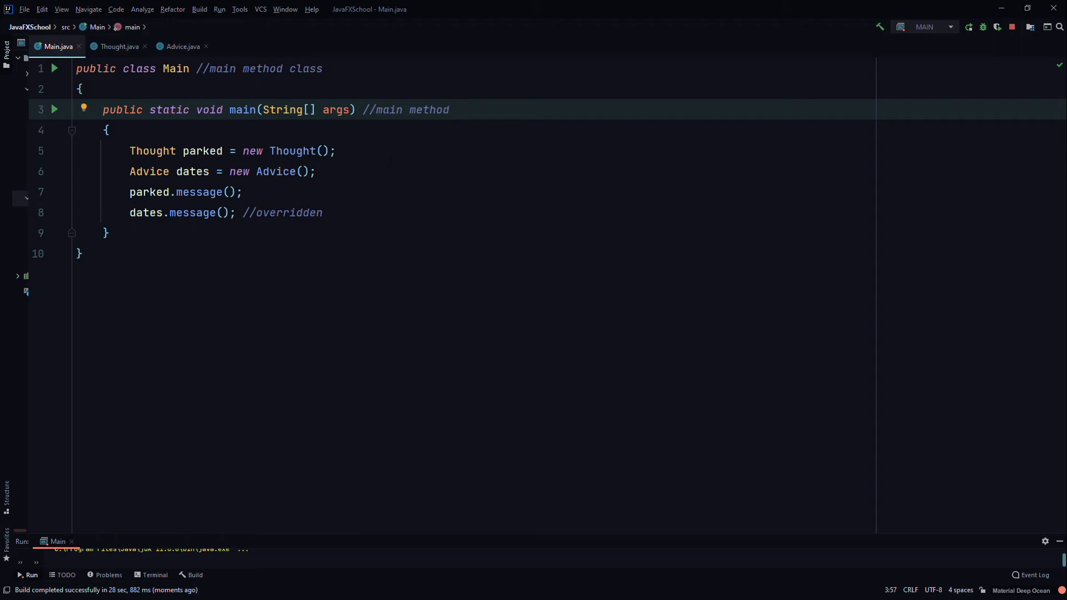
- Expand the run output and trace parked.message() to Thought's message() method
click(448, 110)
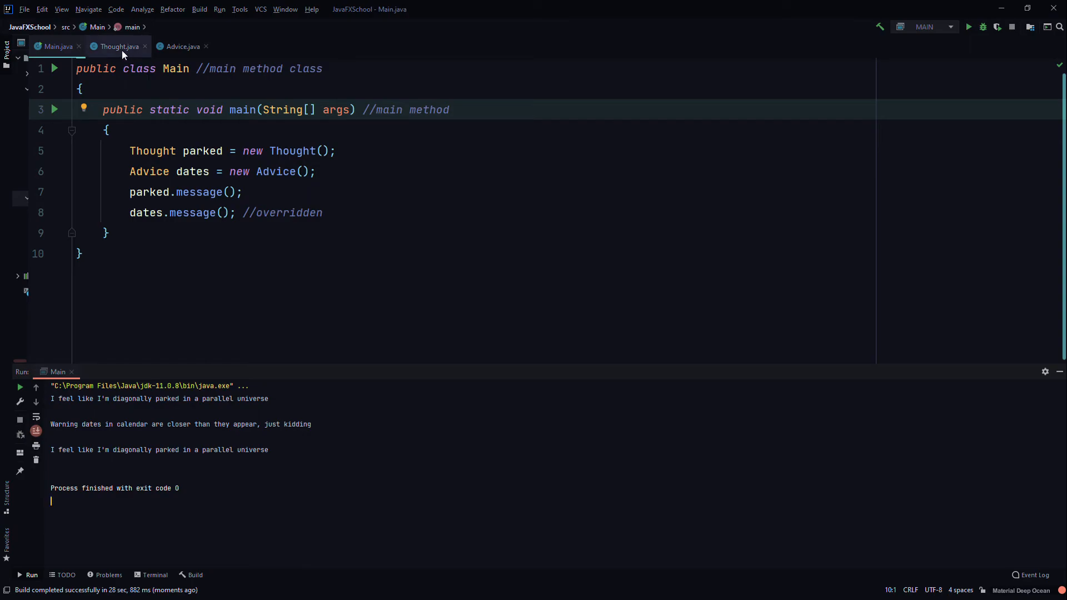
click(58, 46)
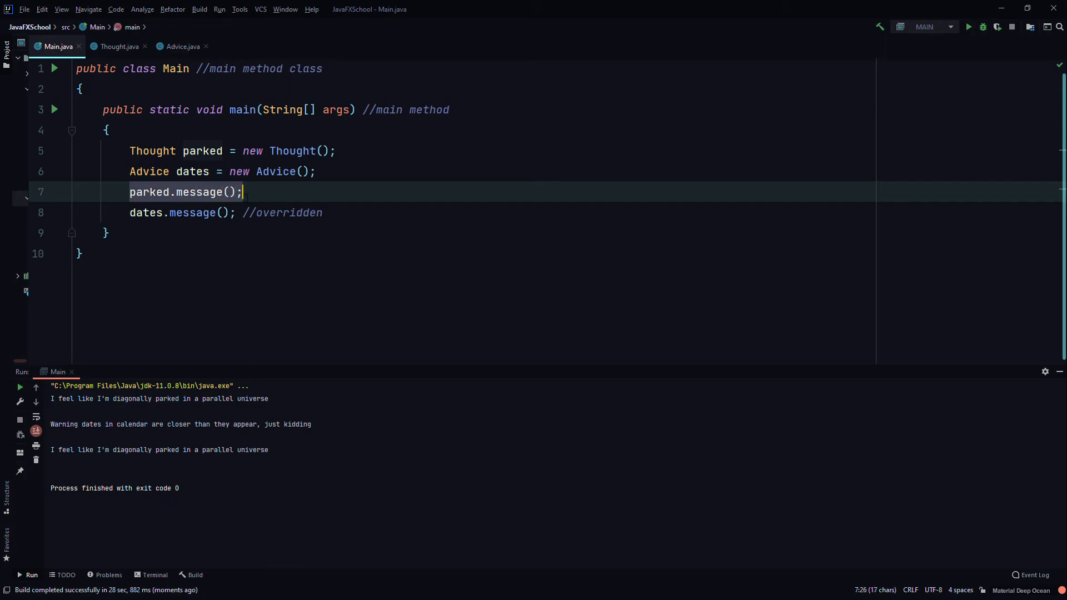
click(117, 46)
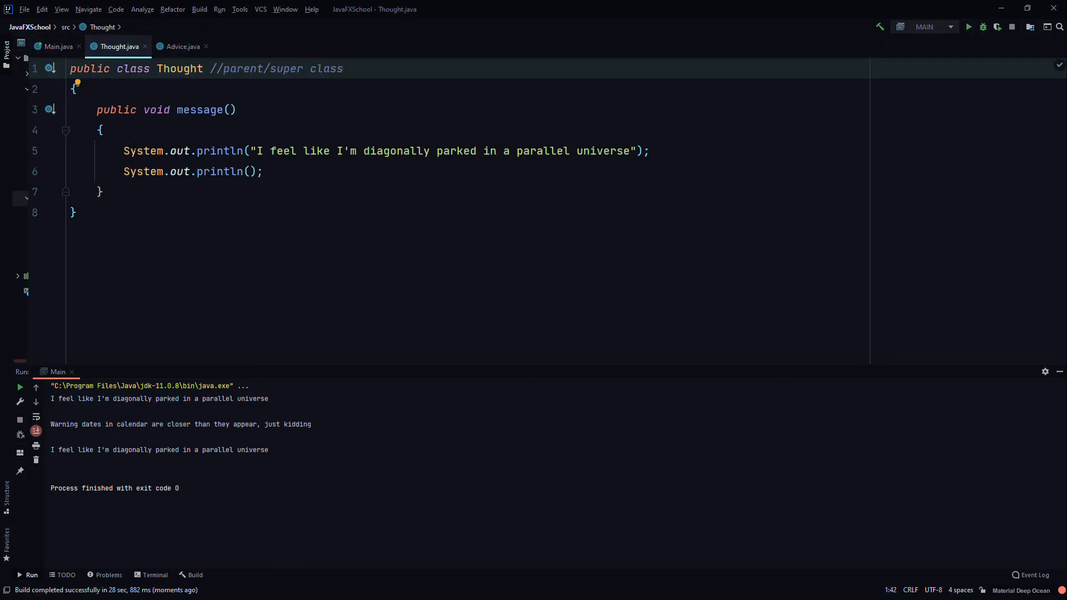
click(272, 150)
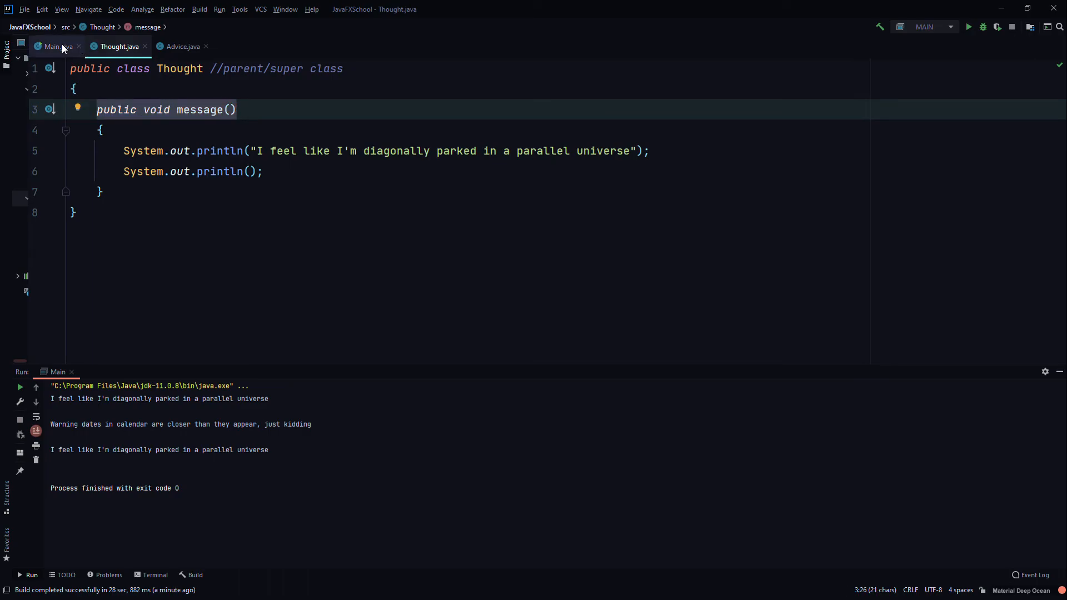
click(55, 47)
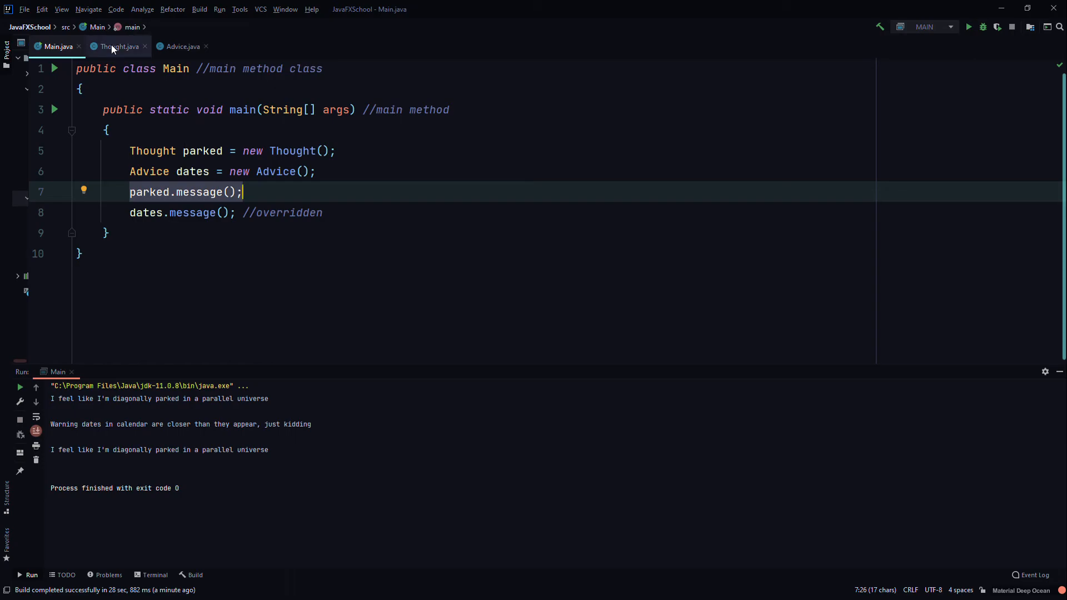
- Relate the printed lines to Thought's and Advice's message() implementations
click(116, 46)
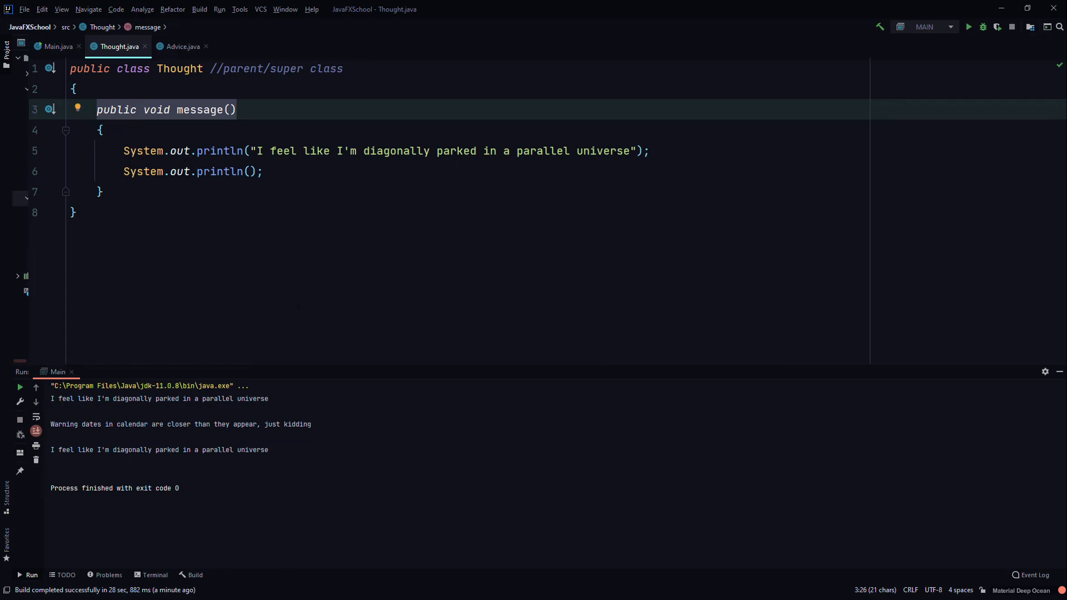
click(52, 399)
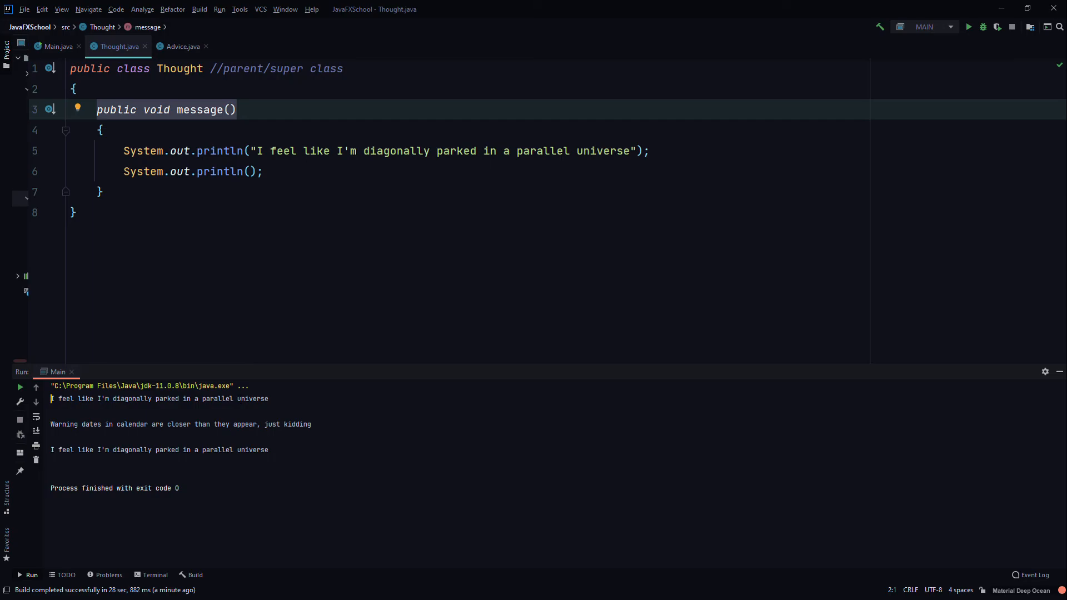
mouse_move(92, 405)
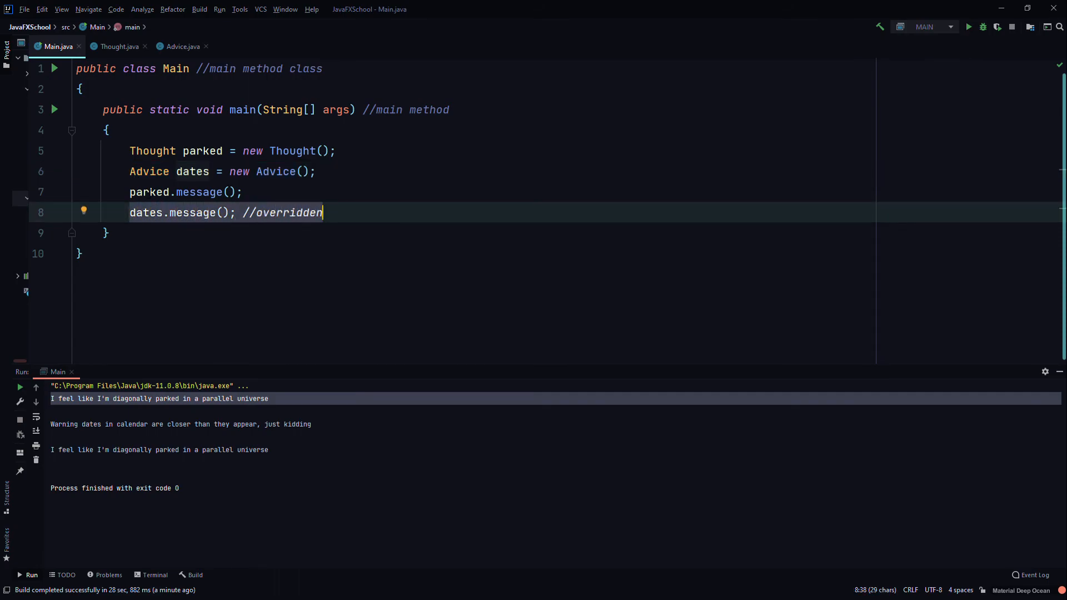
mouse_move(182, 47)
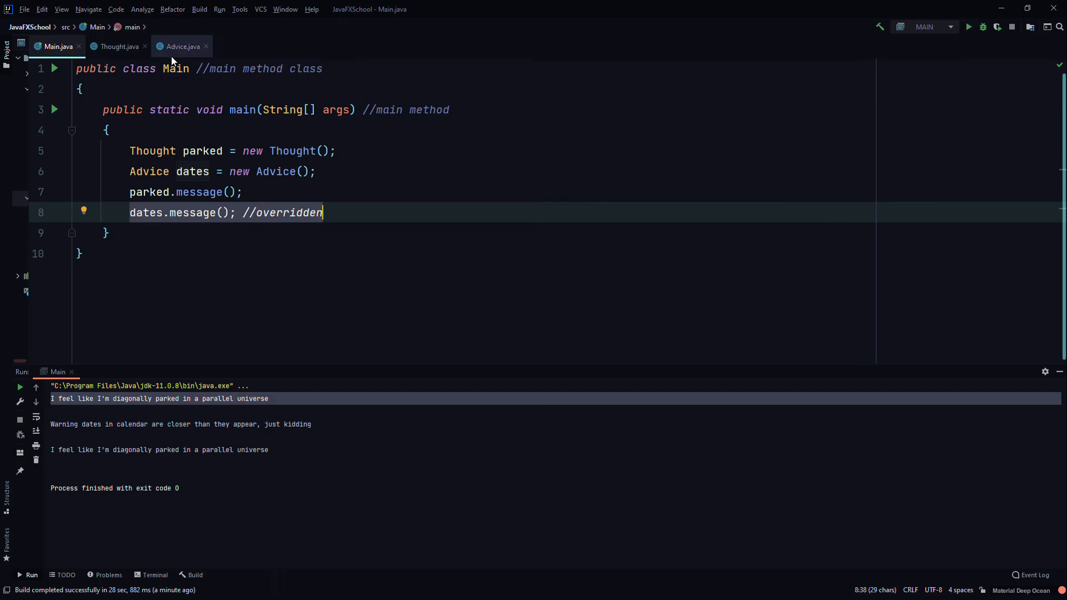
click(181, 47)
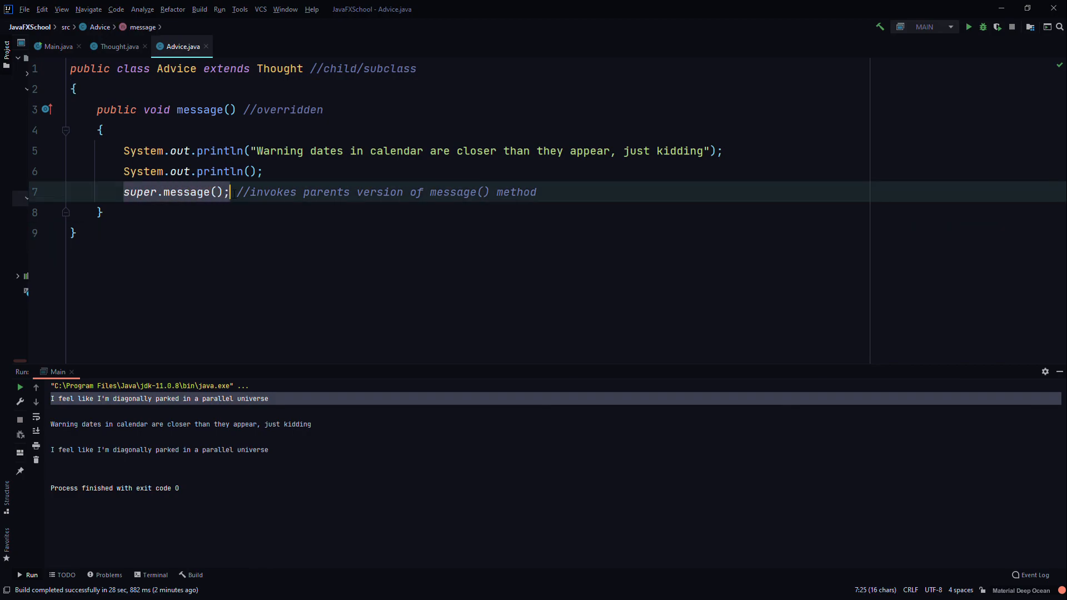
click(117, 47)
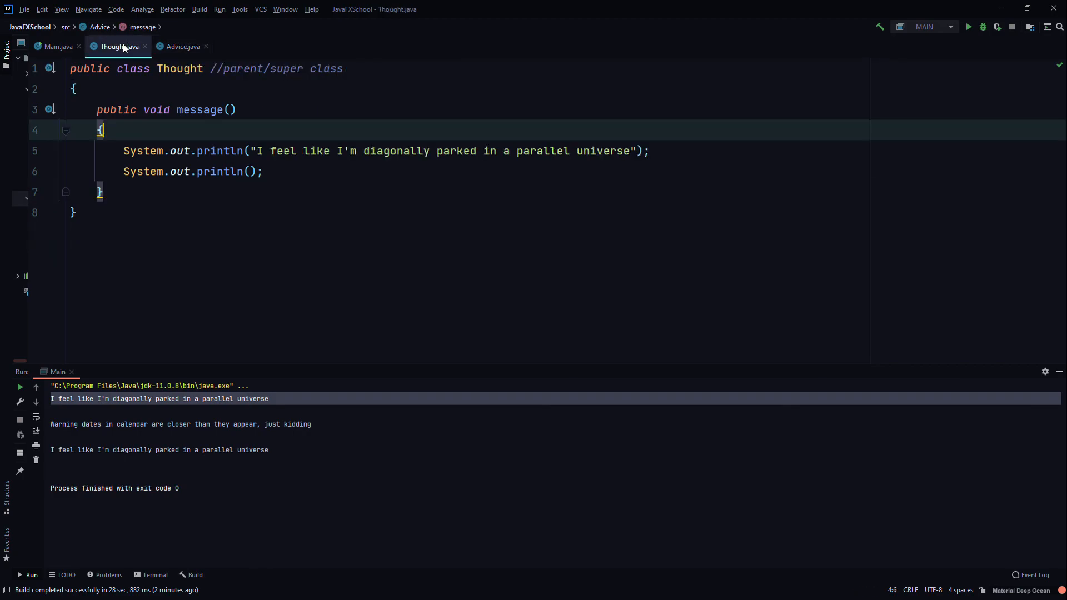